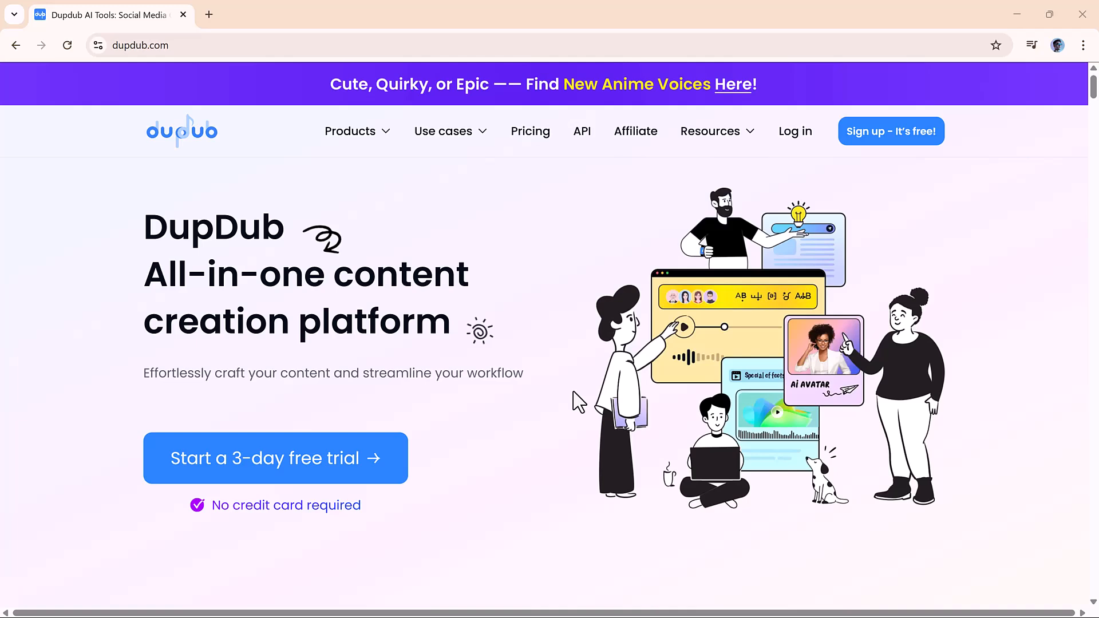
Scroll through the landing page and start the 3-day free trial to enter the app
scroll(down, 3)
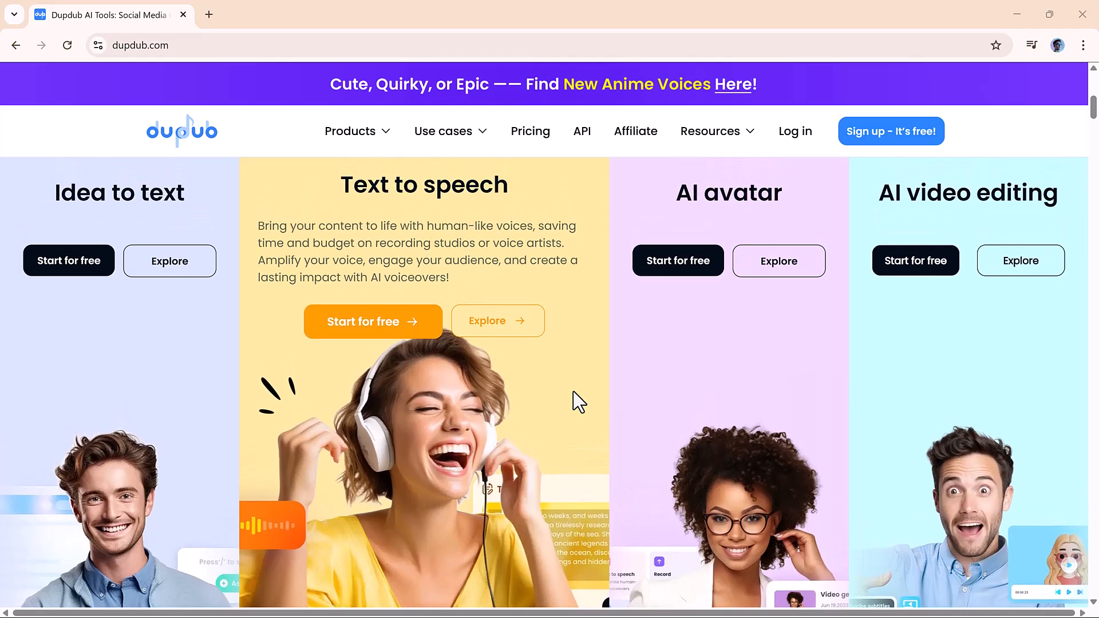
scroll(down, 3)
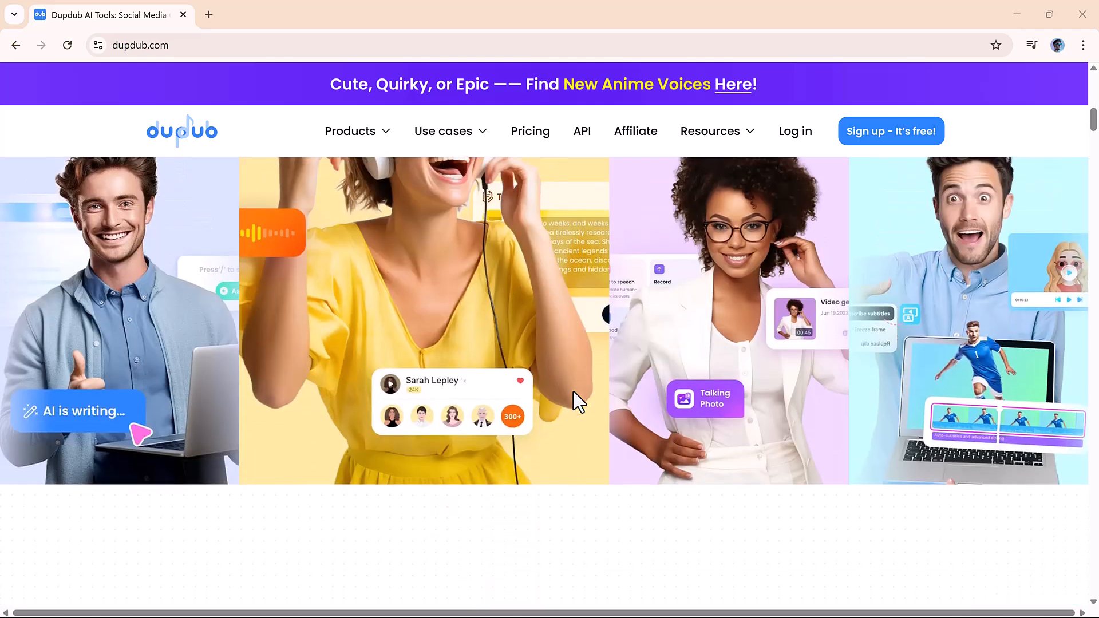
scroll(down, 3)
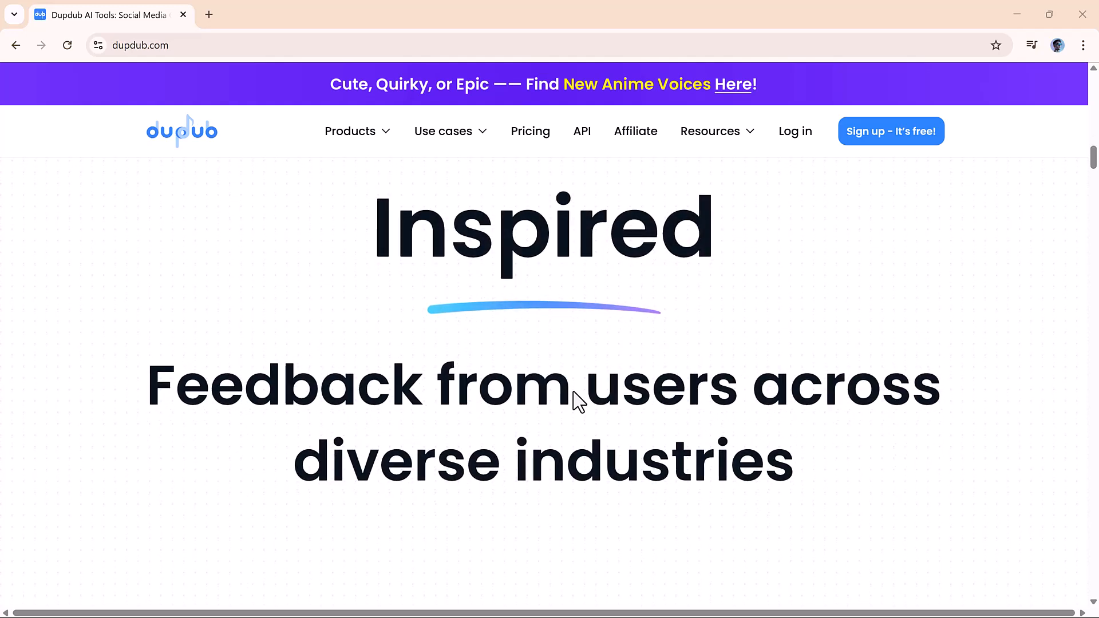
scroll(down, 3)
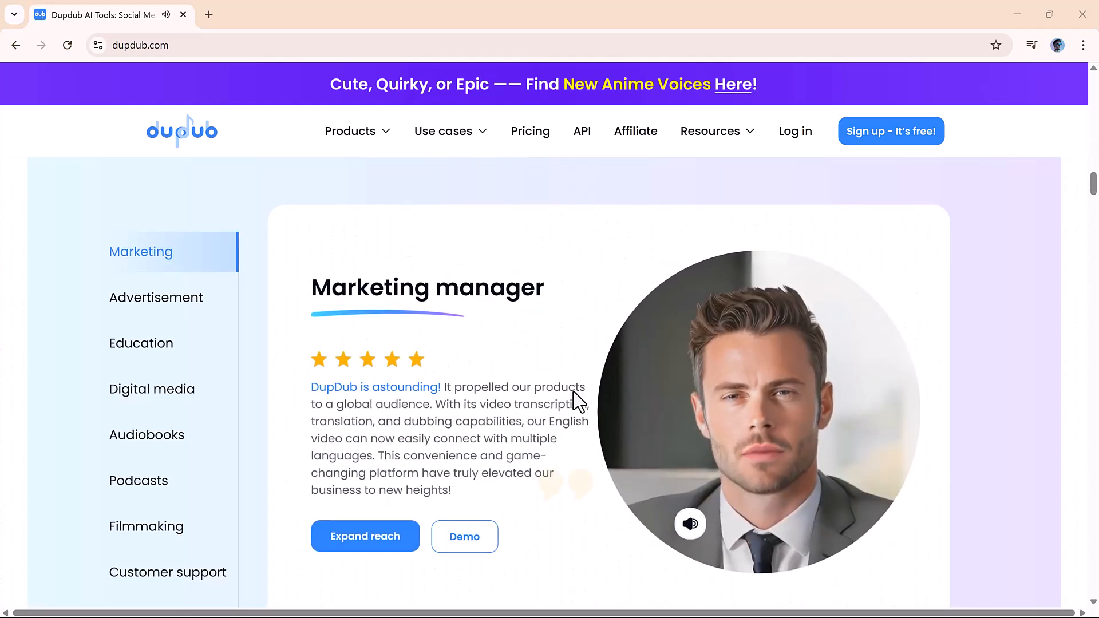
scroll(down, 3)
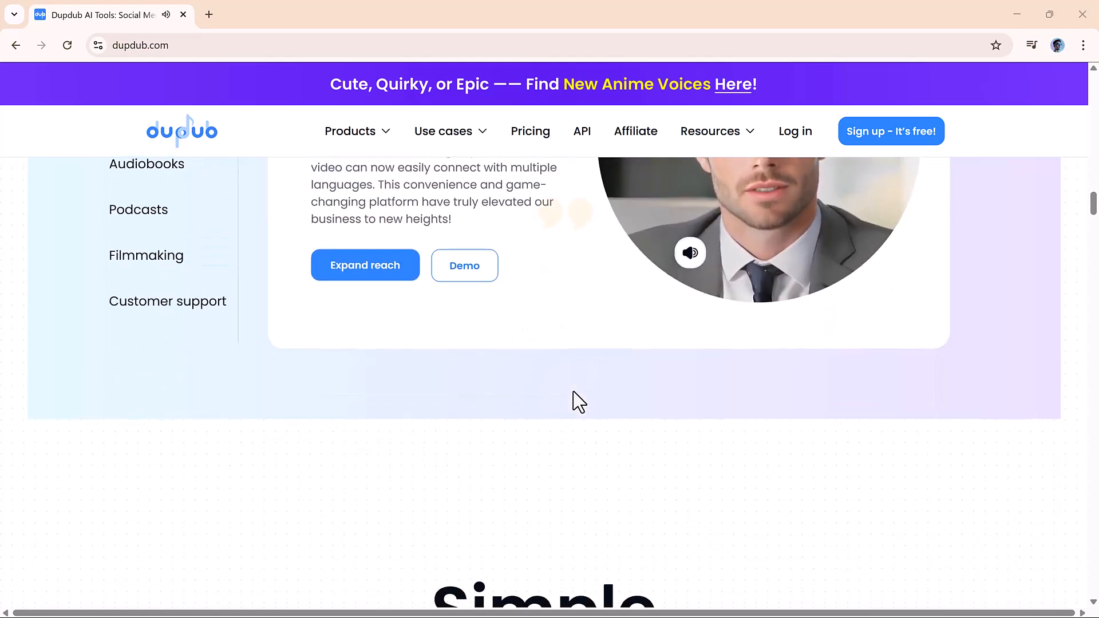
scroll(down, 3)
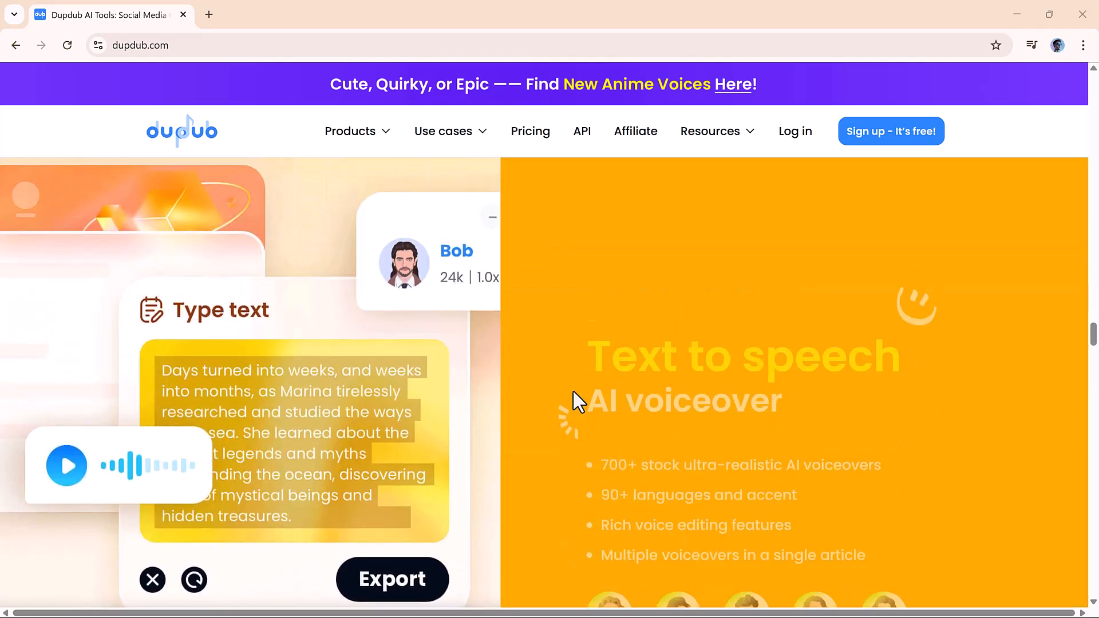
scroll(down, 3)
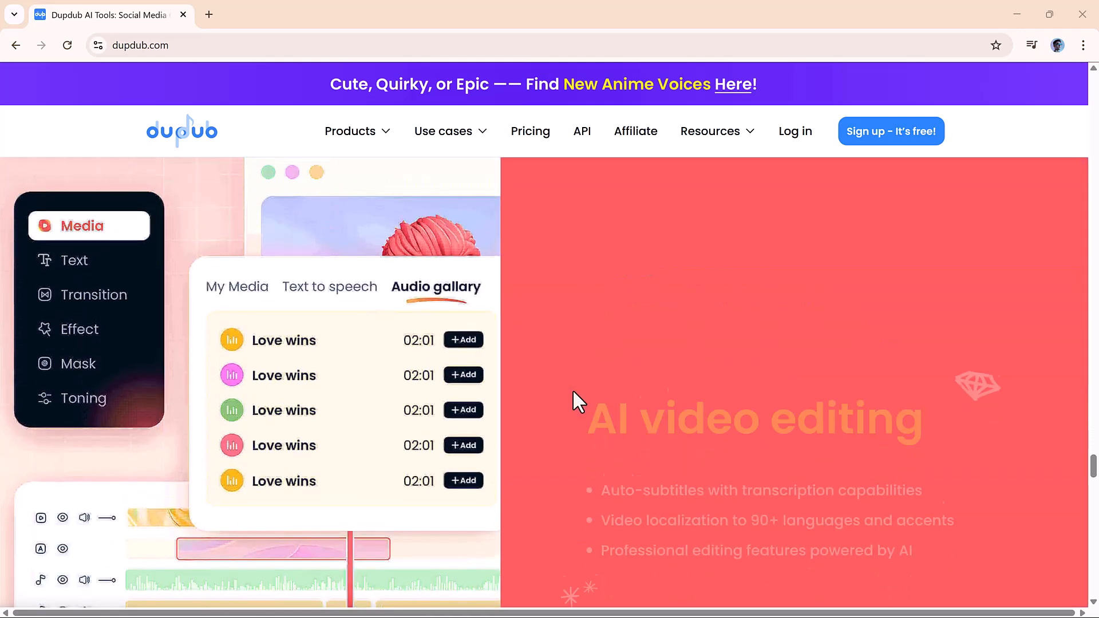
scroll(down, 3)
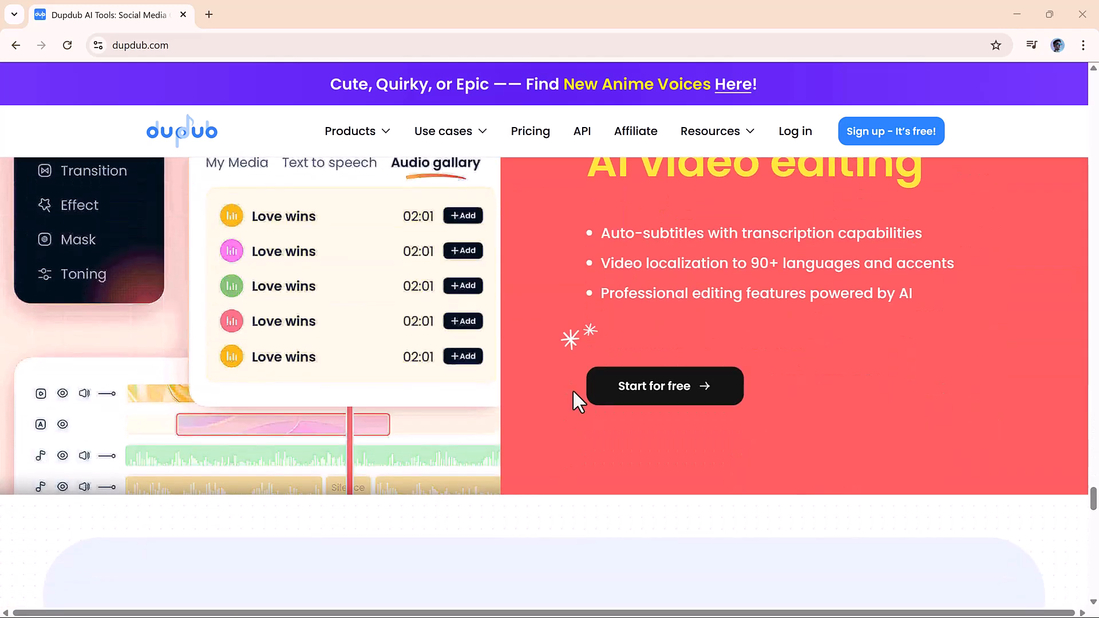
scroll(down, 3)
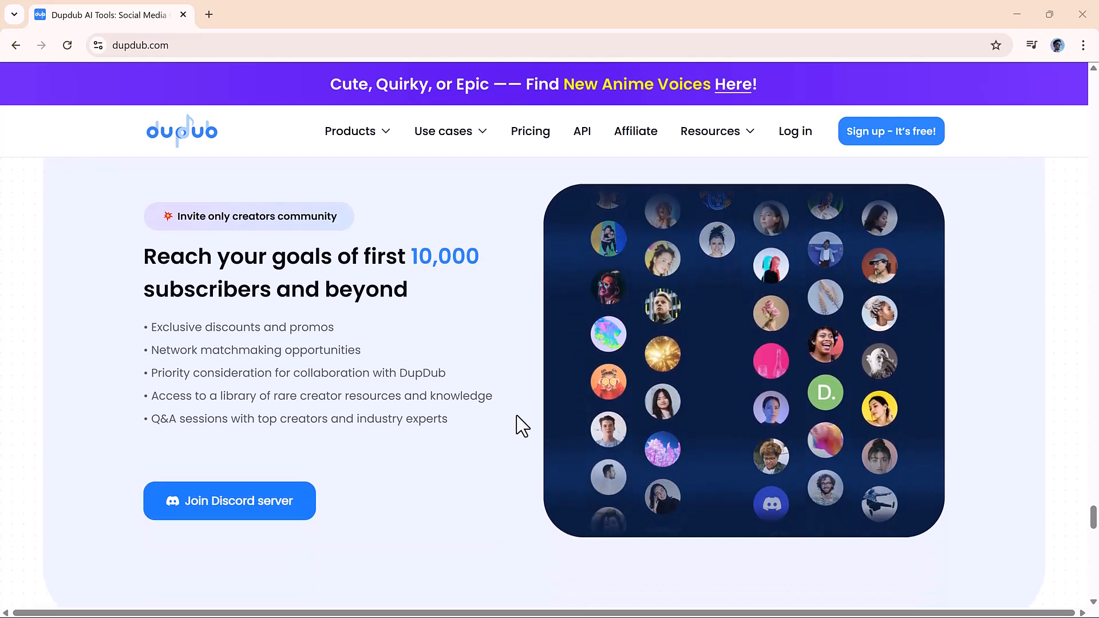
scroll(down, 3)
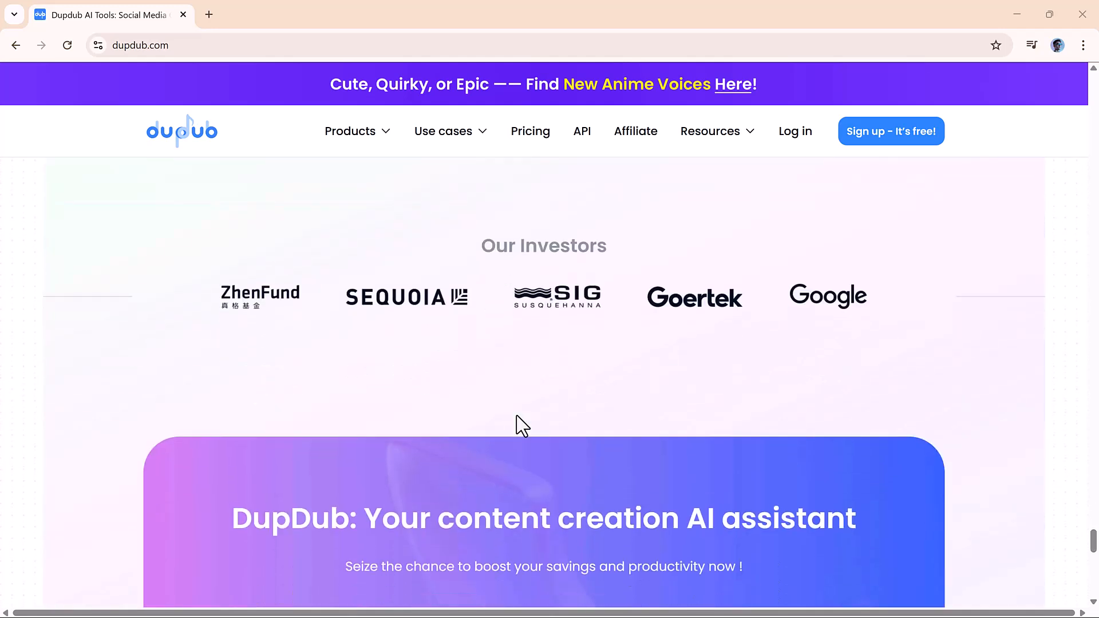
scroll(down, 3)
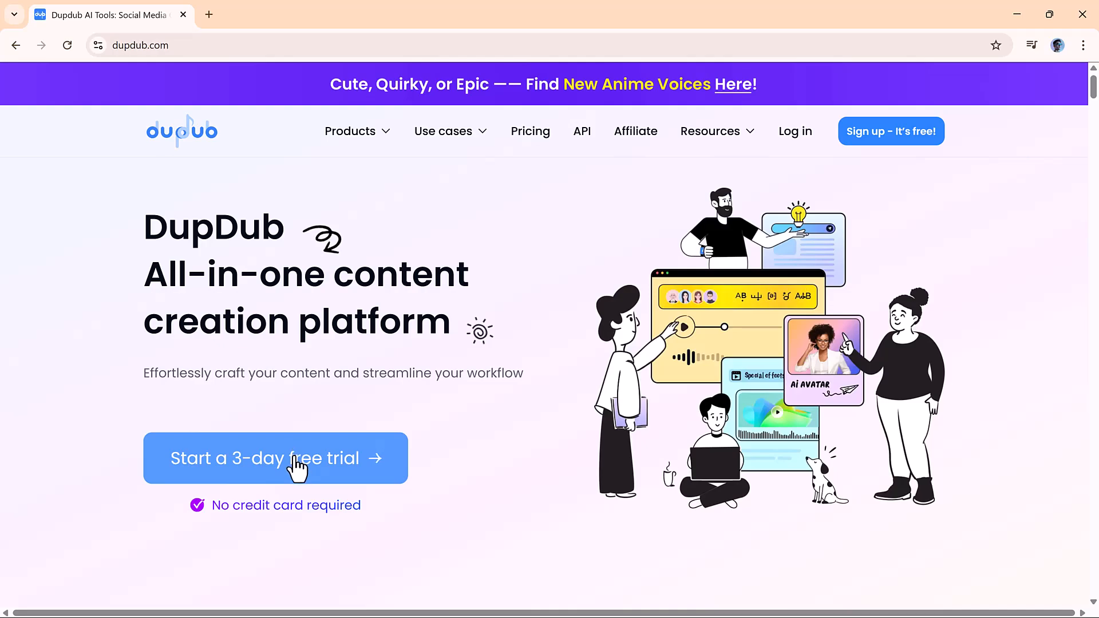
click(275, 458)
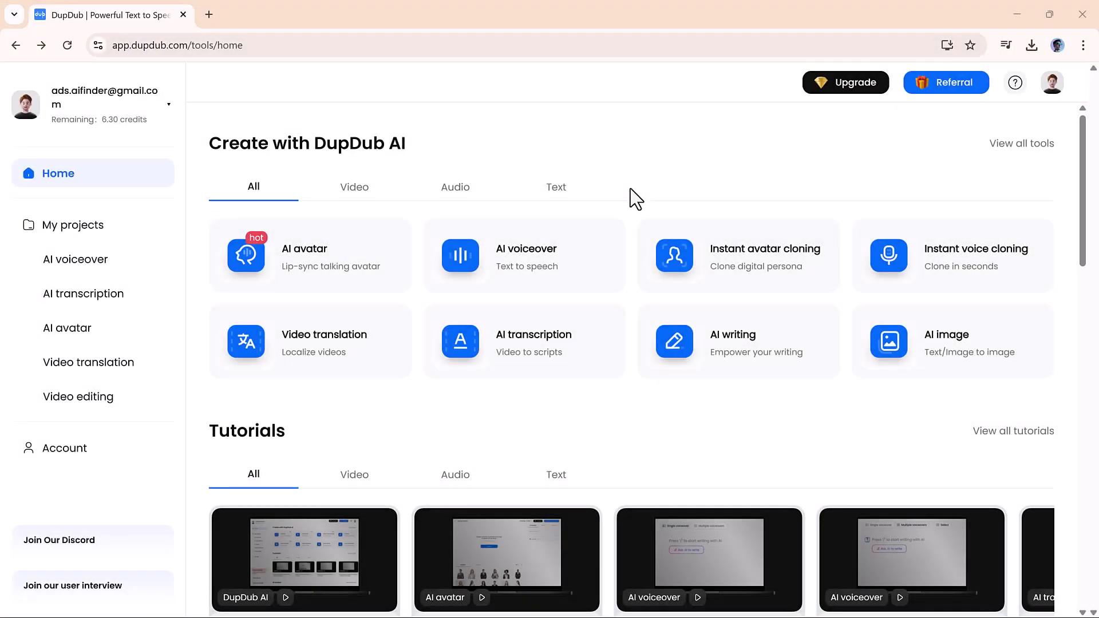
Browse the Video, Audio and Text tool categories, then show all tools again
click(354, 186)
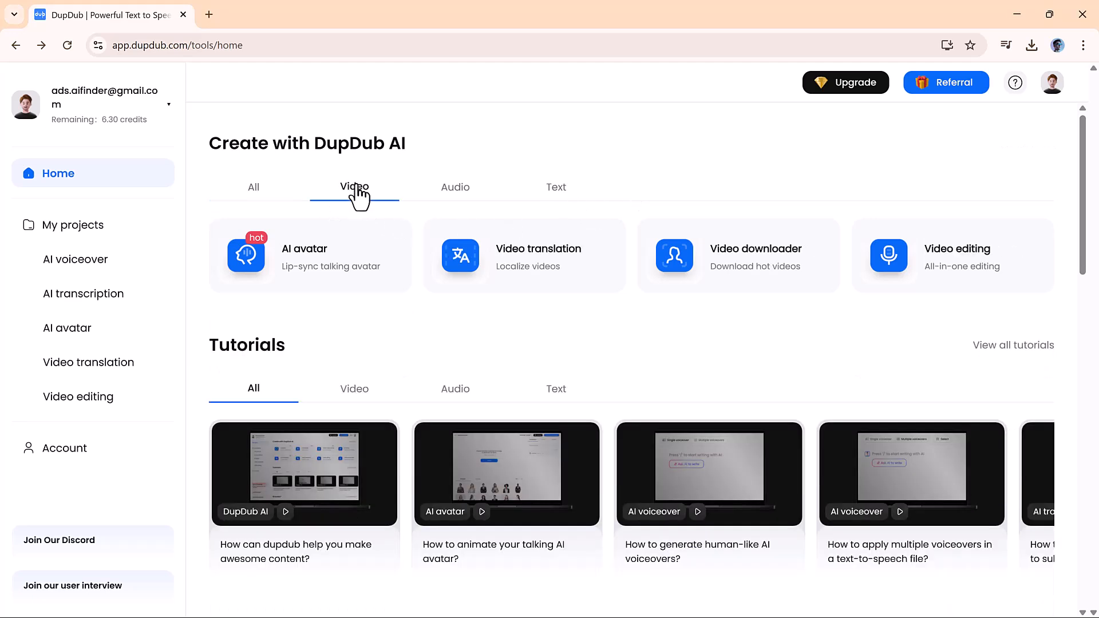
click(455, 186)
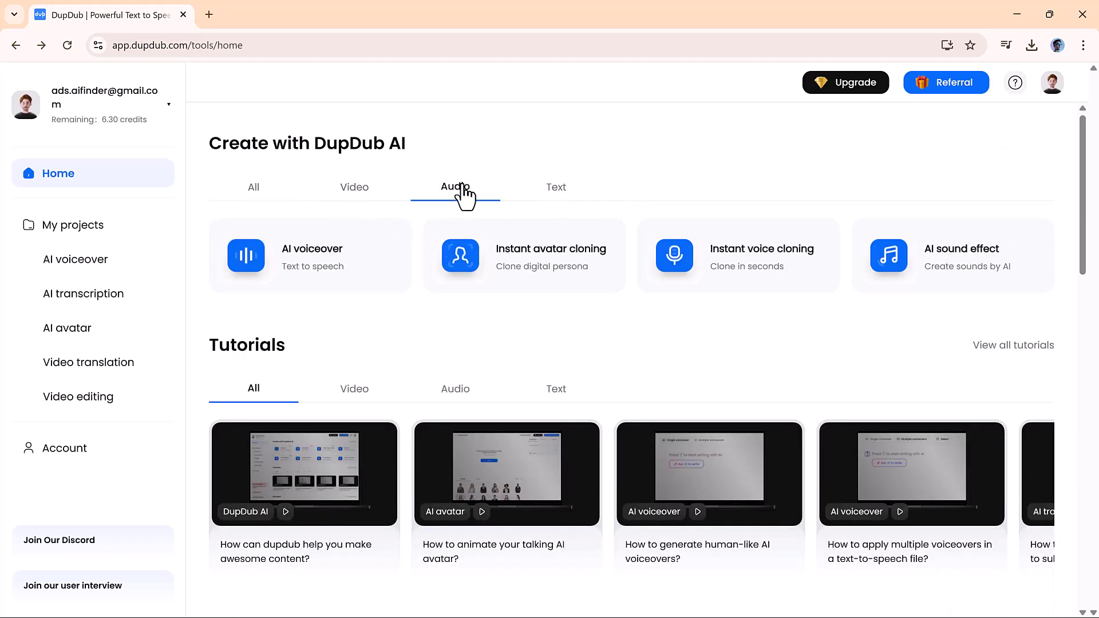
click(556, 187)
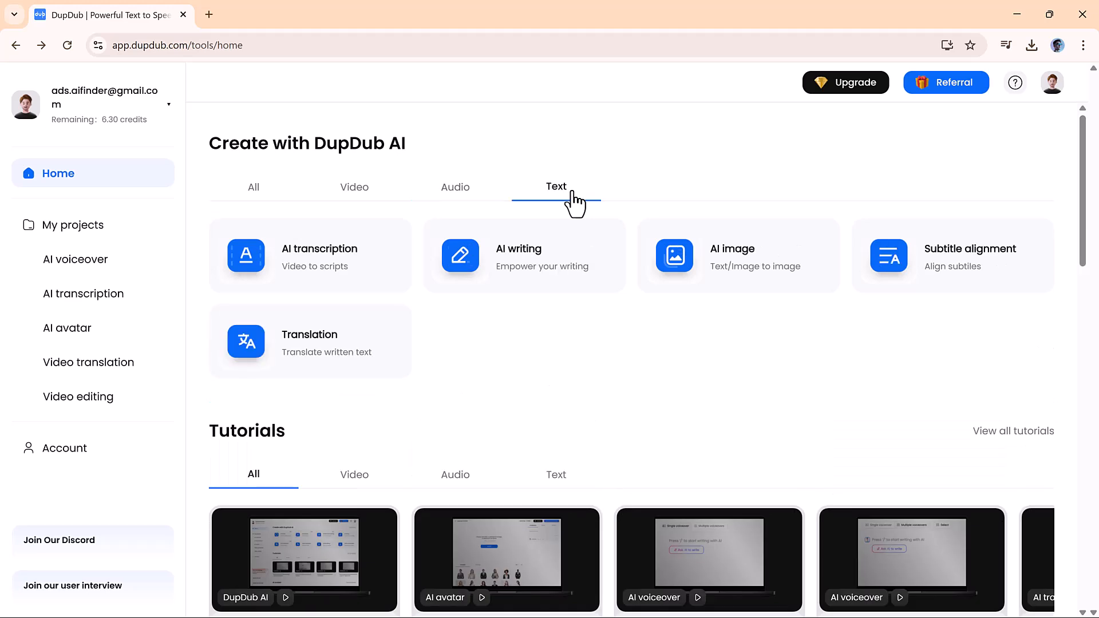
click(253, 187)
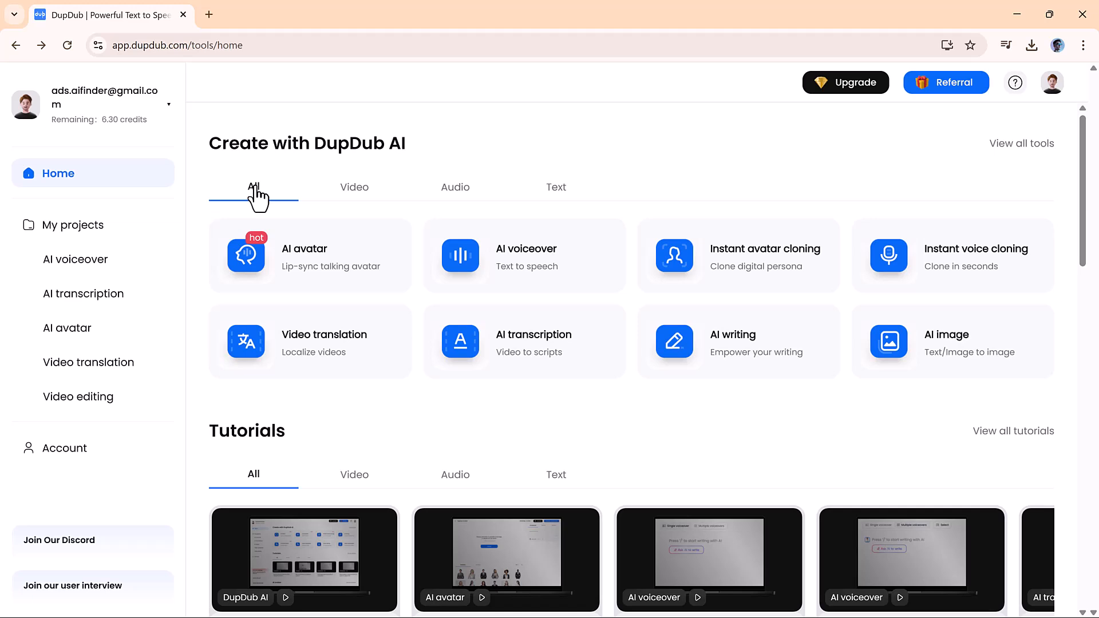
mouse_move(311, 265)
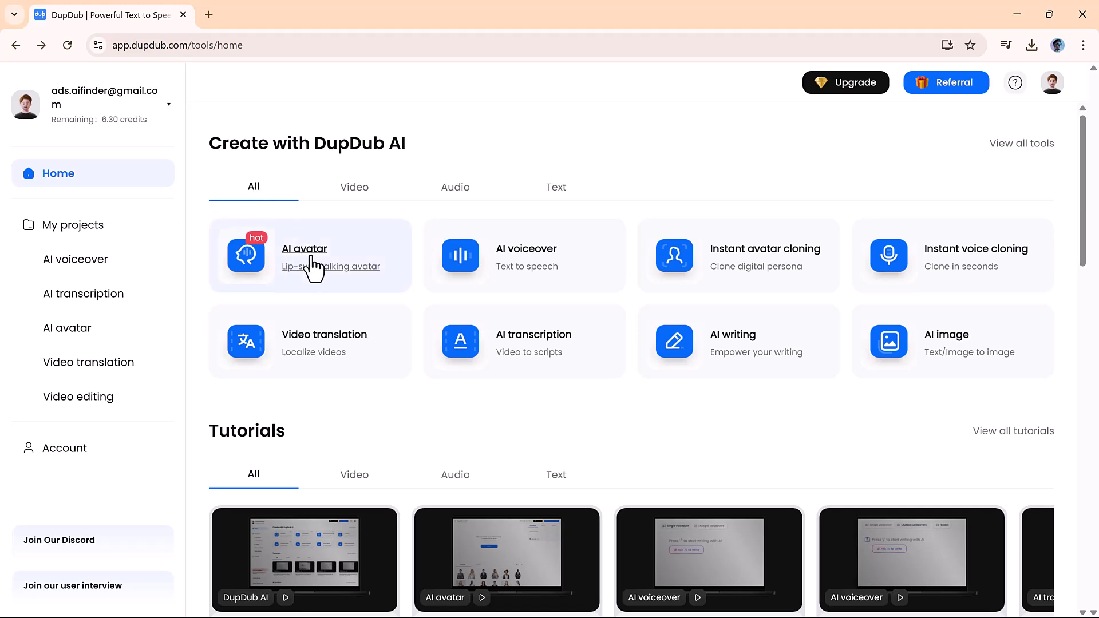
Open the AI avatar tool and scroll through the Gesture avatar templates
click(305, 248)
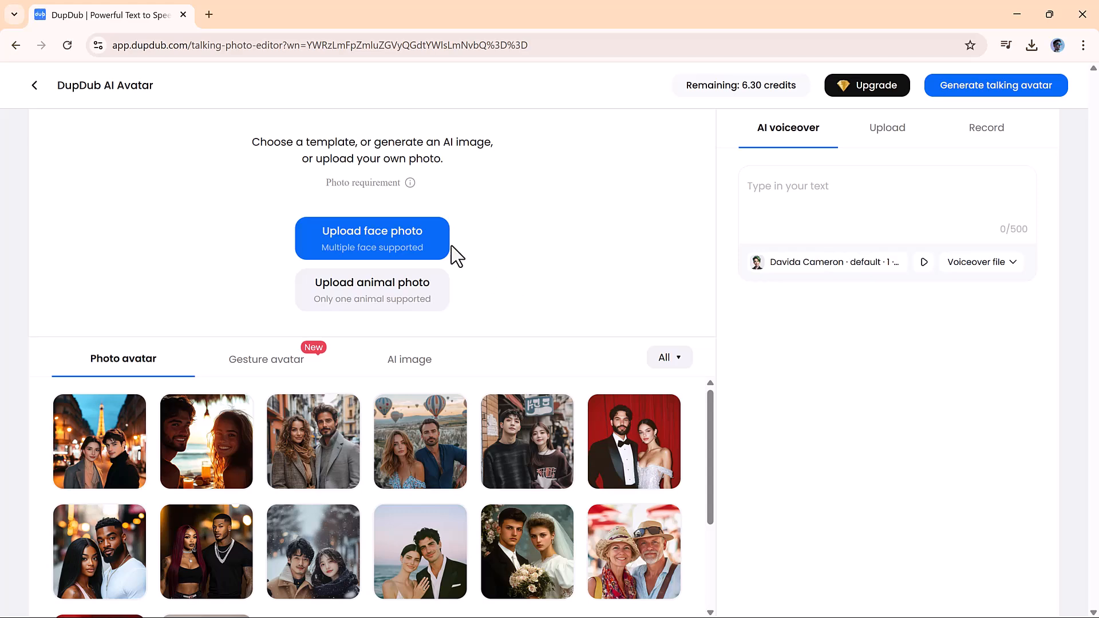
click(420, 433)
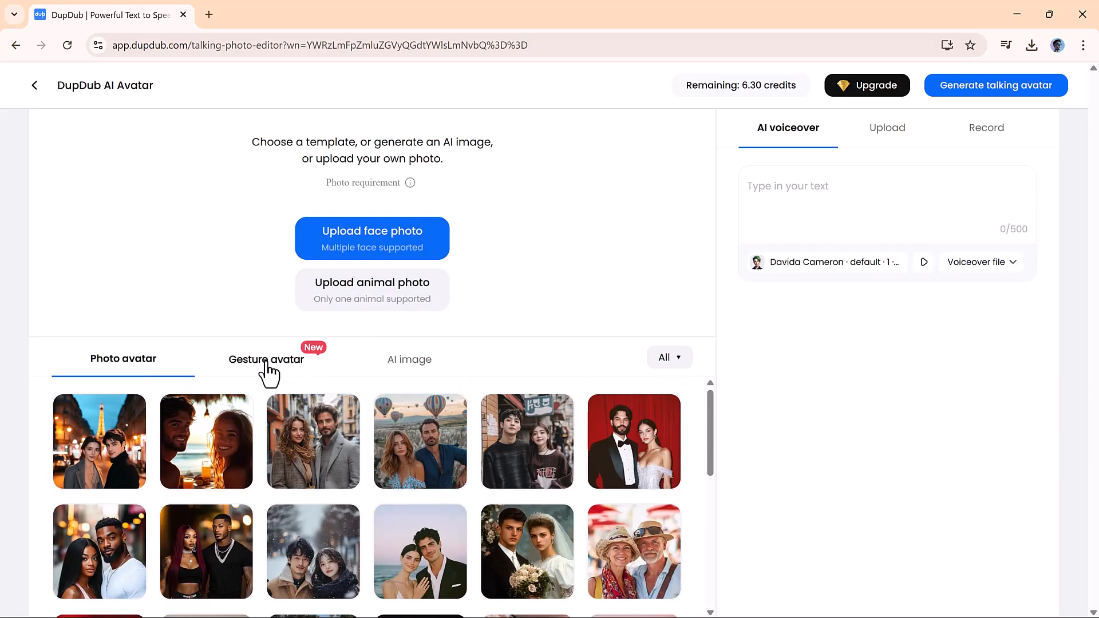
click(266, 359)
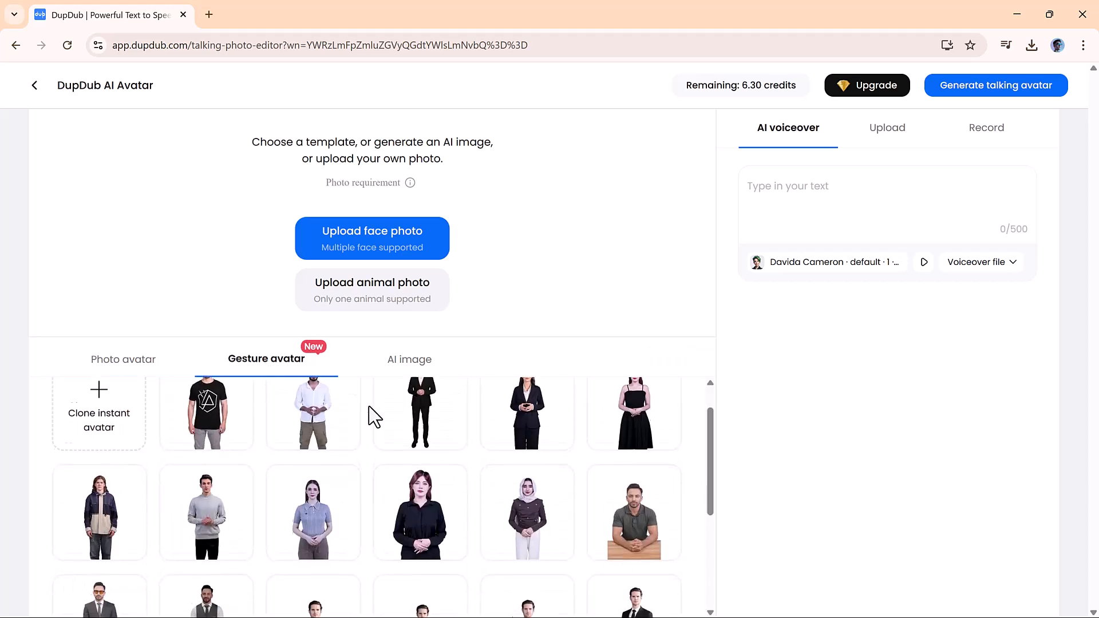
scroll(down, 3)
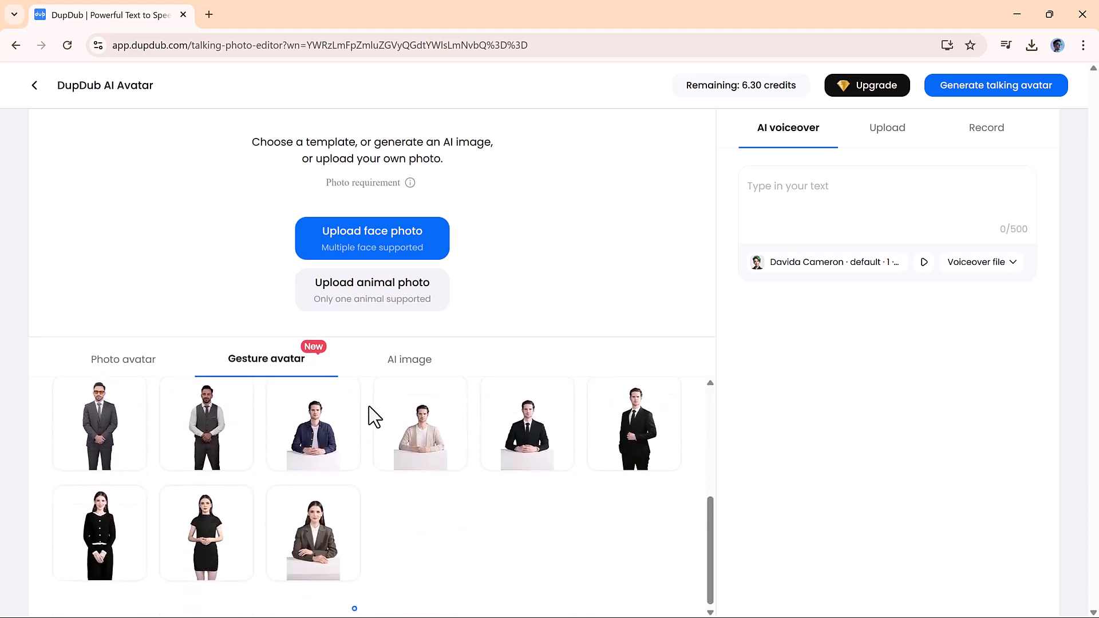
scroll(down, 3)
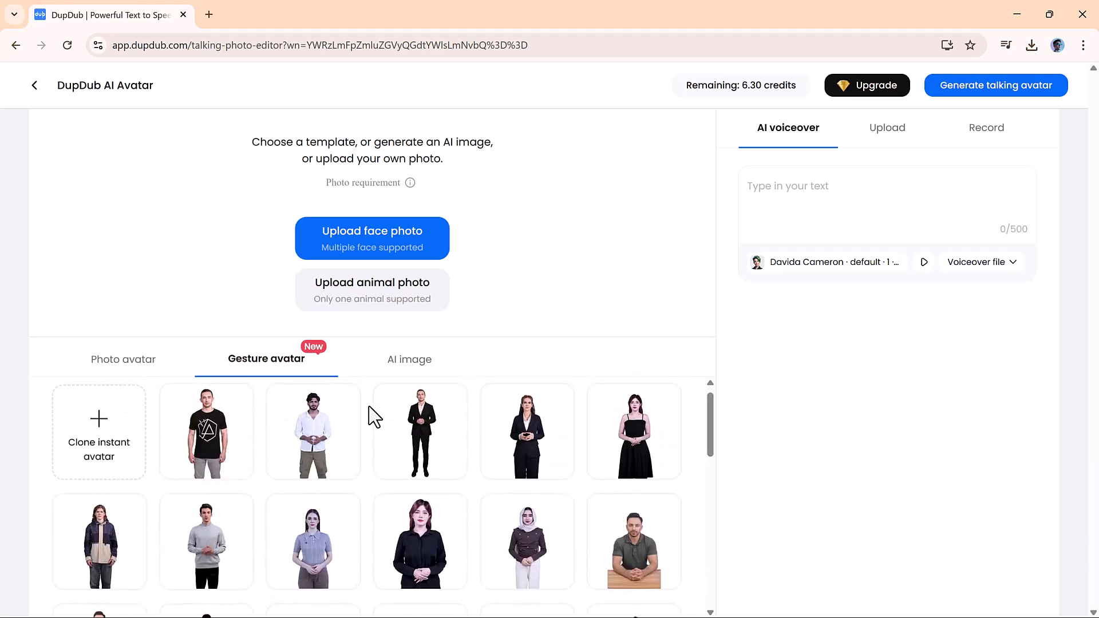
scroll(down, 3)
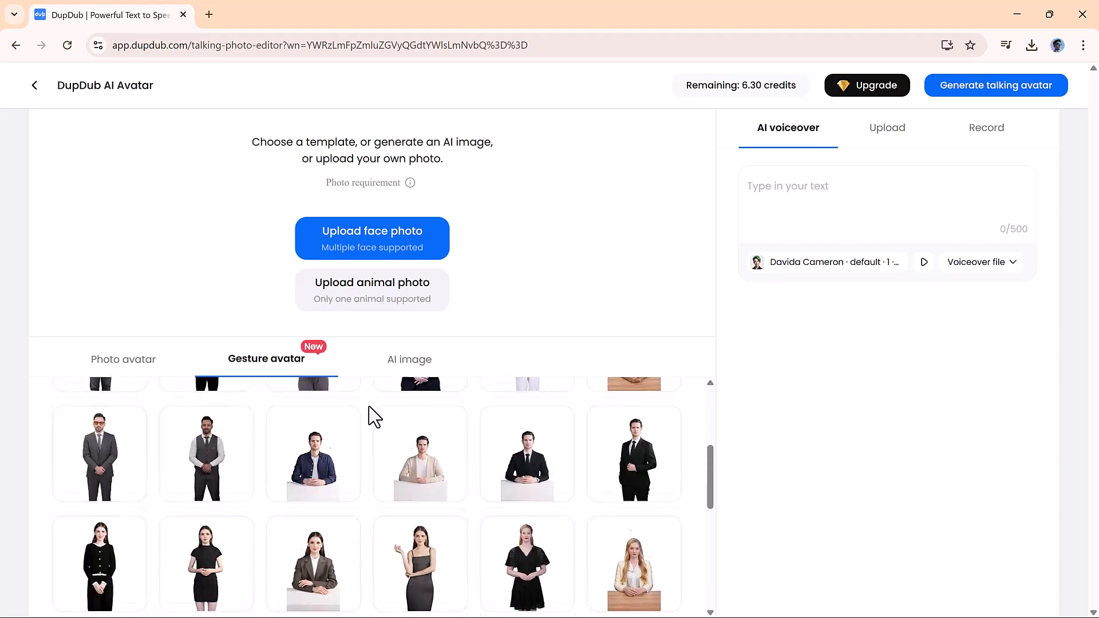
Choose the grey-suited man as the avatar and switch Subtitle on
click(98, 438)
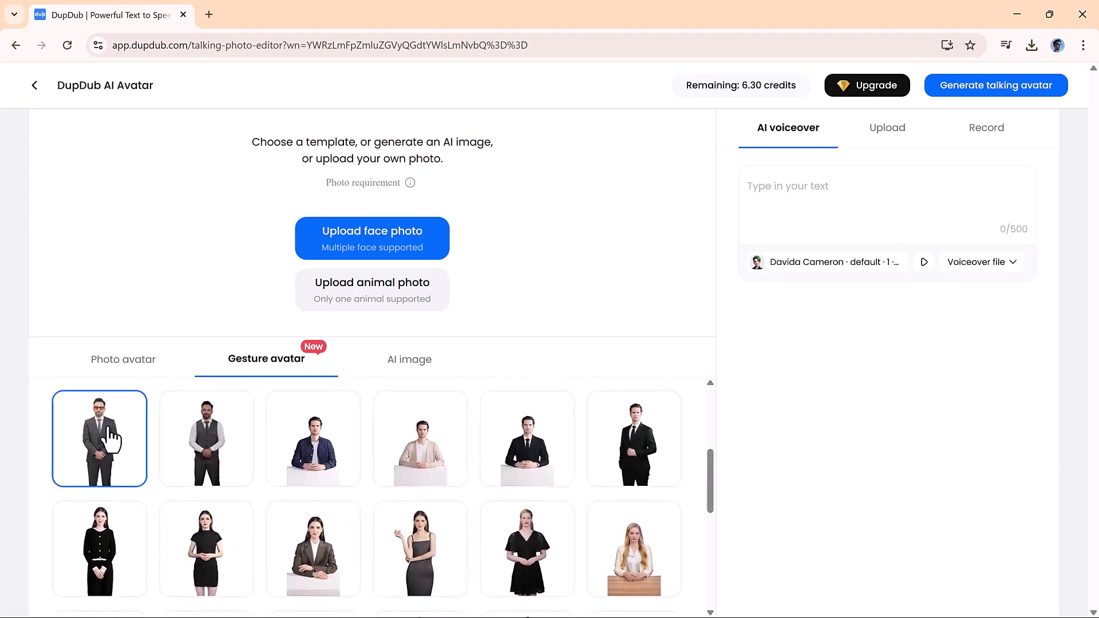
click(99, 439)
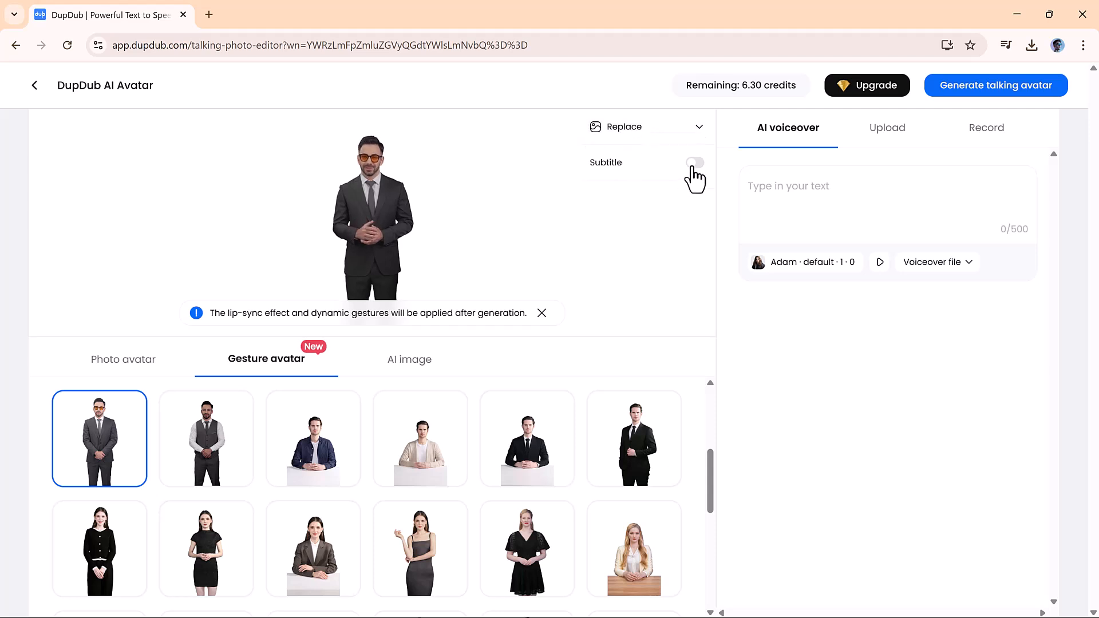
click(693, 162)
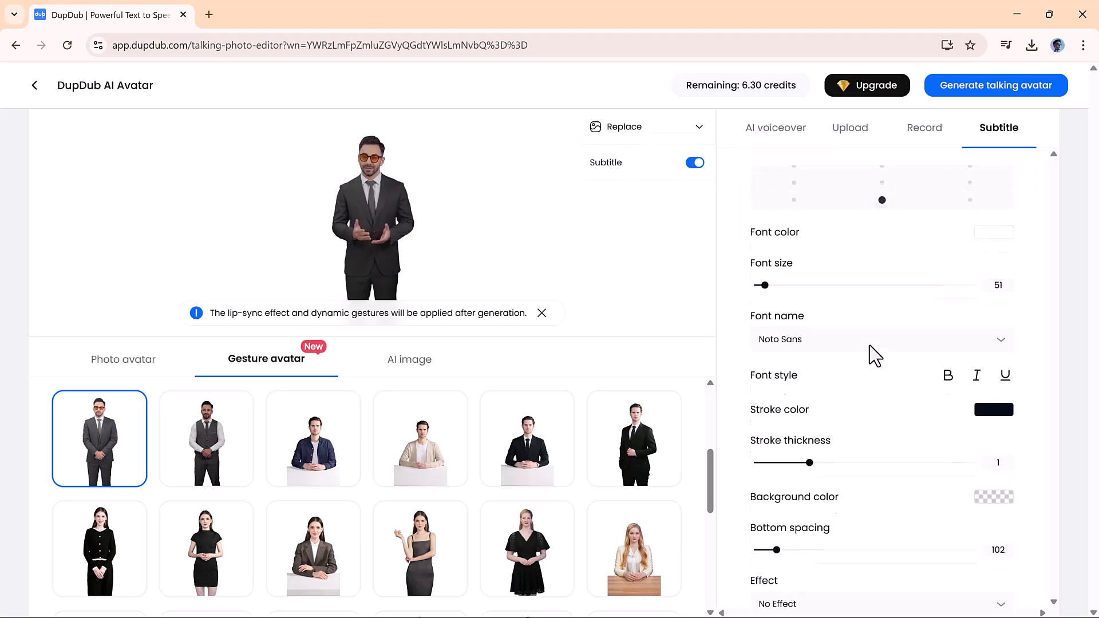
click(775, 127)
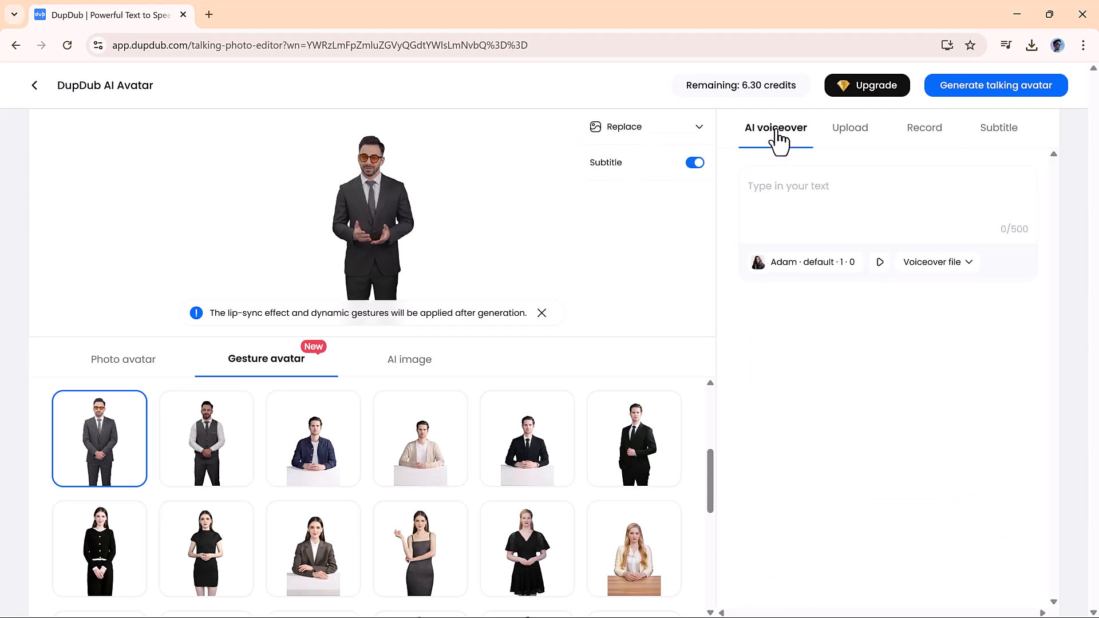
In the voice library's Animation Videos category, preview Stevie Griffen and Squidworth Tenders
click(803, 261)
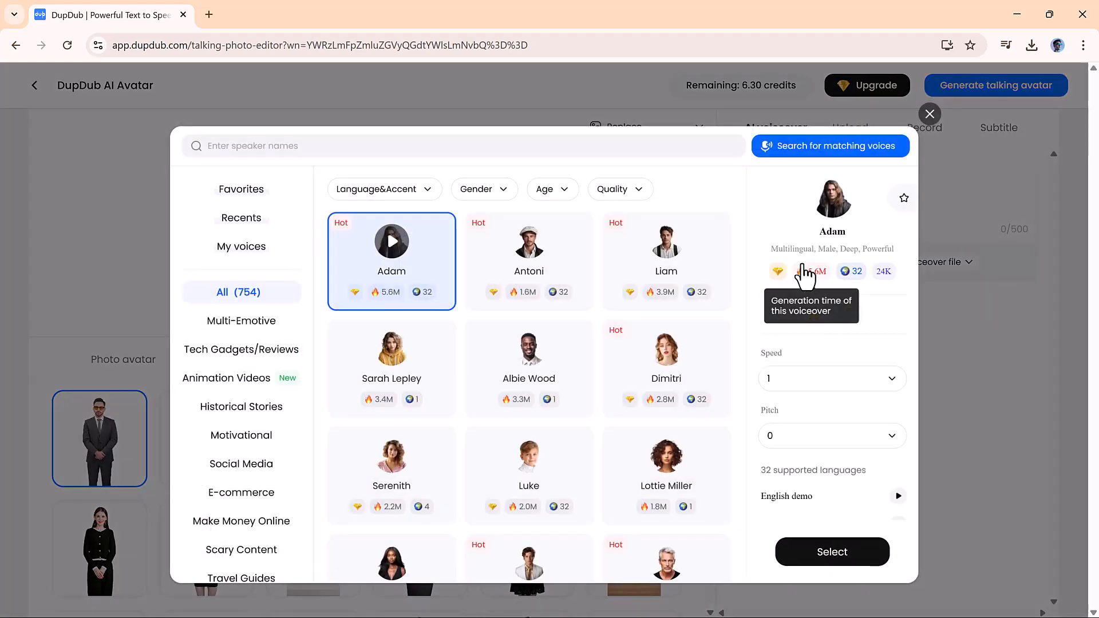
scroll(down, 3)
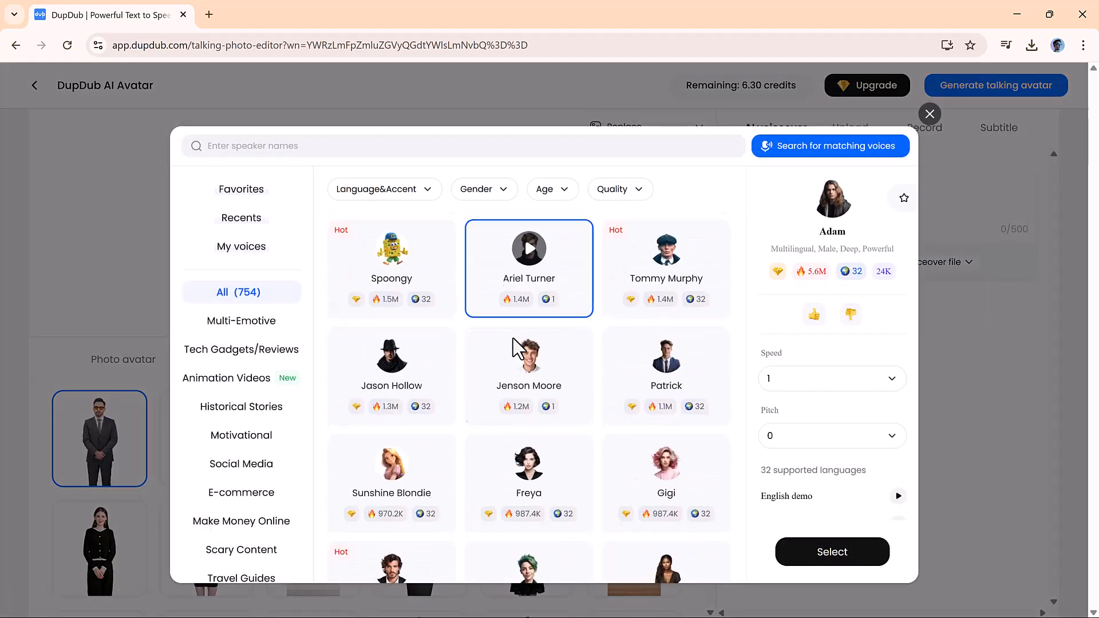
click(225, 378)
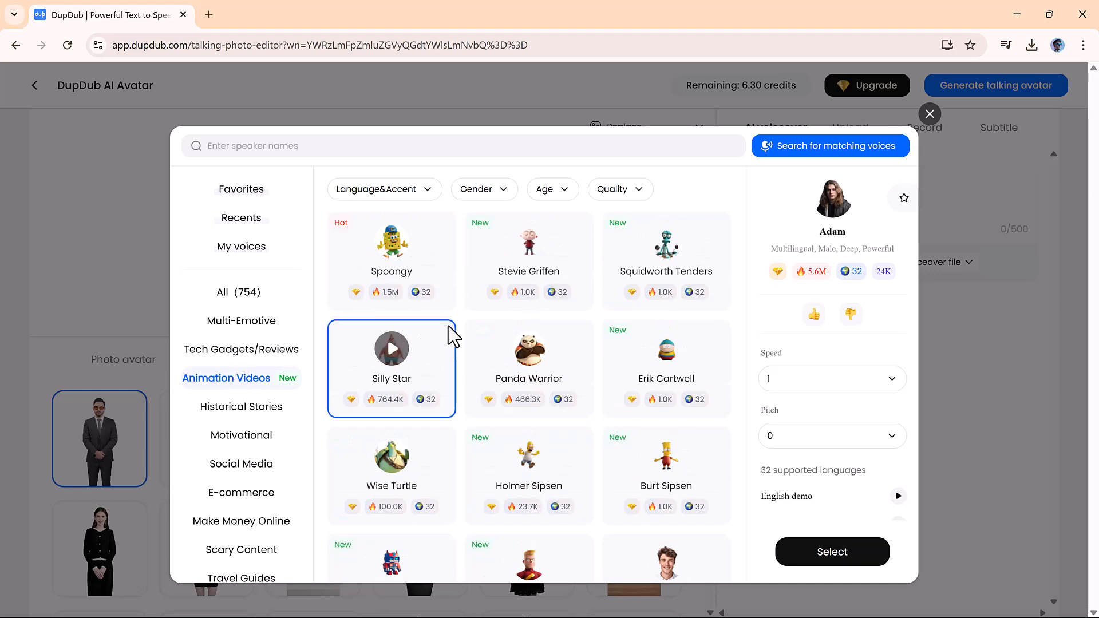
click(528, 243)
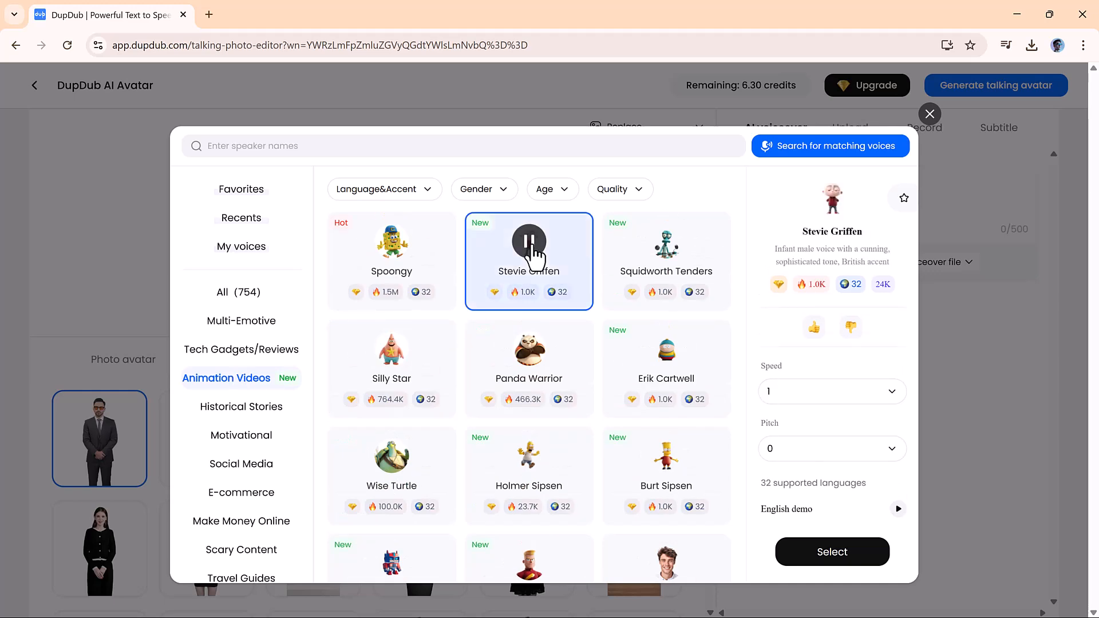
click(529, 245)
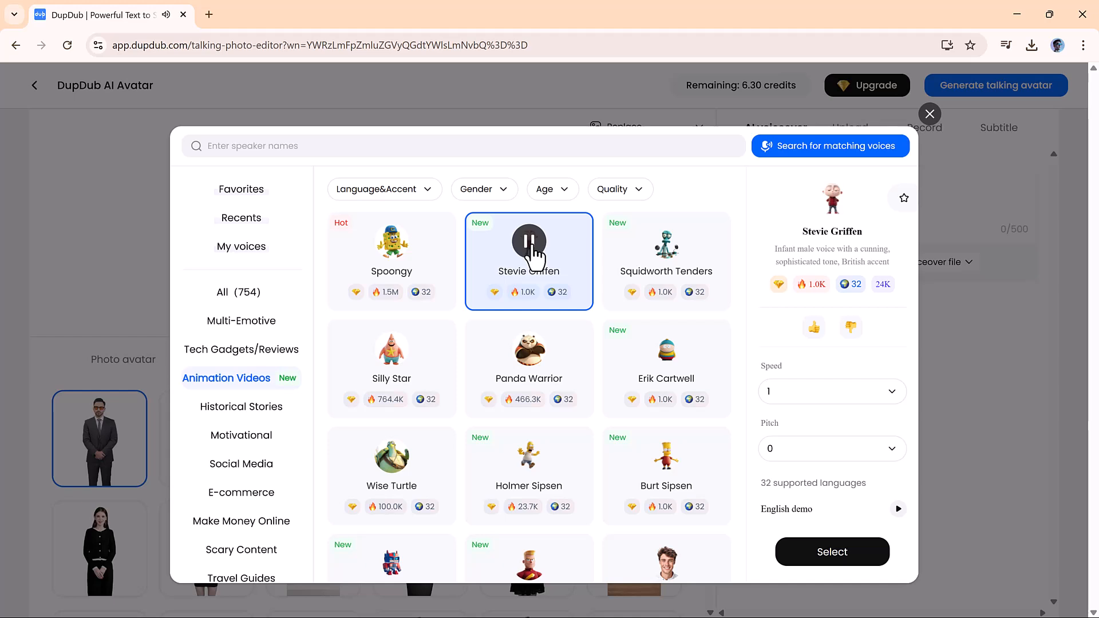
mouse_move(666, 241)
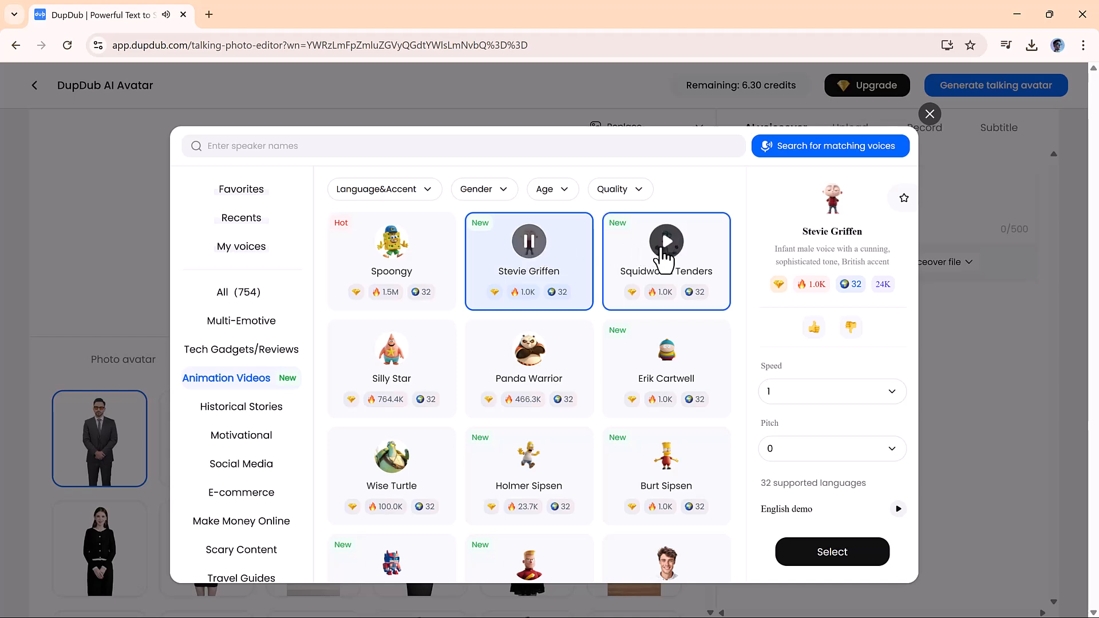
click(666, 241)
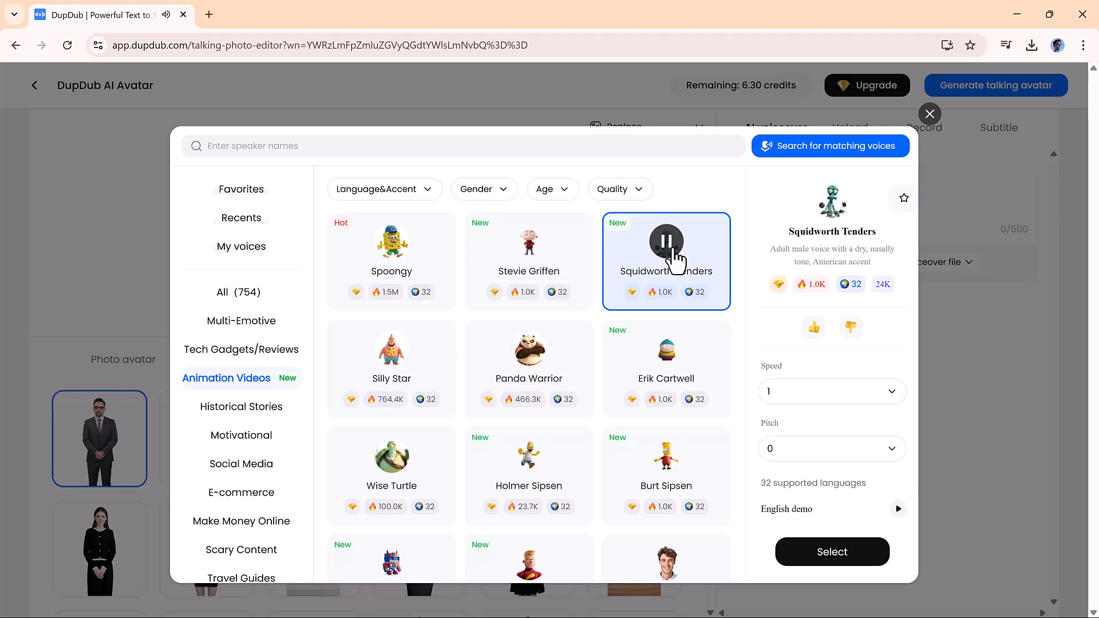
click(667, 242)
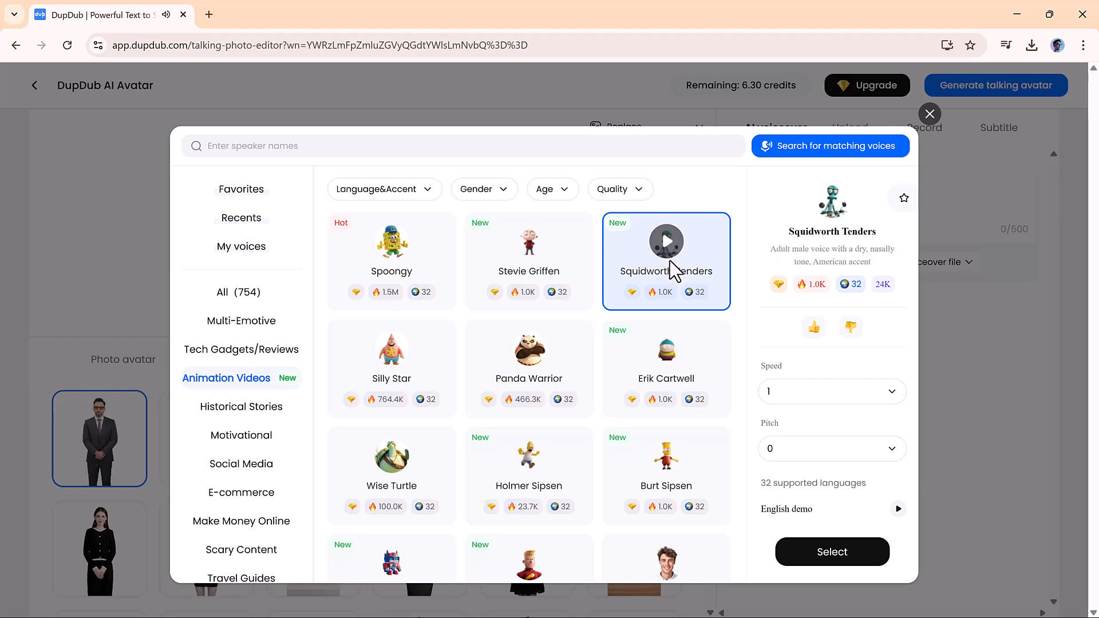
Preview Holmer Sipsen and Zep Branigor, then select Zep Branigor as the voiceover voice
scroll(down, 3)
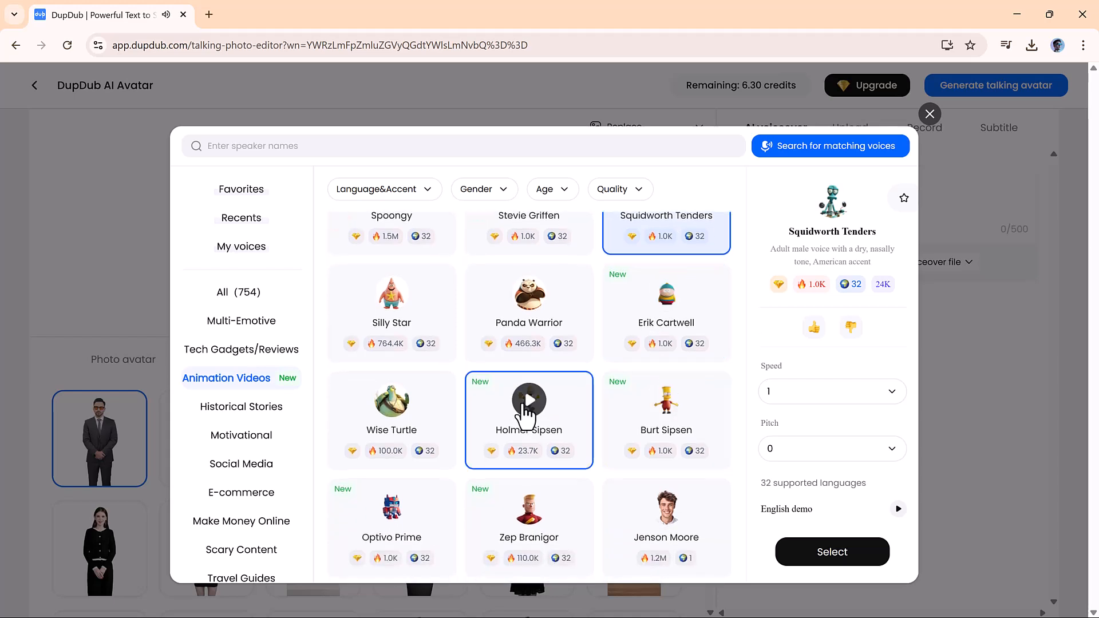
click(529, 400)
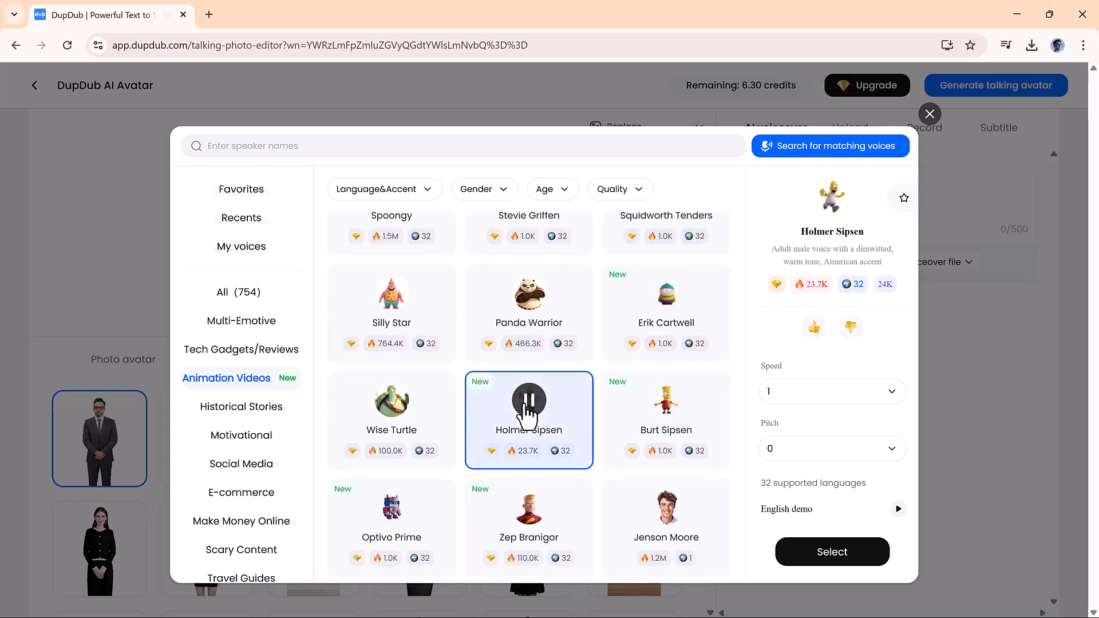
click(528, 403)
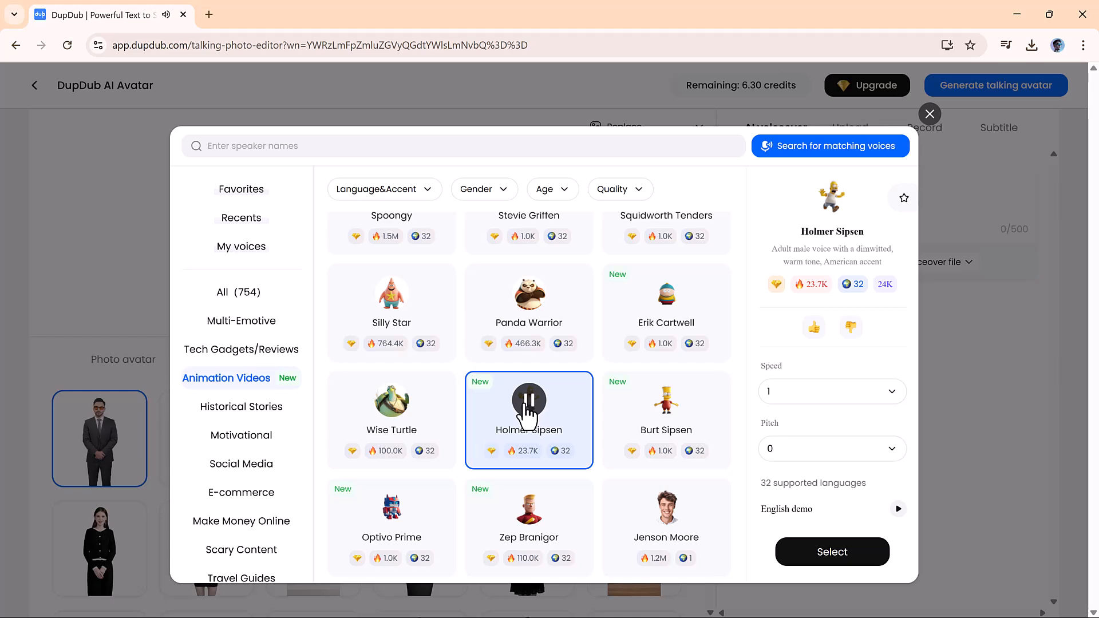
click(529, 526)
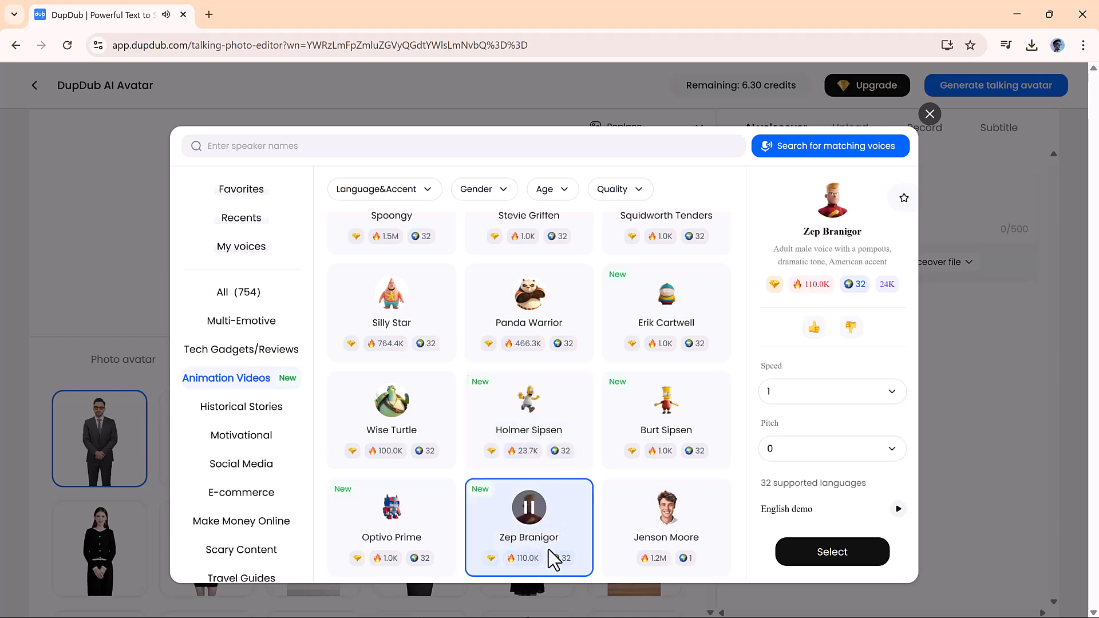
scroll(down, 3)
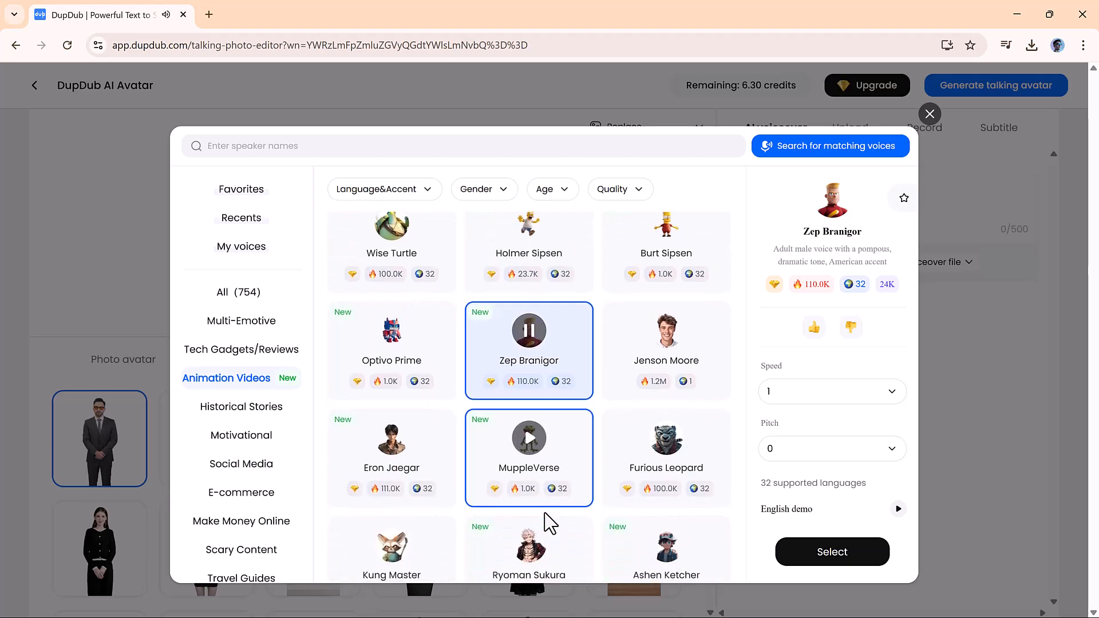
scroll(down, 3)
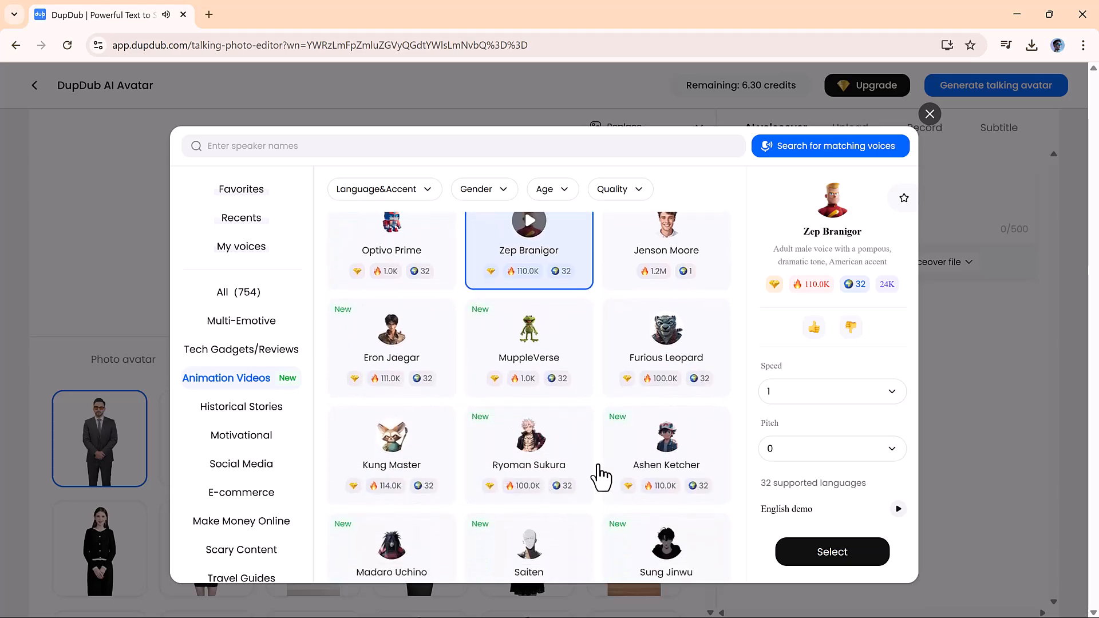
click(832, 552)
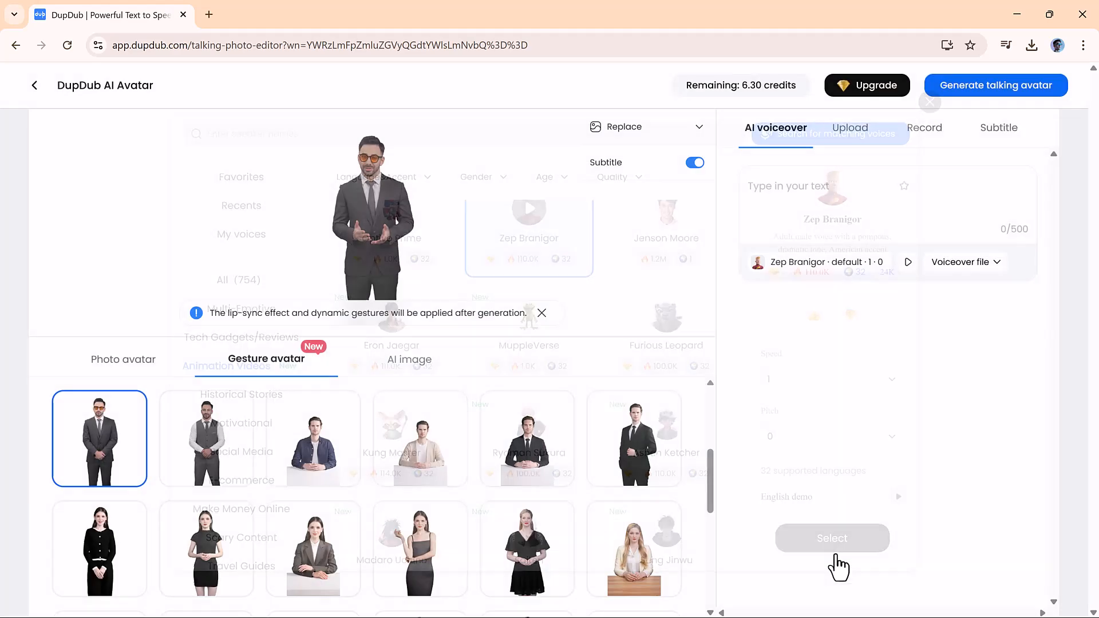
Write the 'Hey friends! Welcome to Dupdub...' script, generate the talking avatar, and return Home
text(Hey friends! Welcome to Dupdub, today i will do)
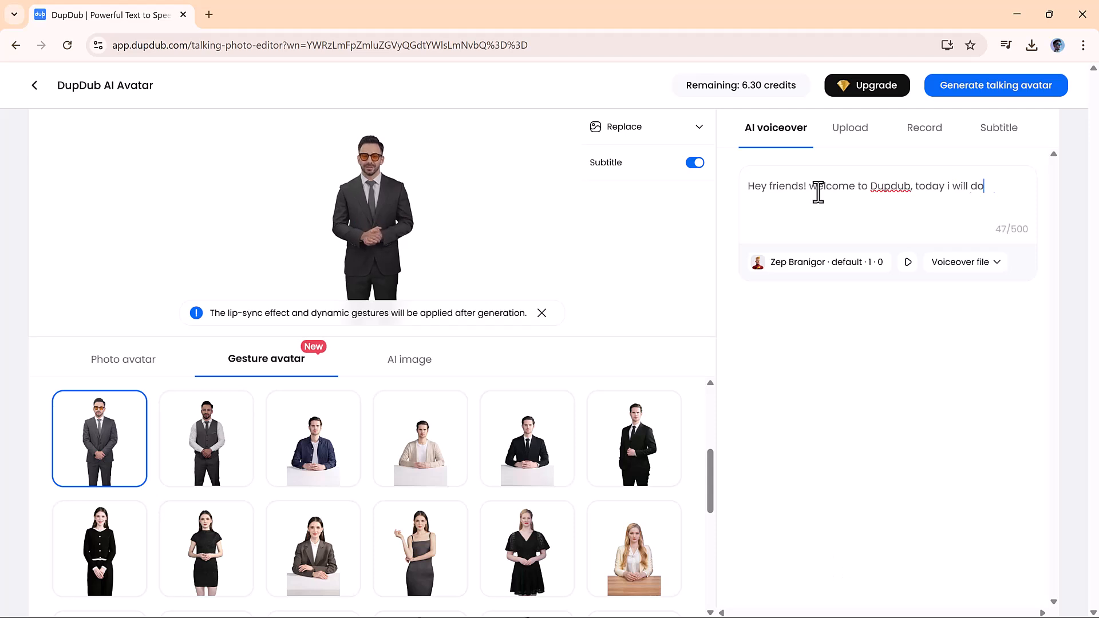
text(demonstrate the voice of Zep Branigor.)
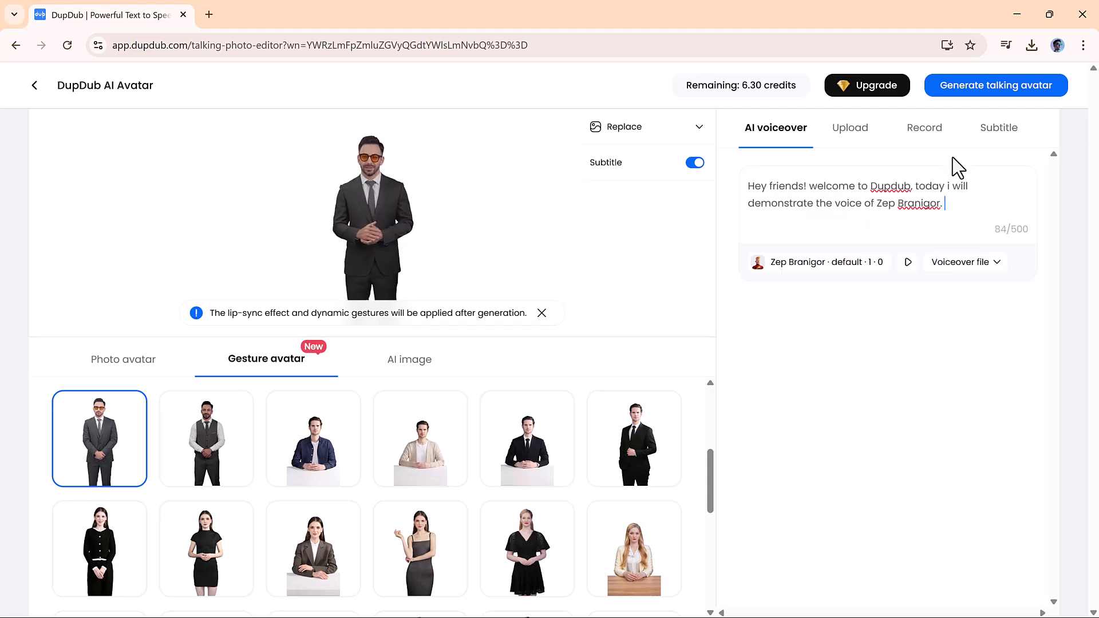
click(995, 85)
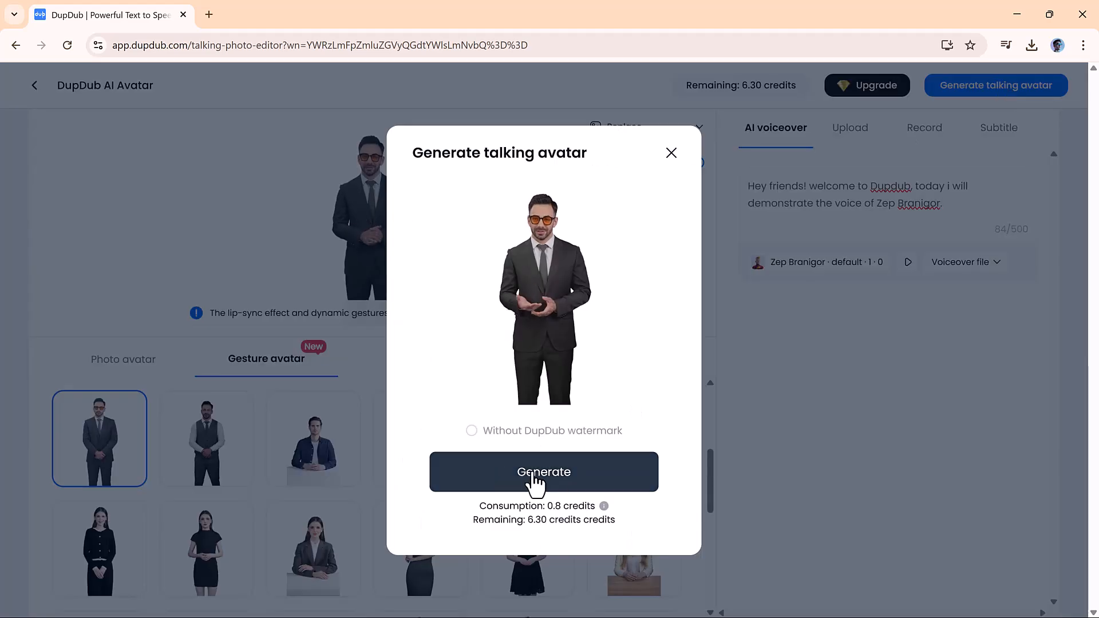
click(543, 472)
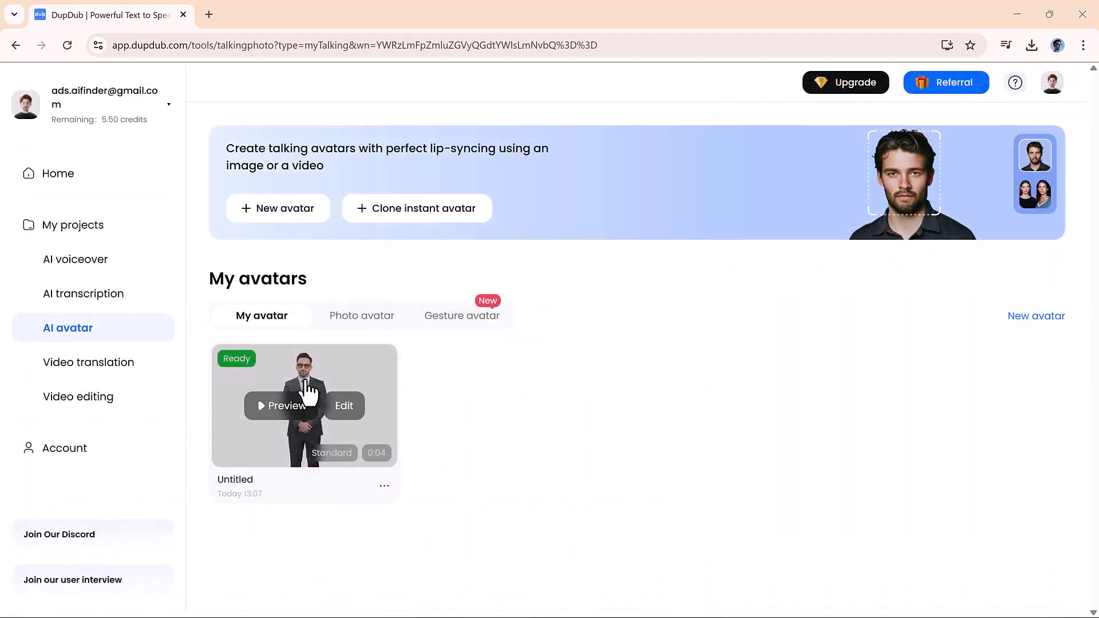
click(282, 406)
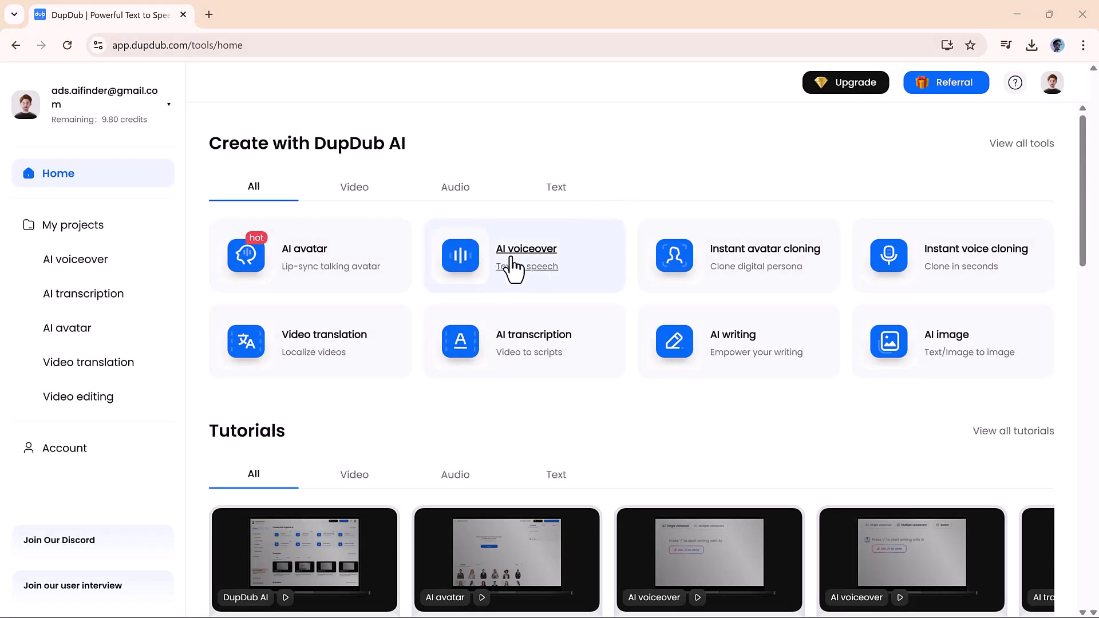
Start an AI voiceover project and bring up More voiceovers for the full library
click(525, 256)
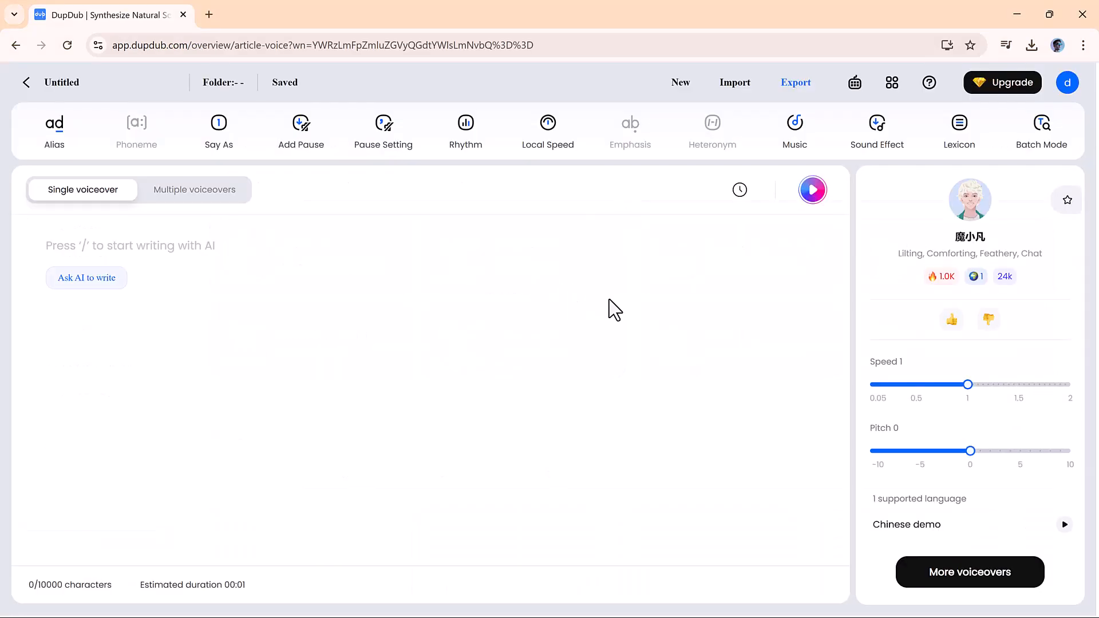
mouse_move(878, 524)
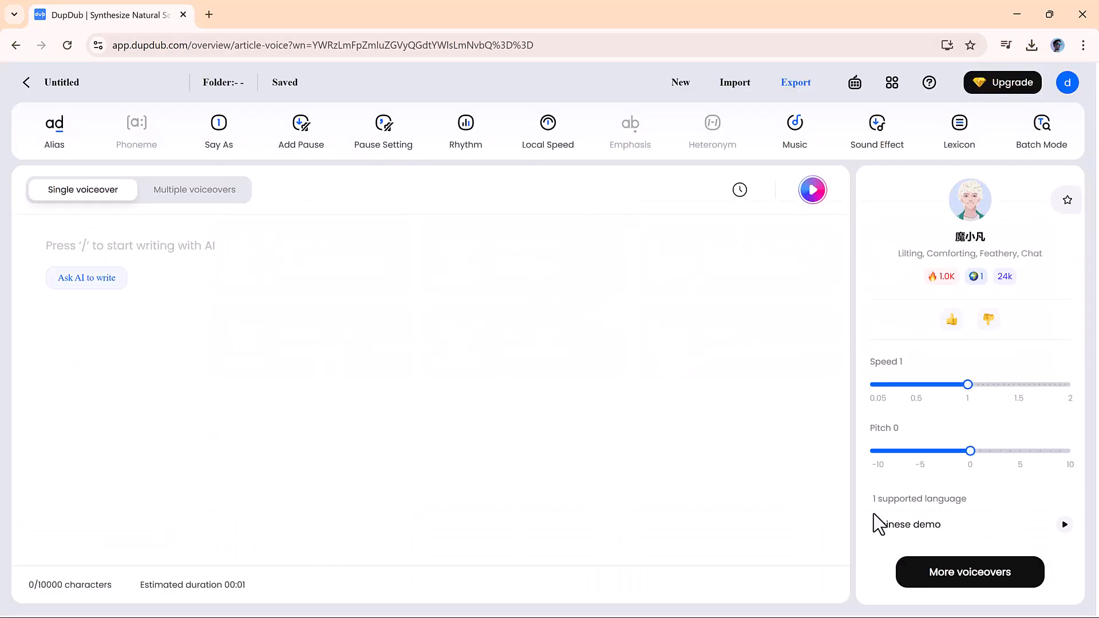
mouse_move(970, 571)
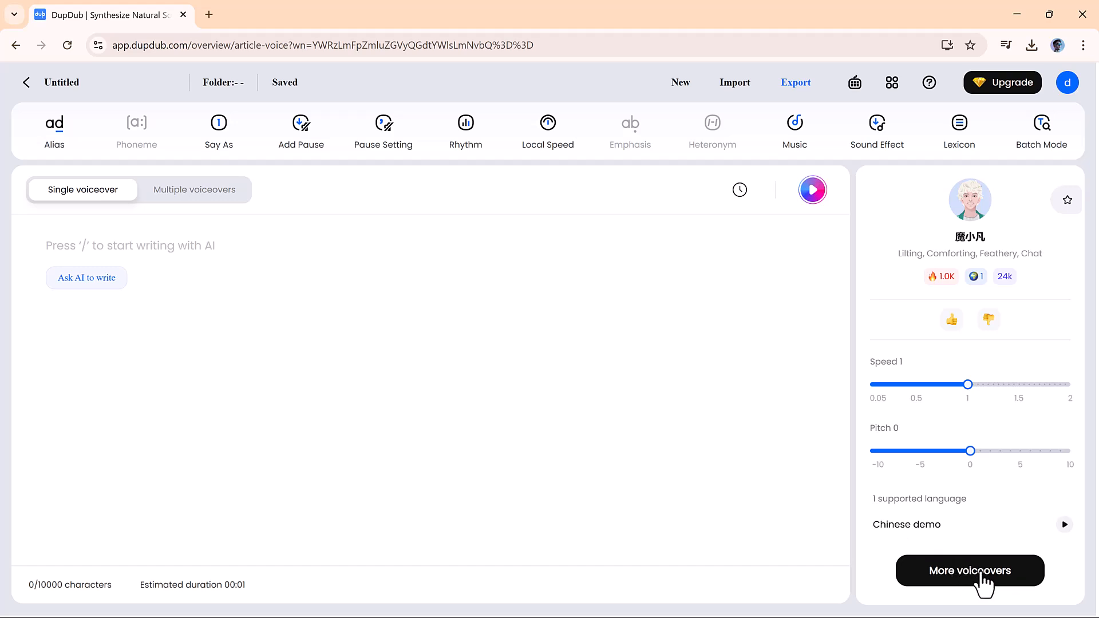
click(970, 571)
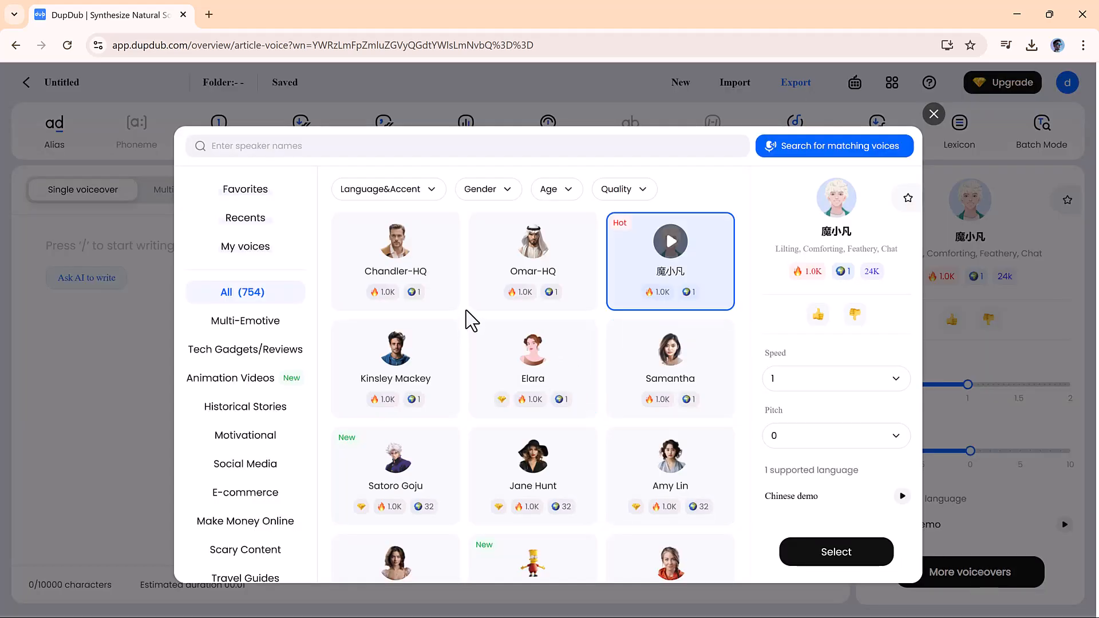
Glance at the language and gender filters, then show the Animation Videos voices
click(388, 189)
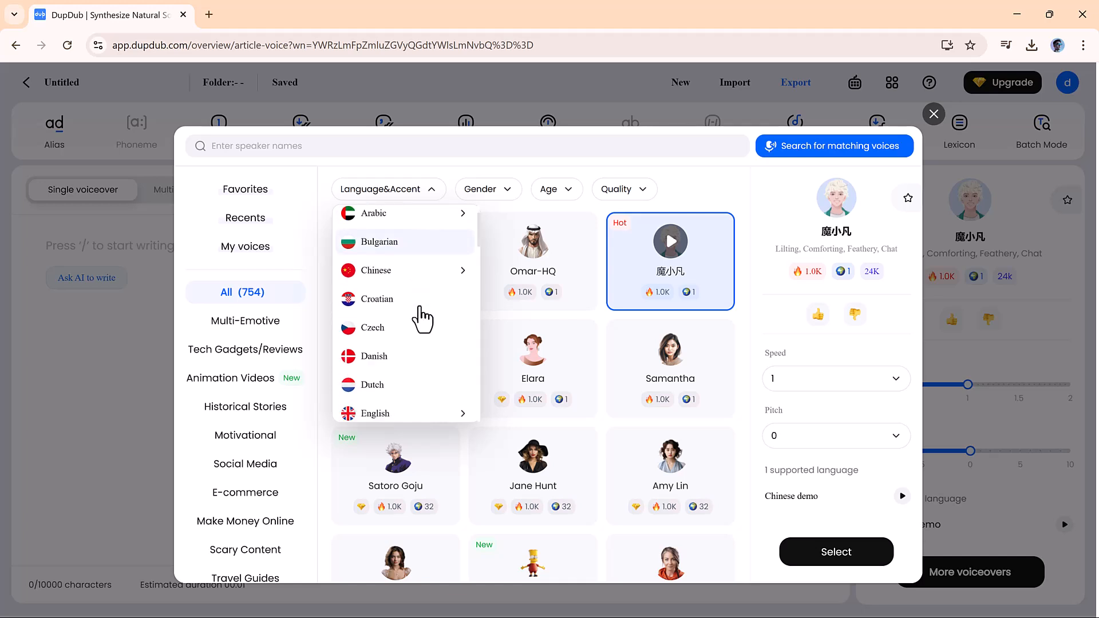
scroll(up, 3)
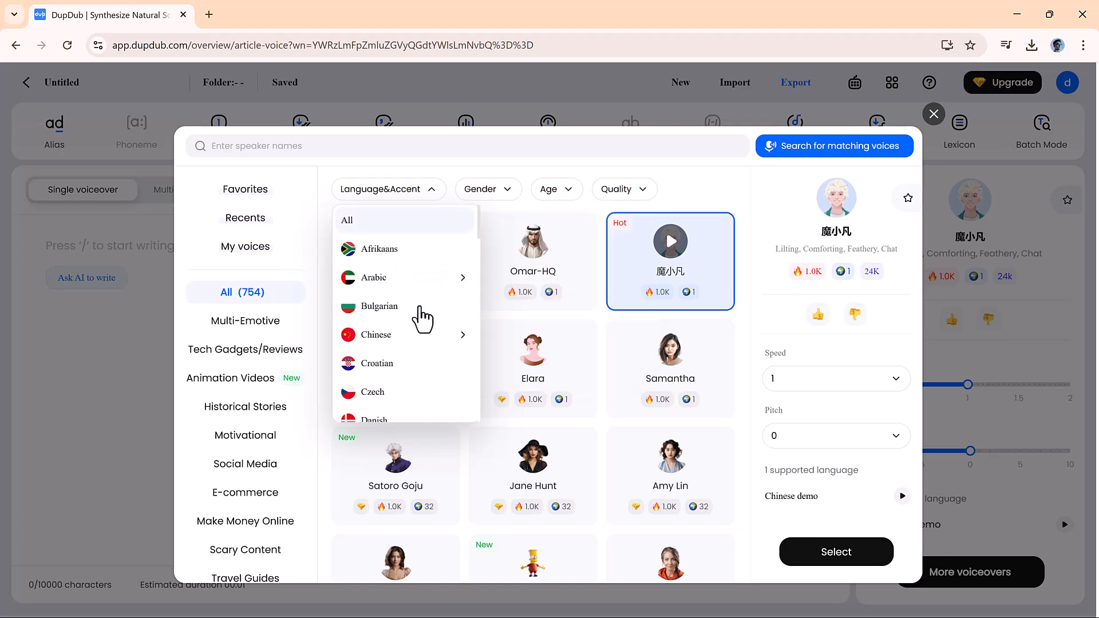
click(487, 189)
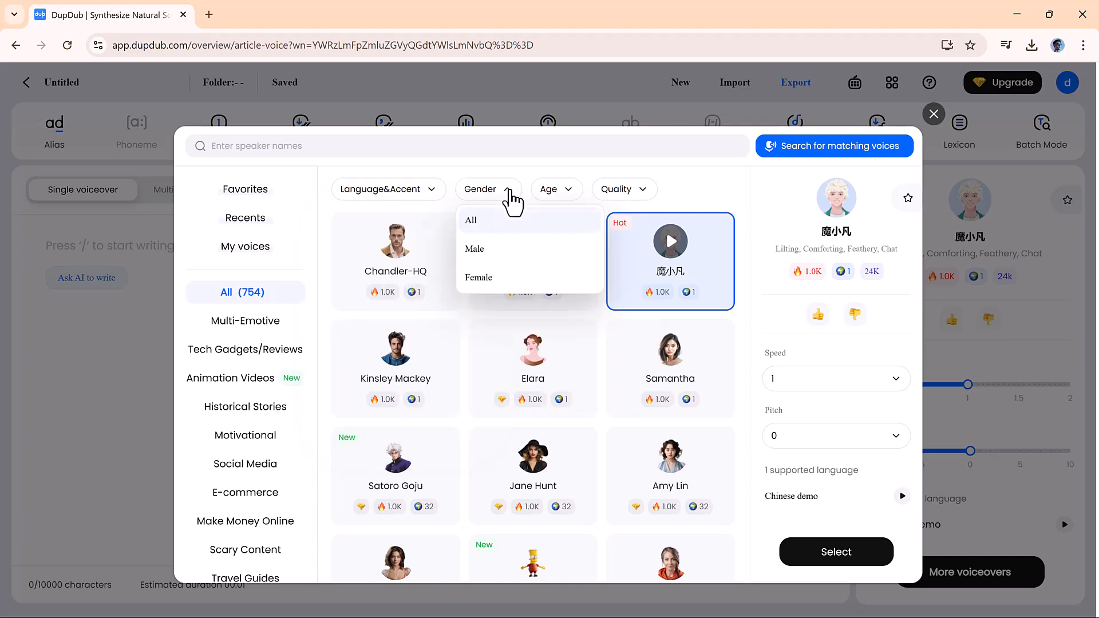
click(553, 189)
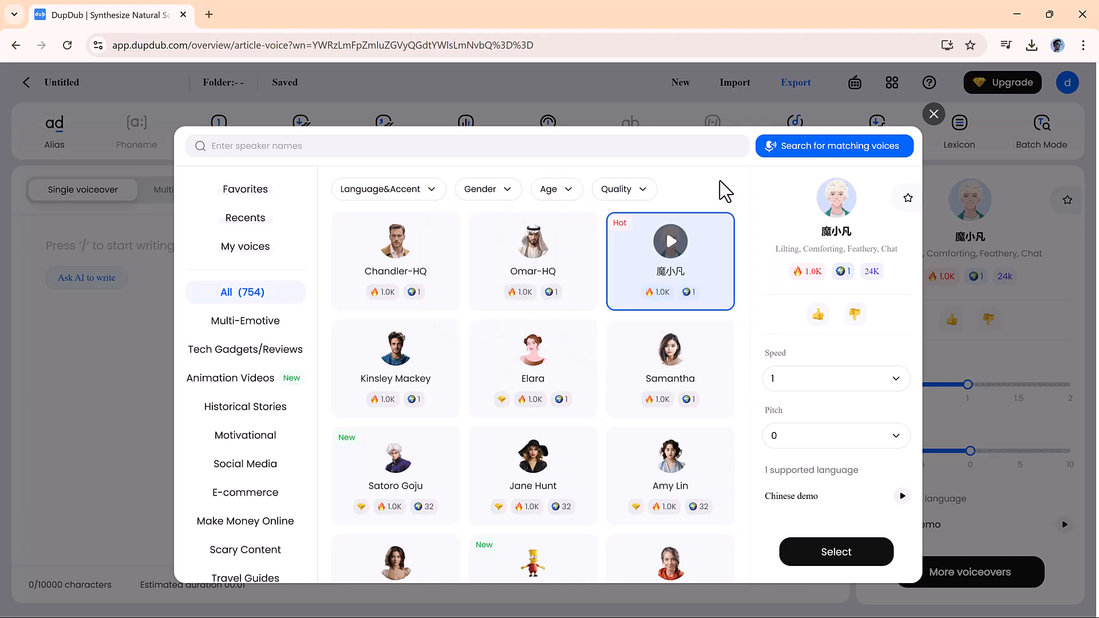
scroll(down, 3)
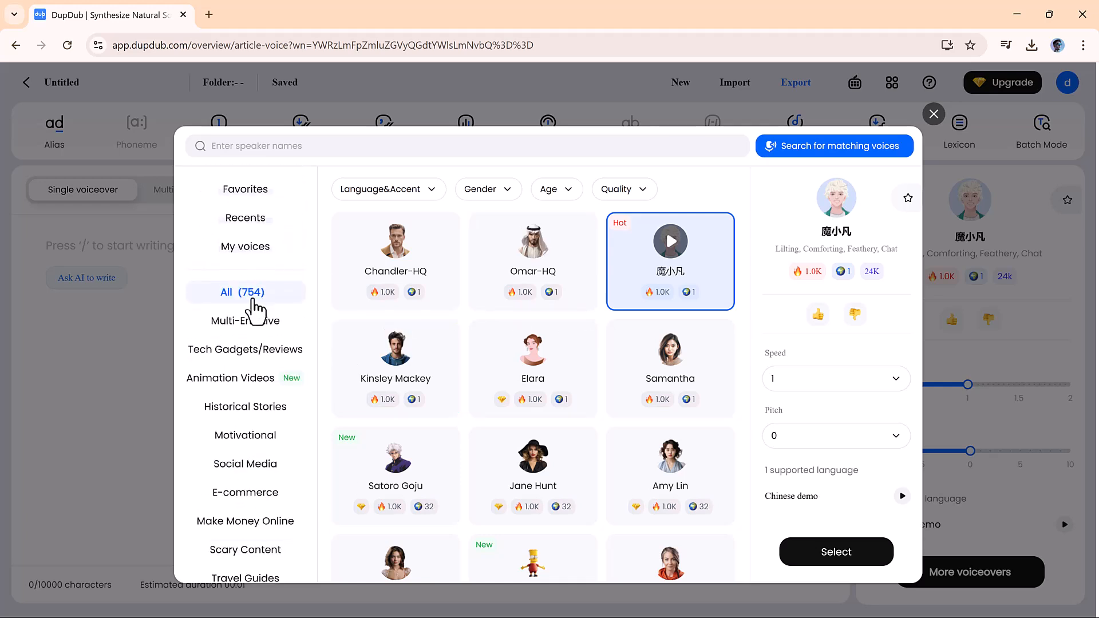
click(229, 378)
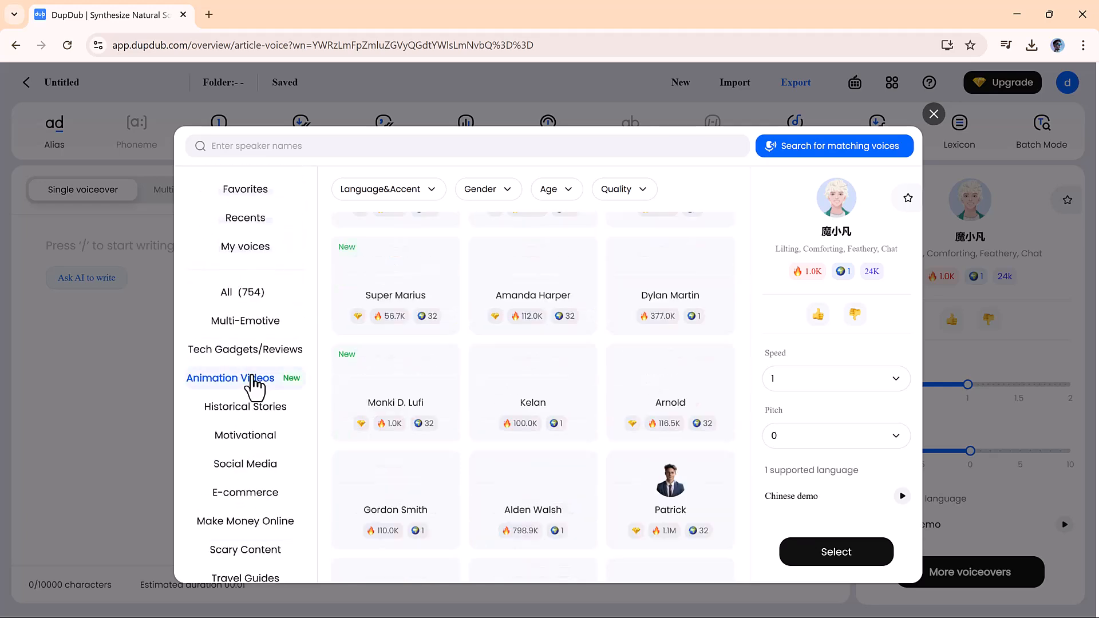
click(230, 379)
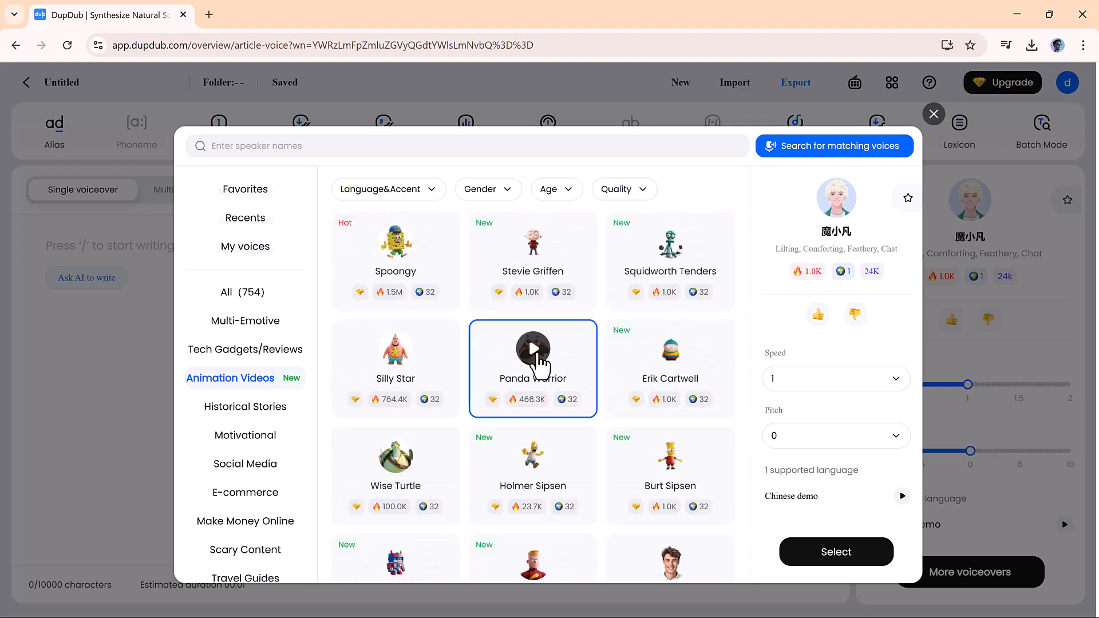
Play Panda Warrior, Wise Turtle and Eron Jaegar samples, then select Eron Jaegar
click(532, 349)
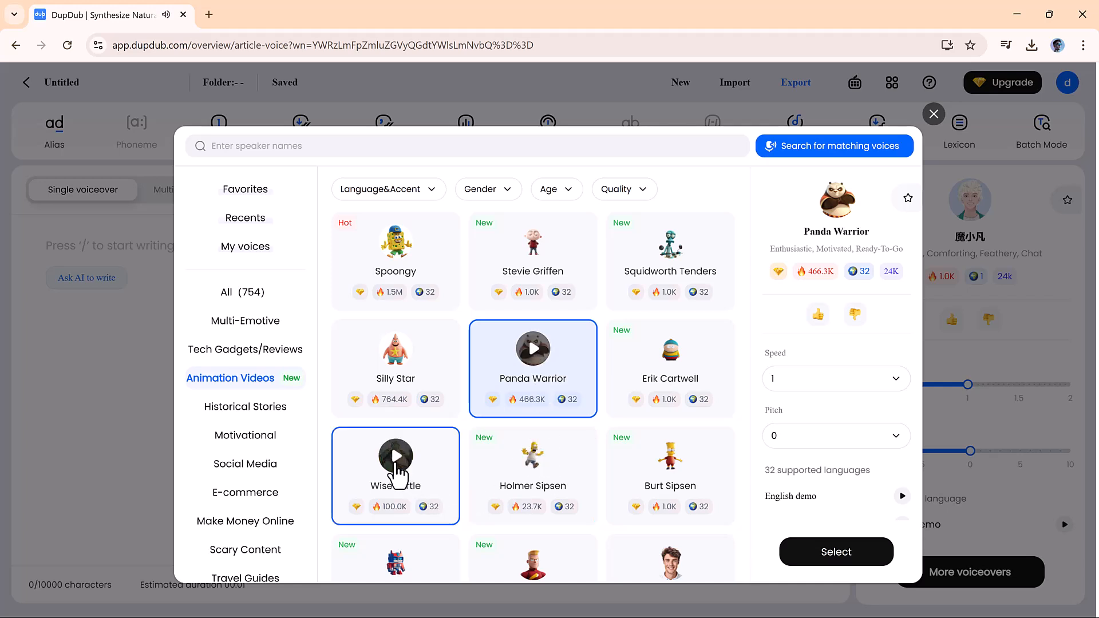
click(395, 454)
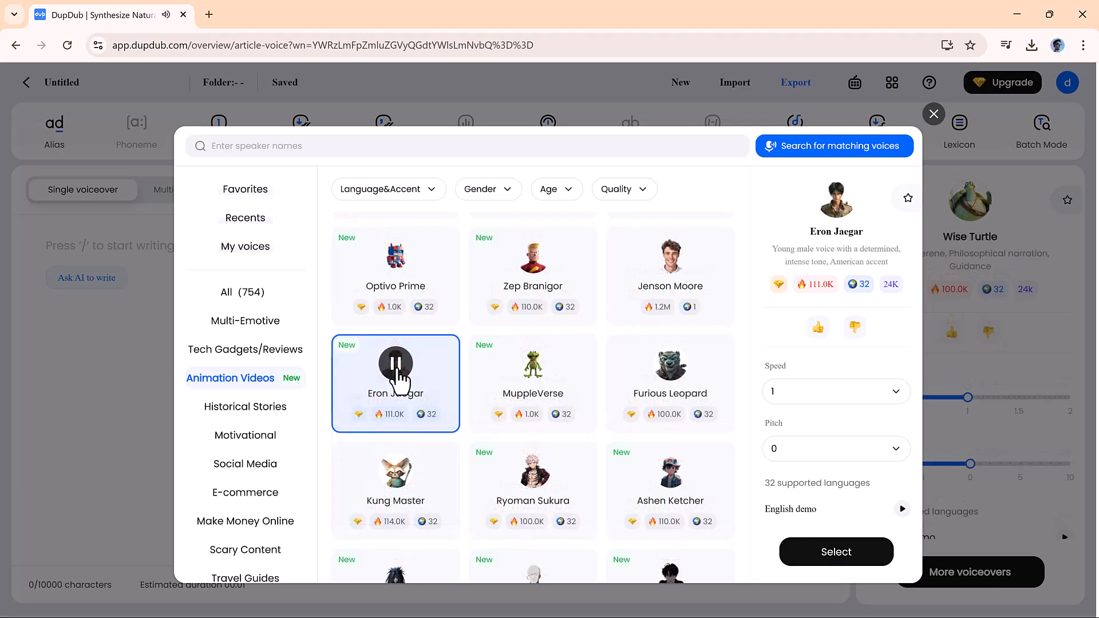
mouse_move(399, 364)
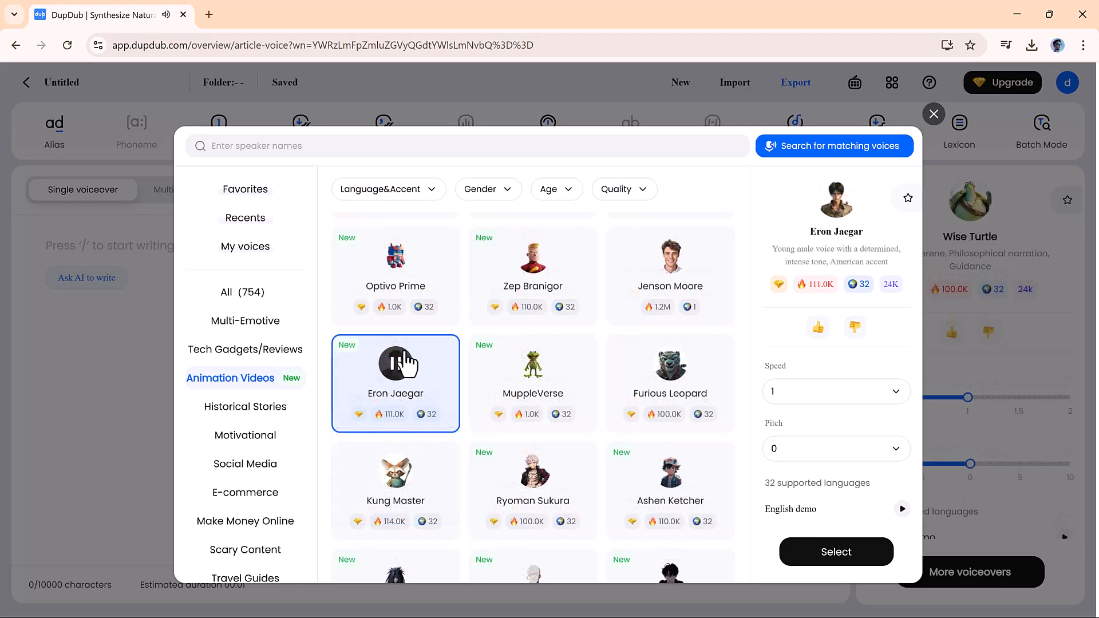
click(395, 363)
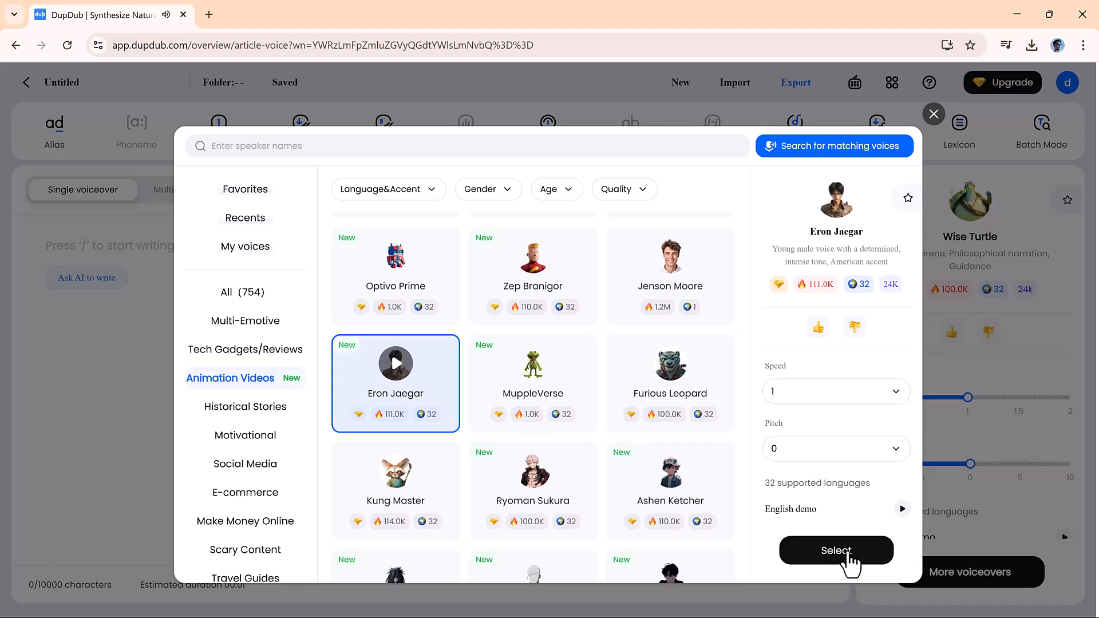
click(834, 551)
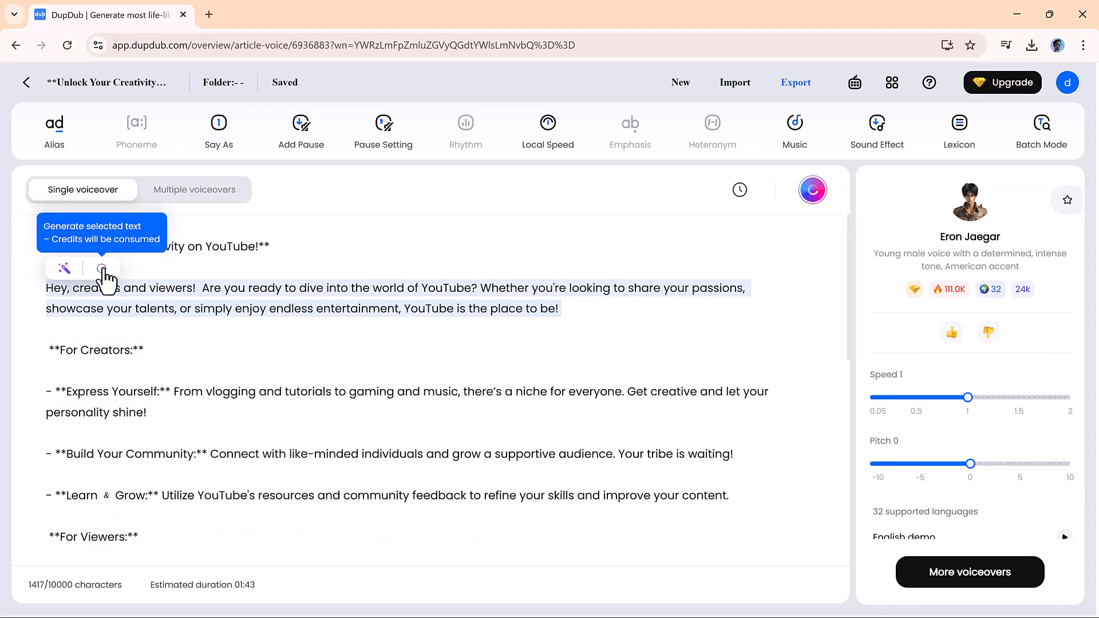
Generate and play the opening paragraph's speech, export as MP3, then start a video translation project
click(102, 268)
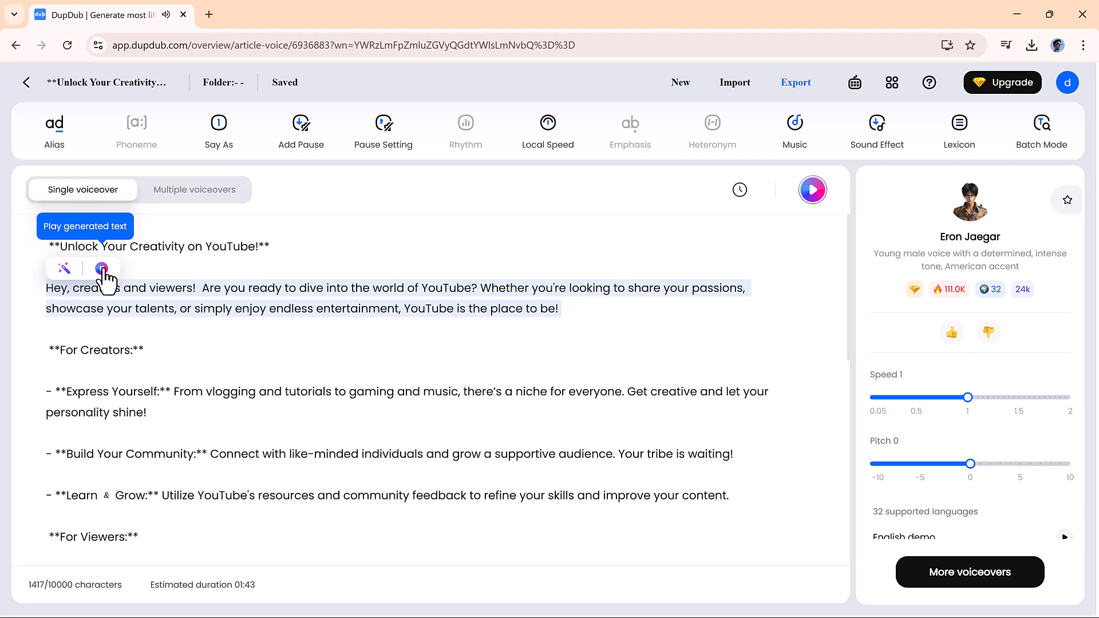
click(102, 267)
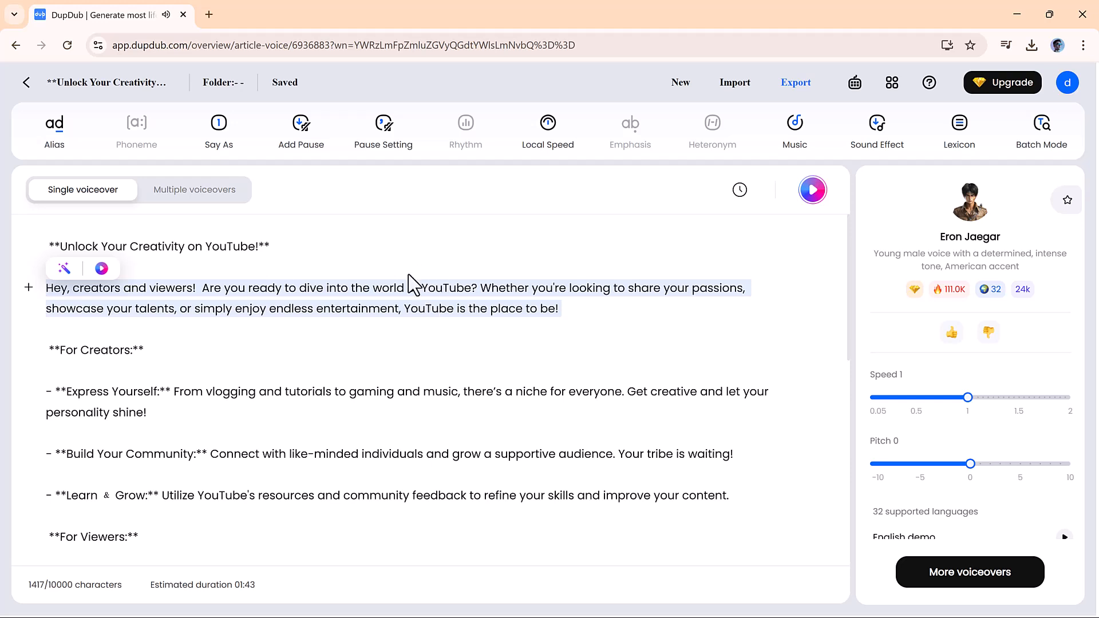
mouse_move(786, 234)
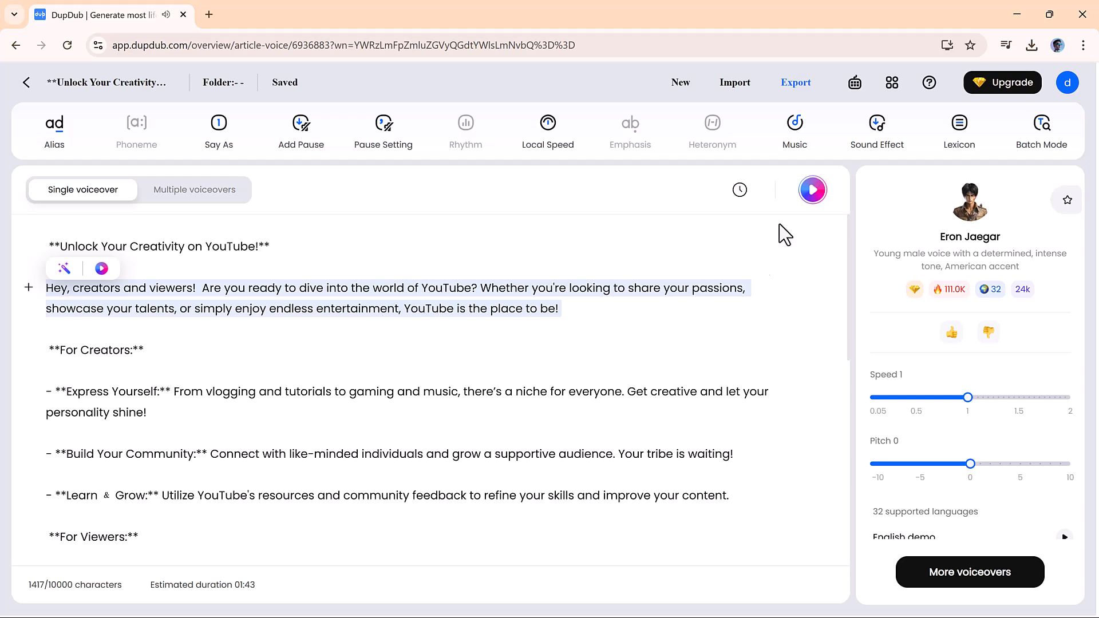
click(796, 82)
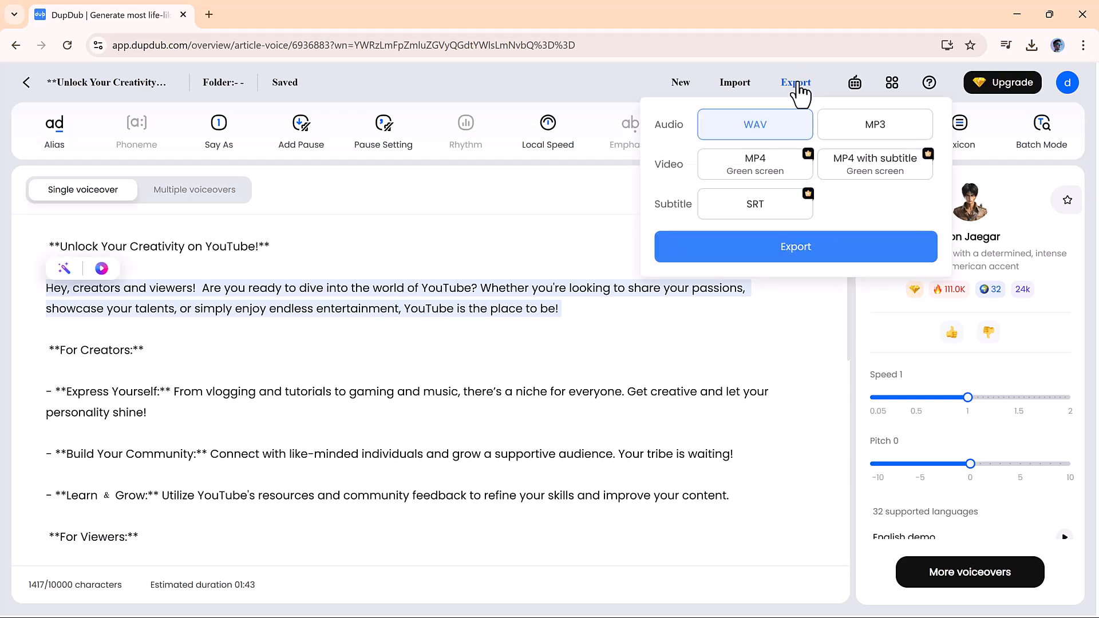
click(874, 124)
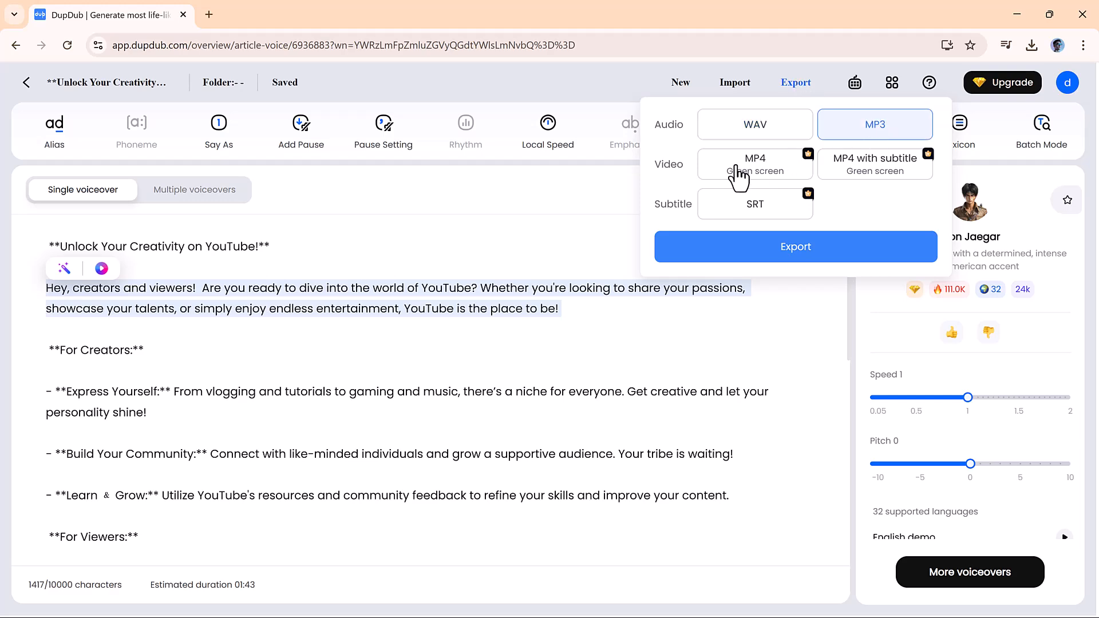
mouse_move(796, 246)
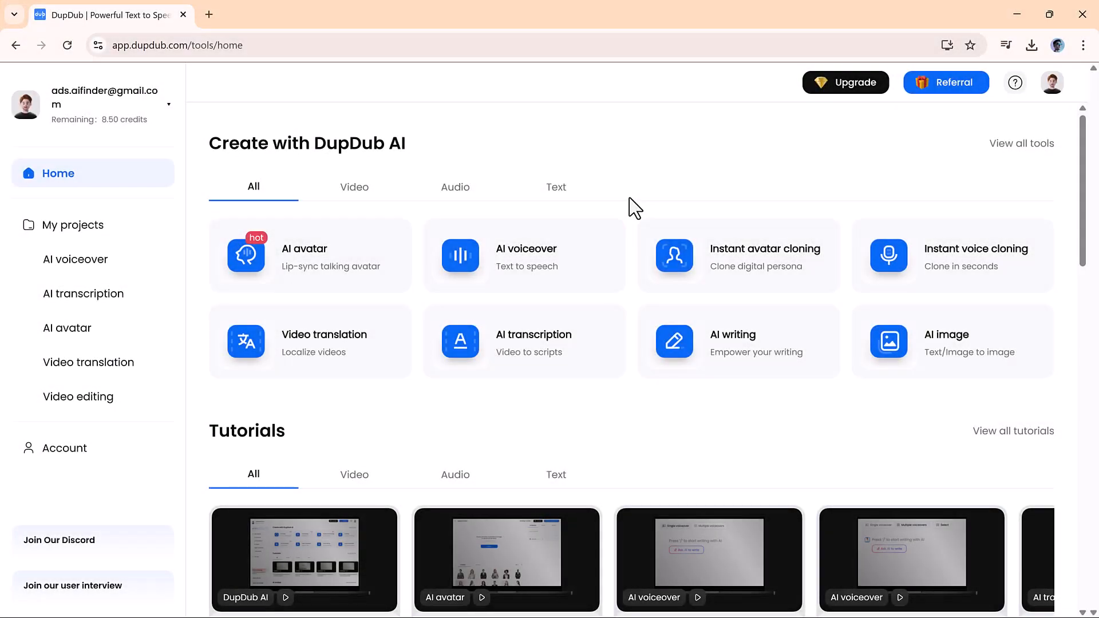
mouse_move(324, 344)
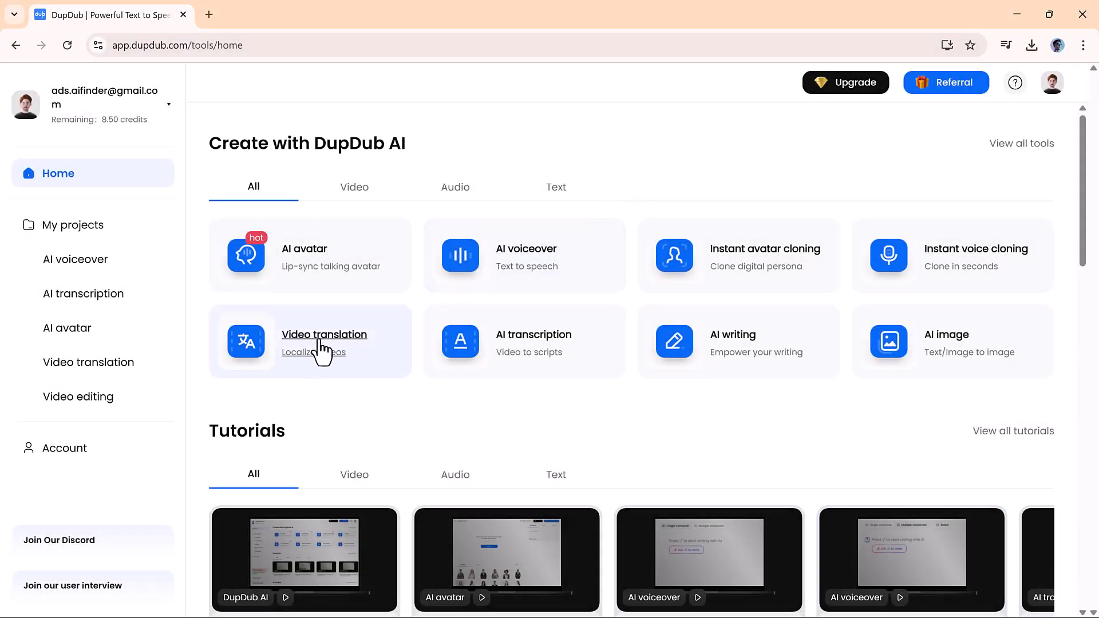
click(324, 335)
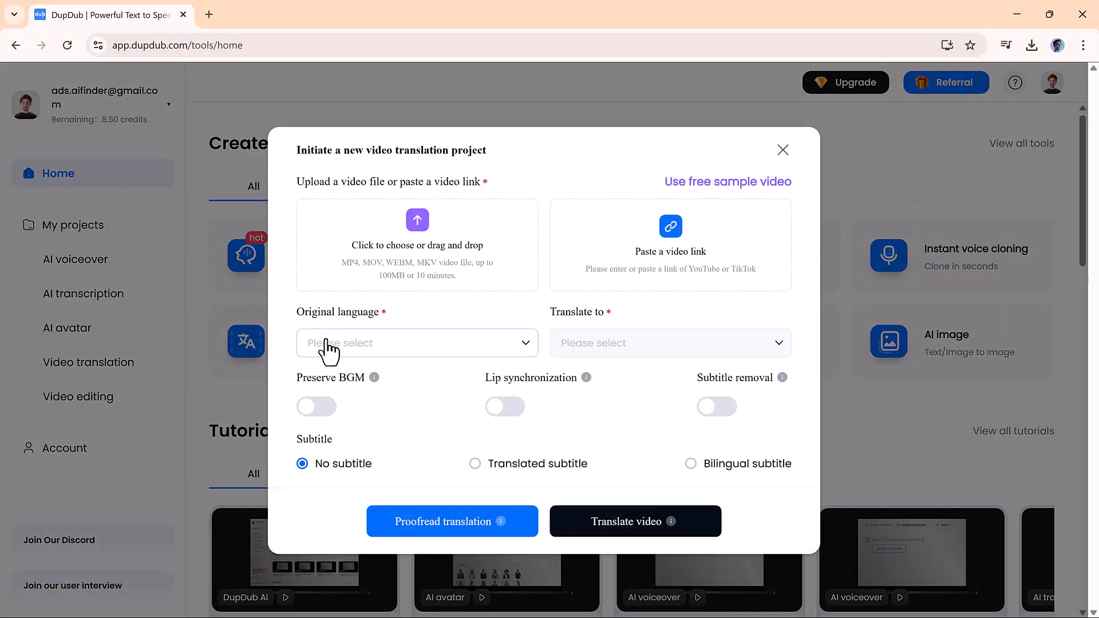
mouse_move(455, 248)
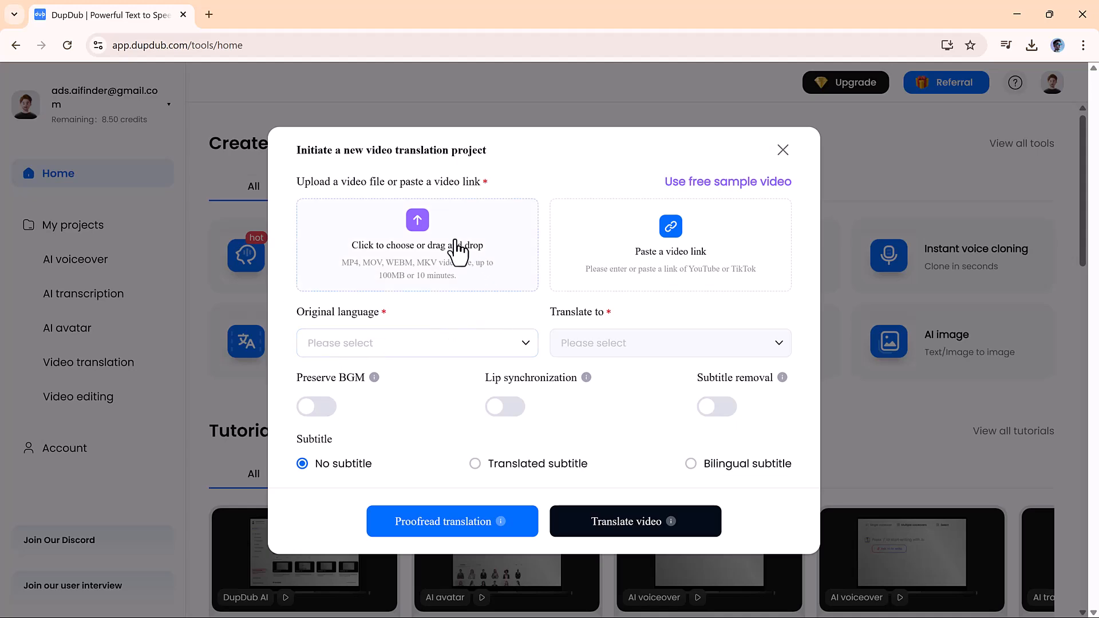
Load the free sample video, set Translate to French, and confirm the video translation
text(https://www.youtube.com/watch?v=TsYt-dOG5L0)
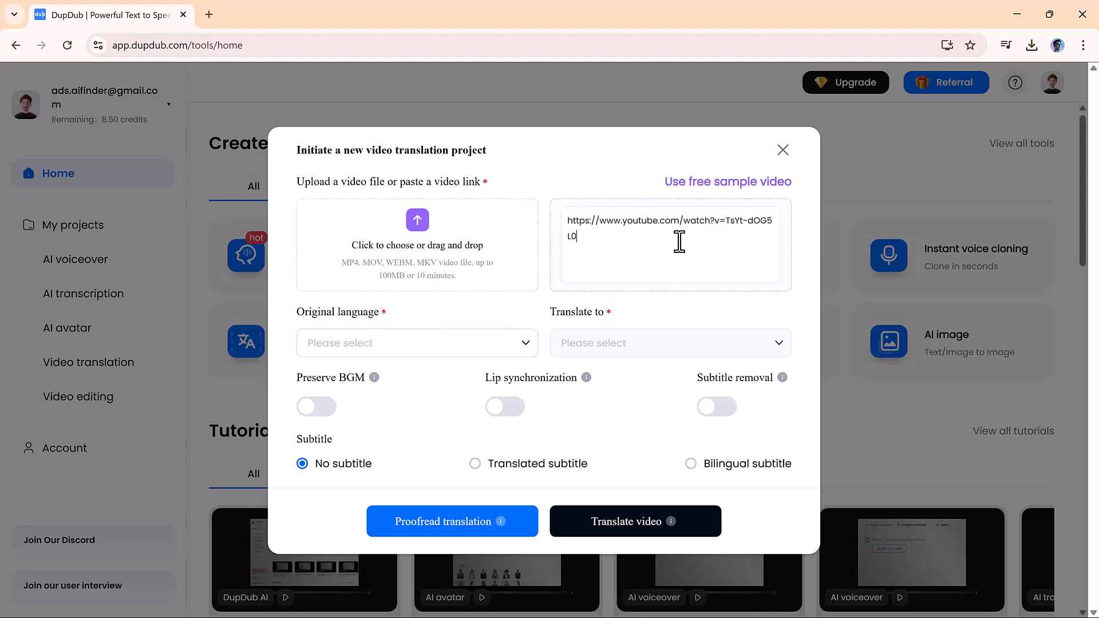
mouse_move(728, 182)
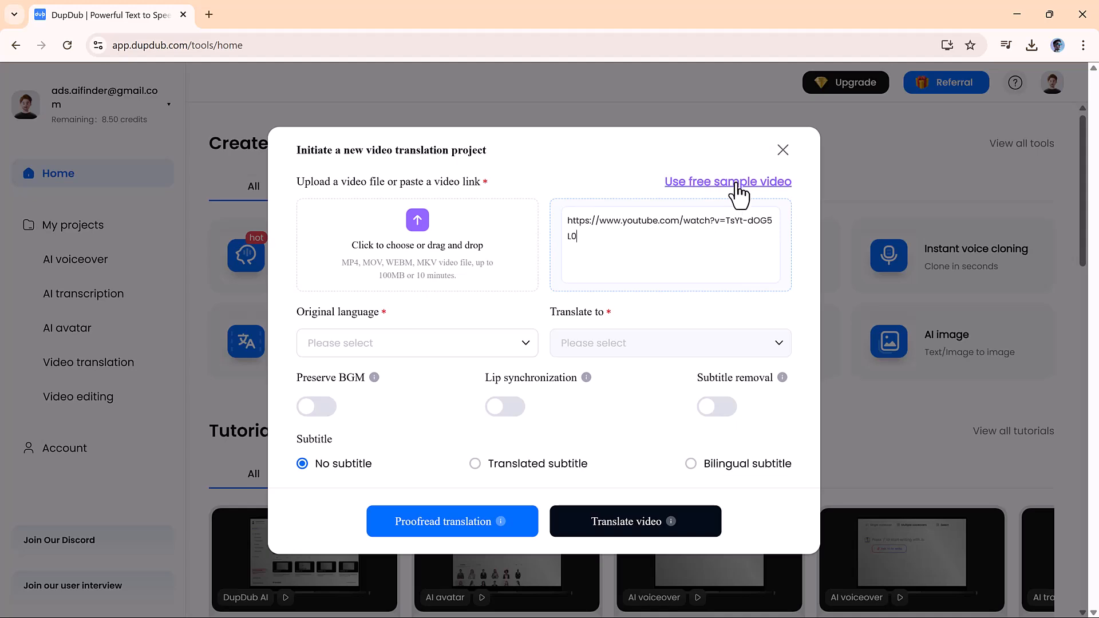
click(727, 182)
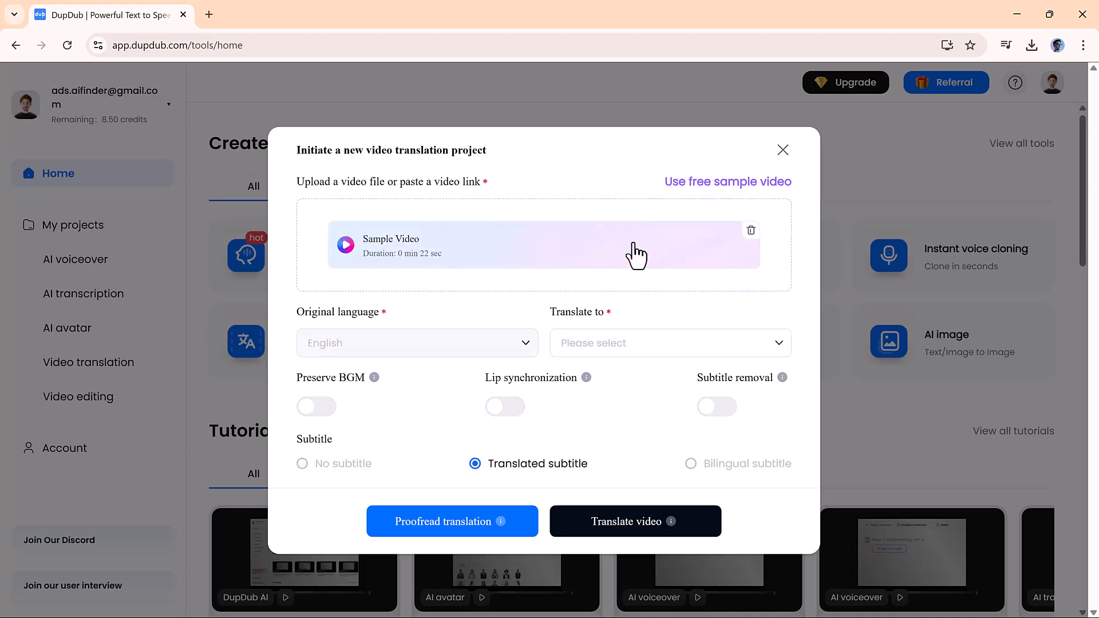
mouse_move(785, 357)
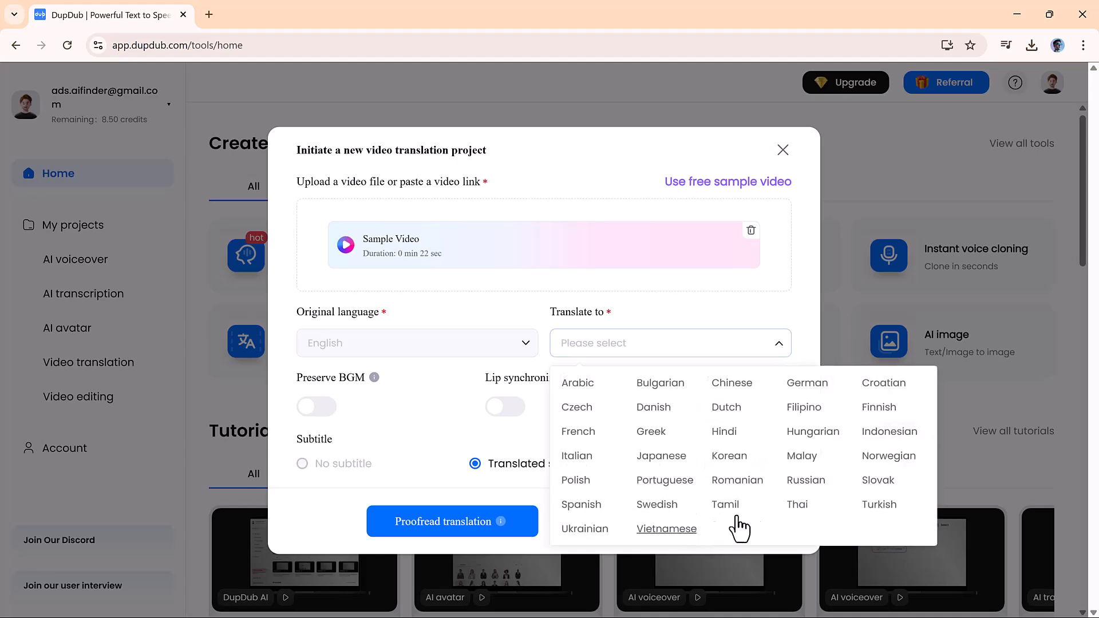
mouse_move(577, 432)
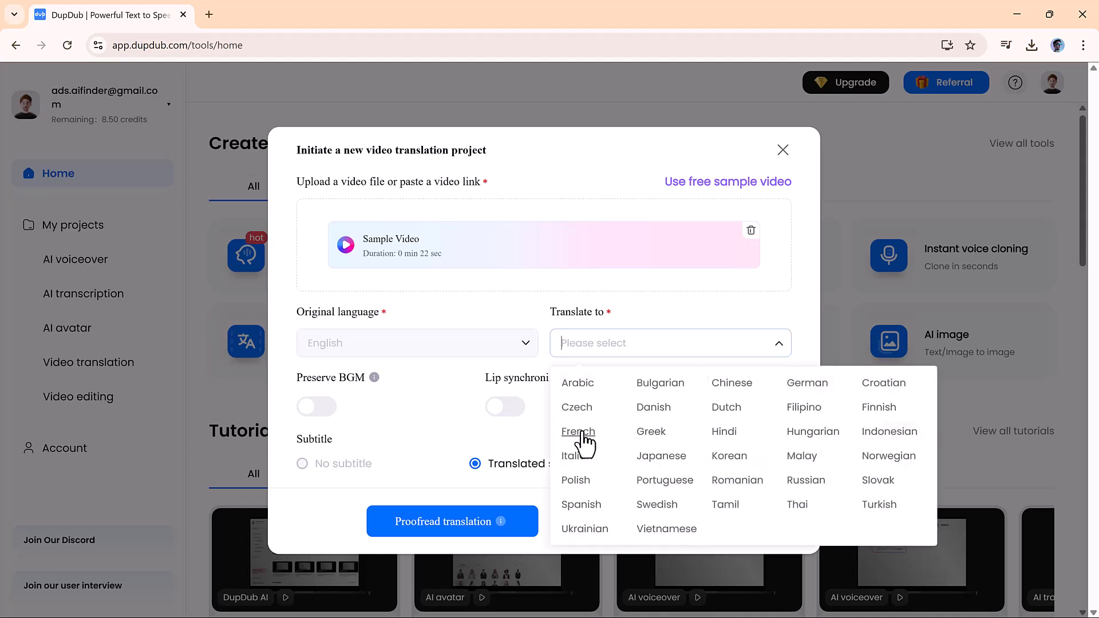
click(577, 432)
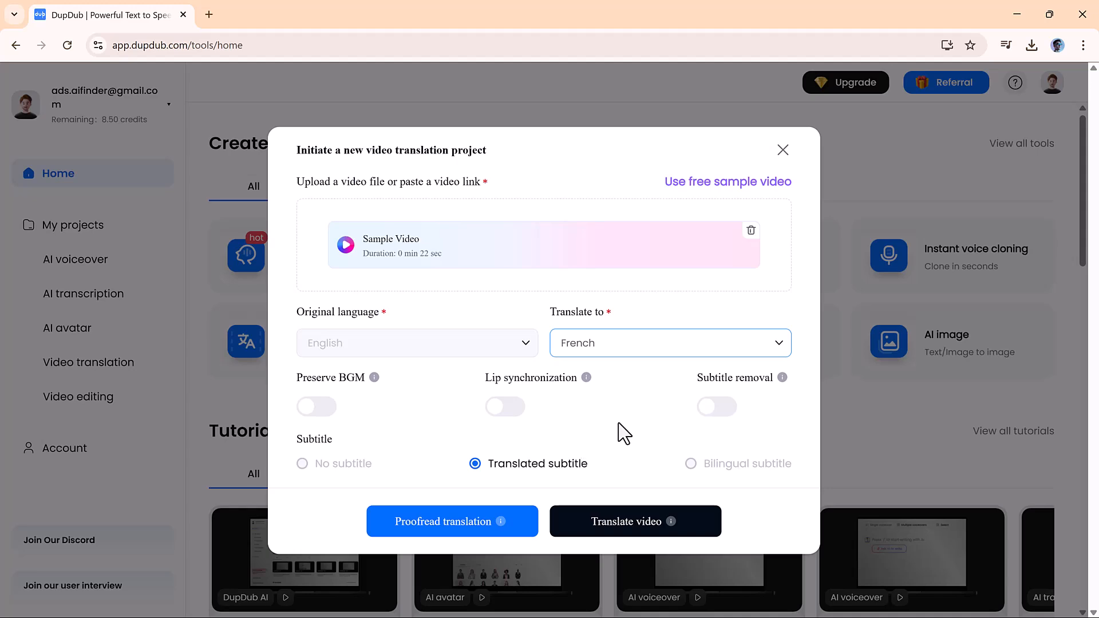
mouse_move(635, 521)
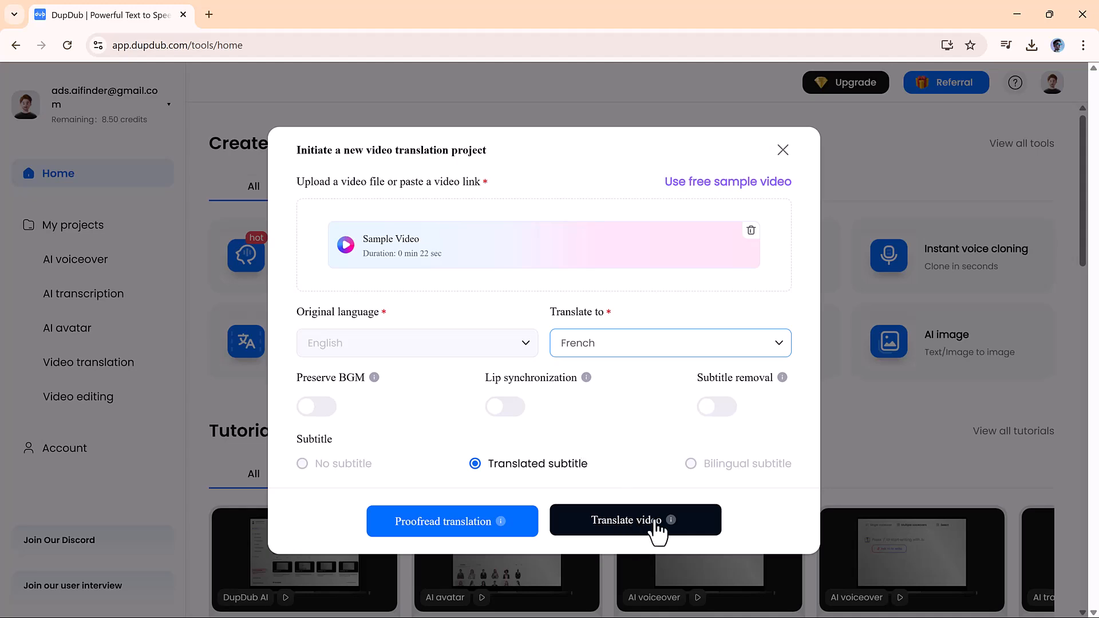
click(635, 520)
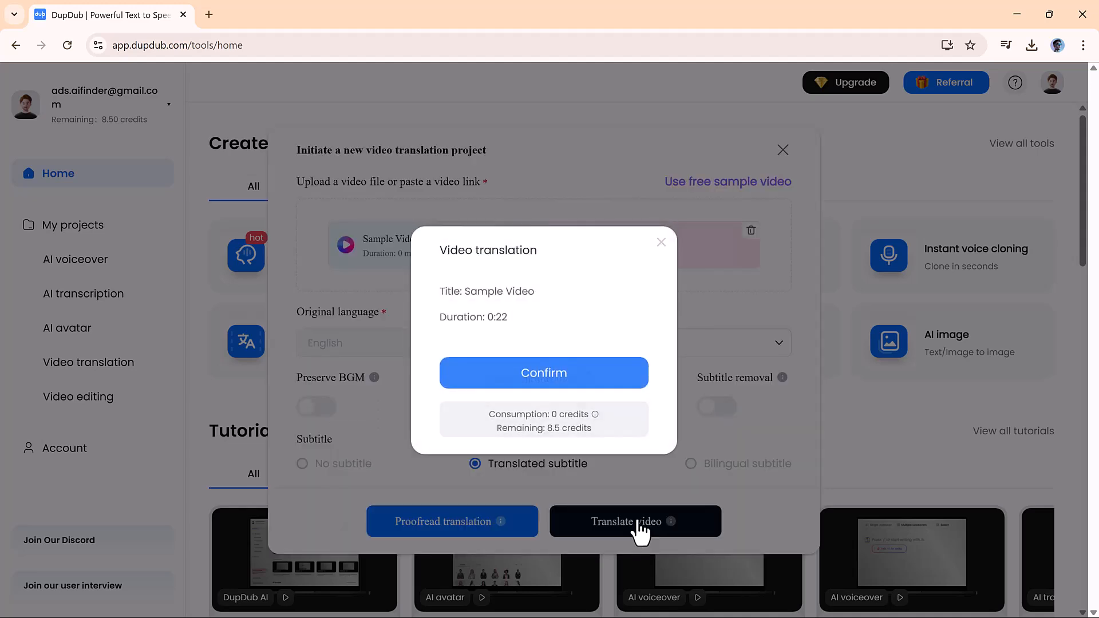
click(543, 372)
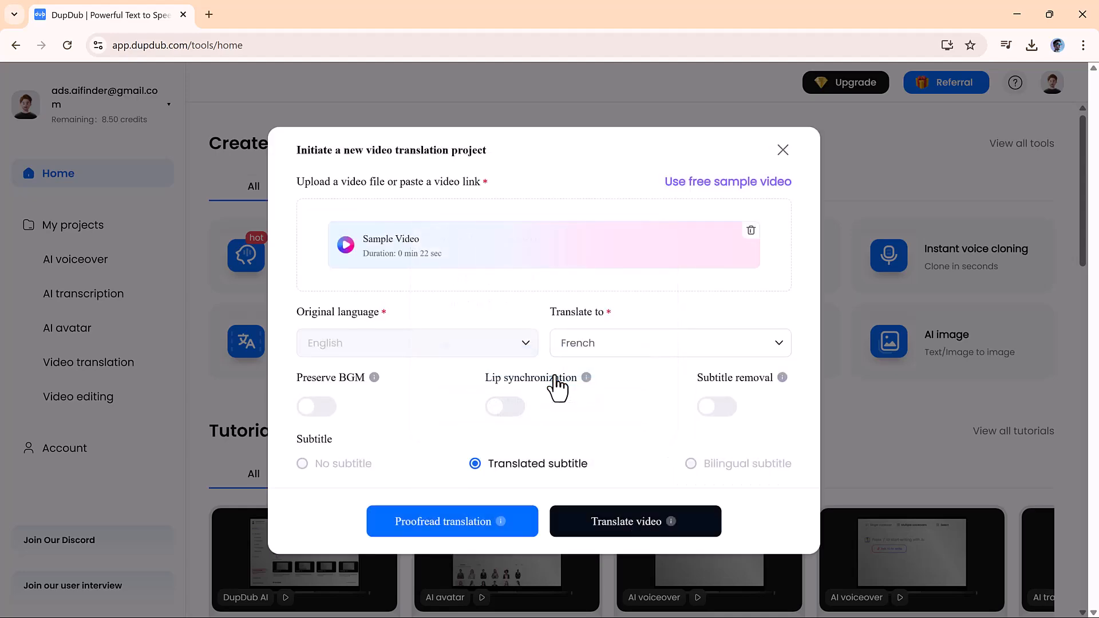
click(633, 521)
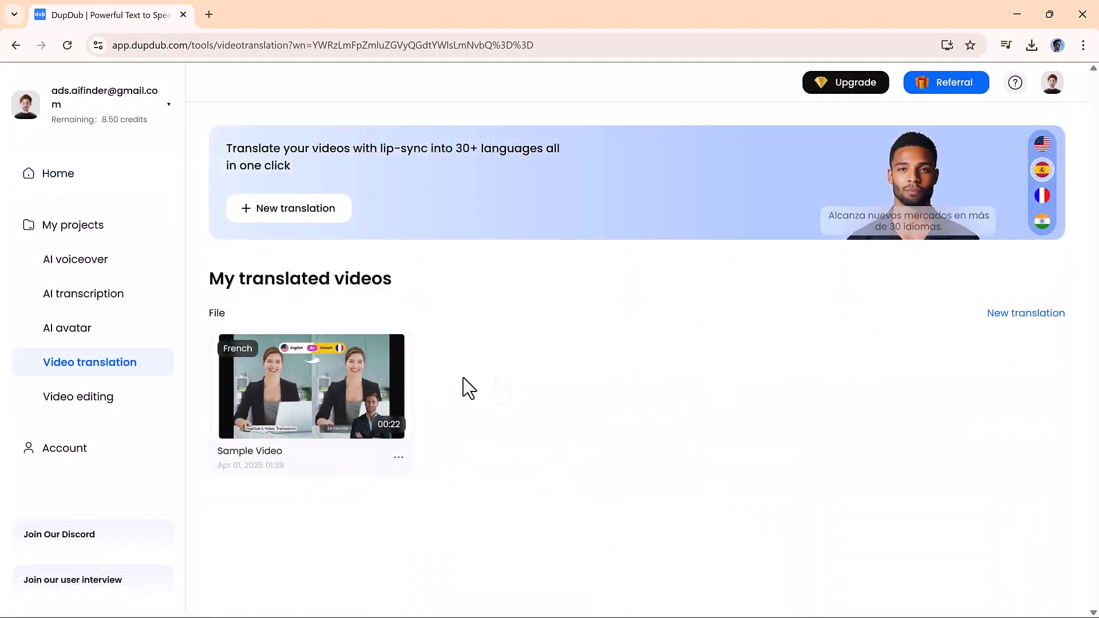
mouse_move(330, 416)
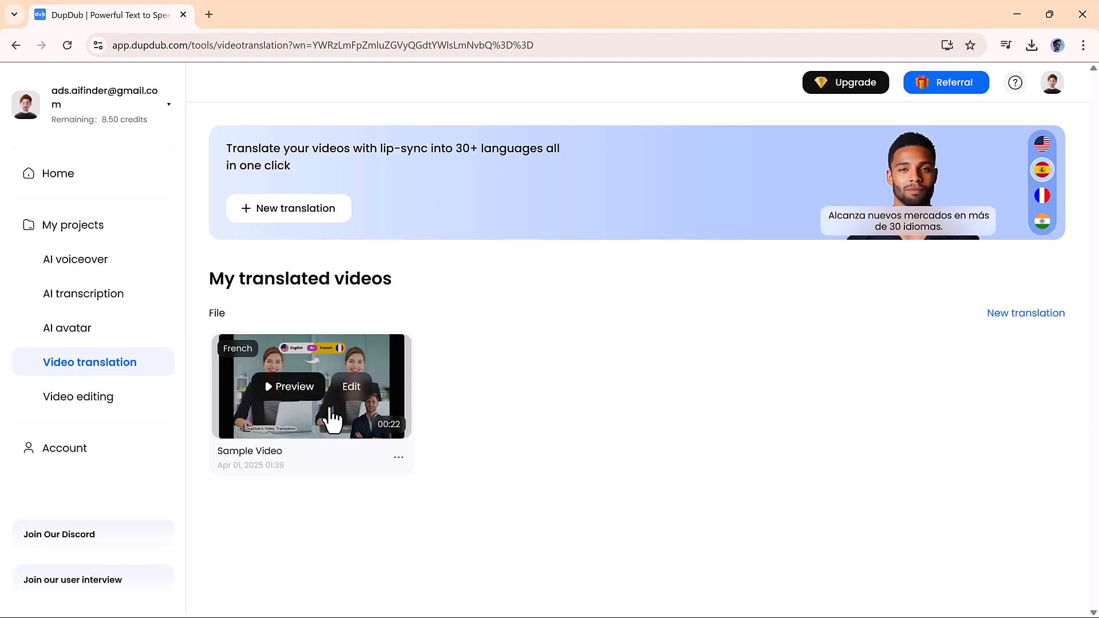
Play the Sample Video preview through to its English-to-French translated result
click(293, 386)
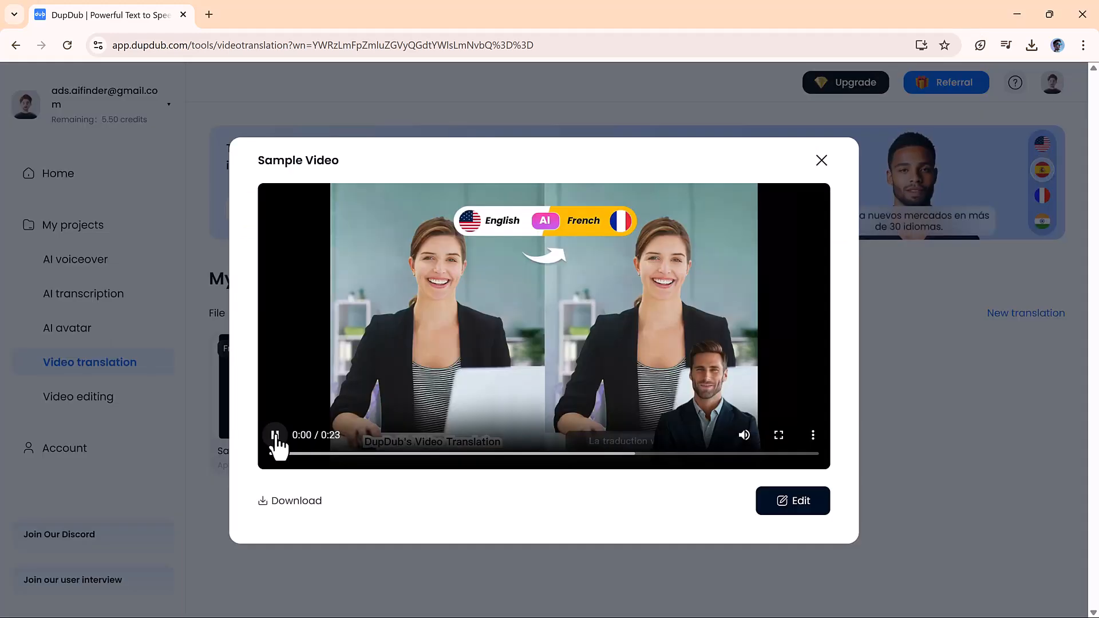
click(276, 435)
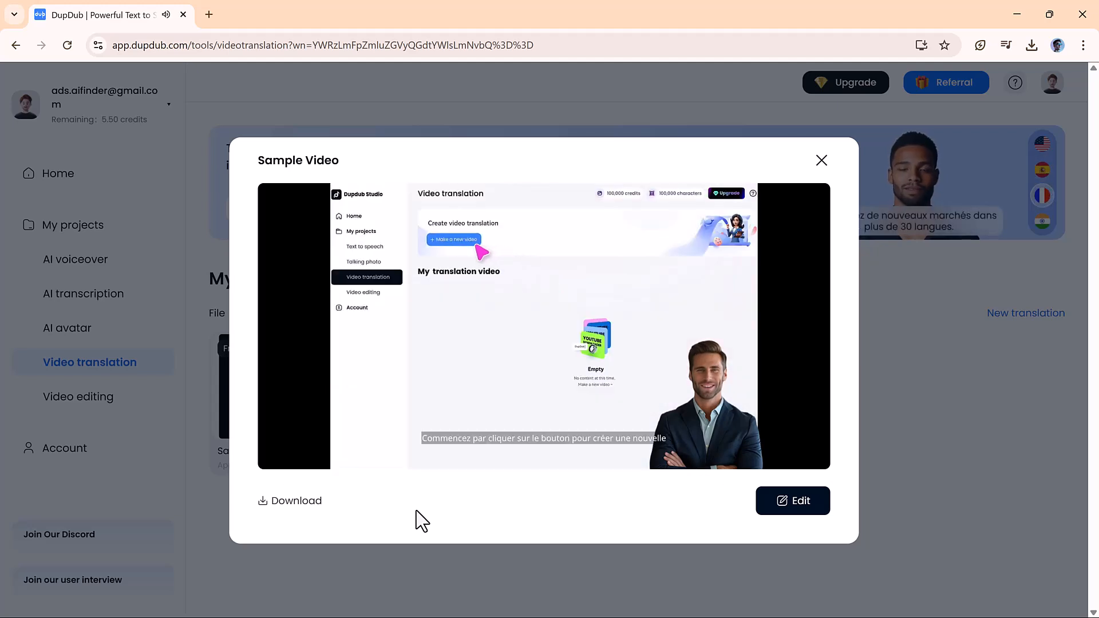
click(453, 239)
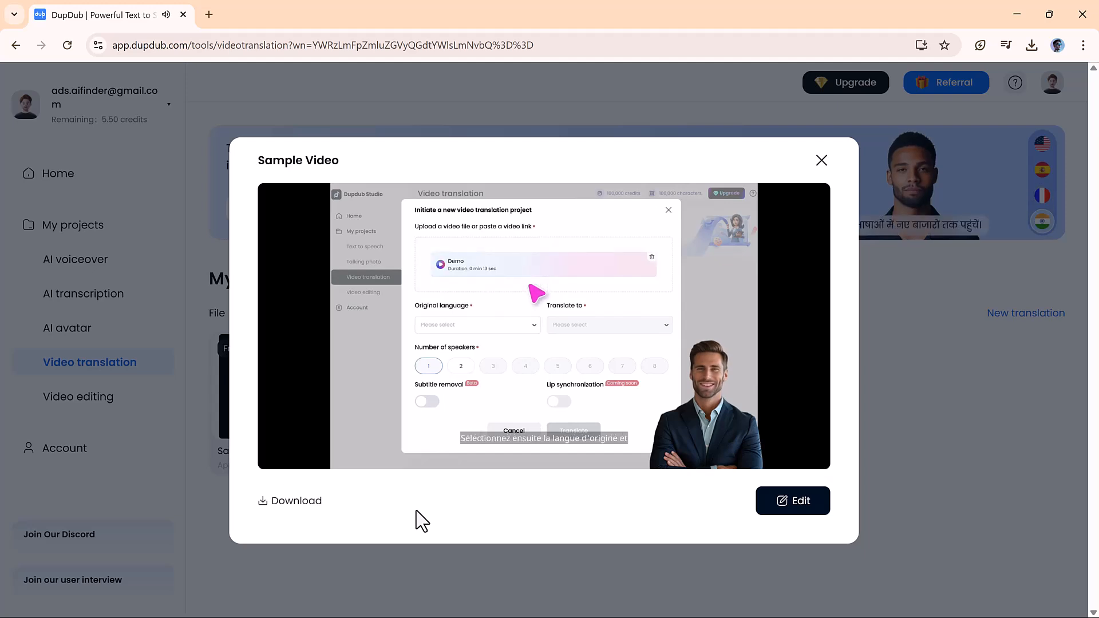
click(476, 324)
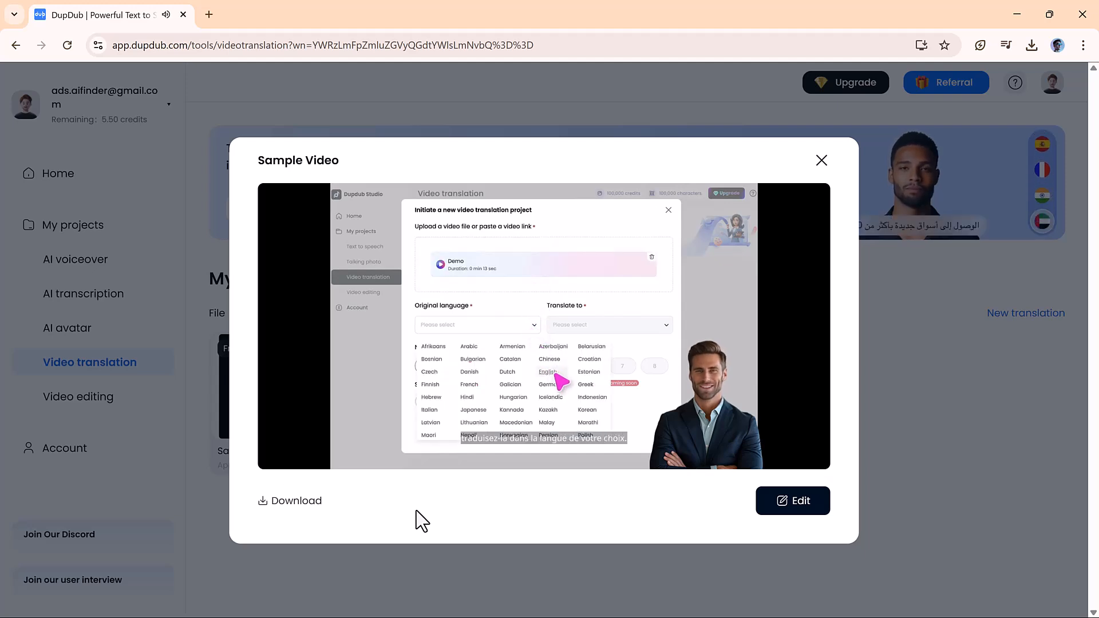
click(547, 371)
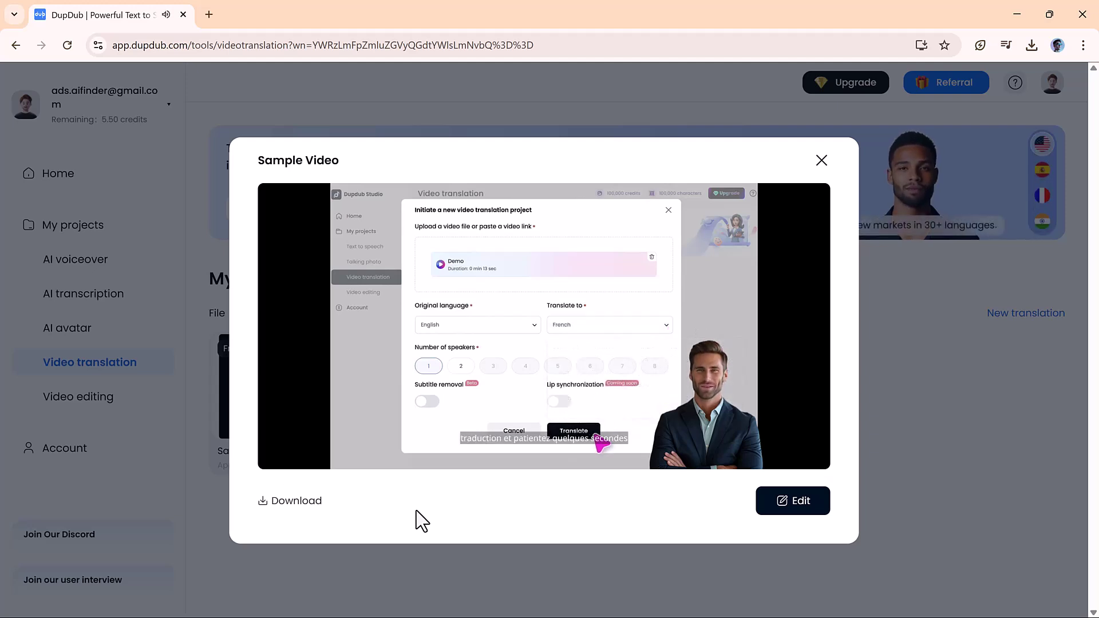
click(573, 433)
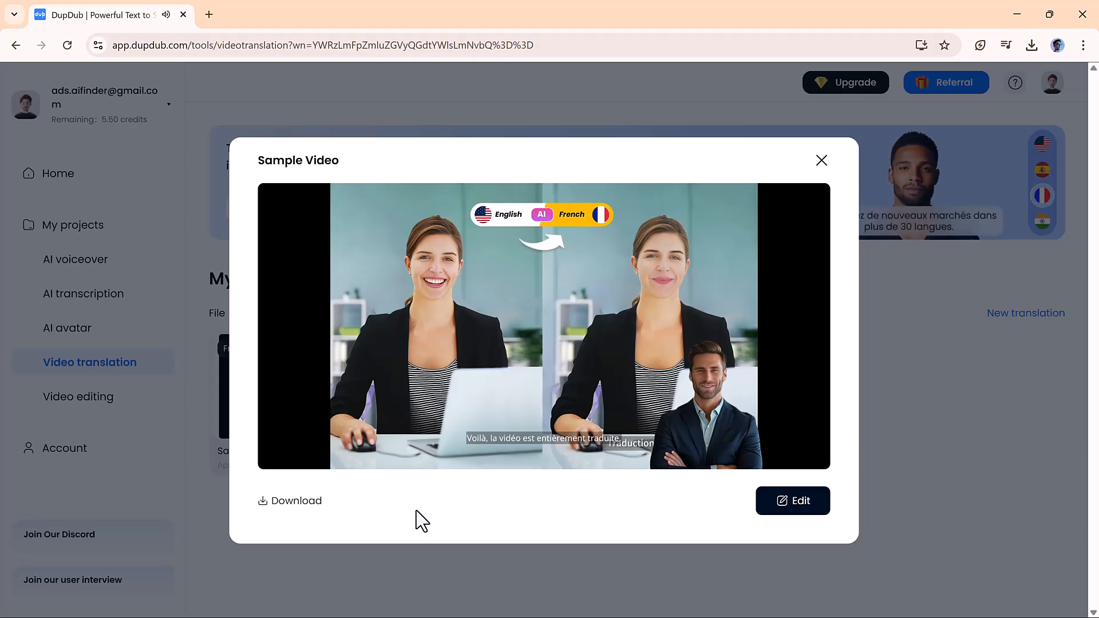
From Home, have AI writing produce a Social media content article on the topic 'social media'
click(57, 173)
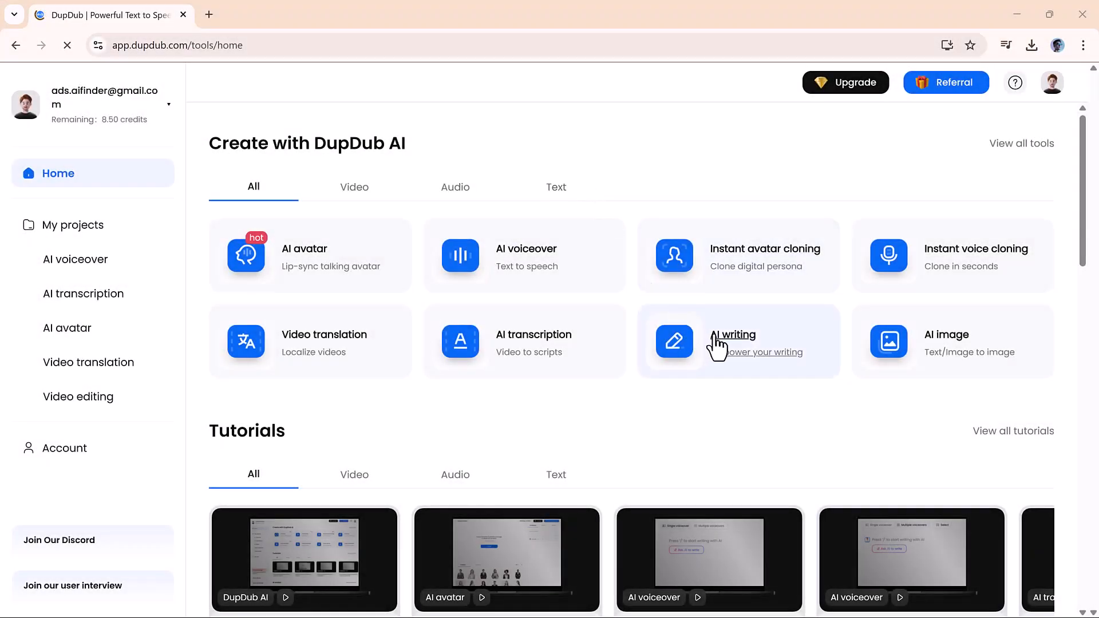
mouse_move(731, 357)
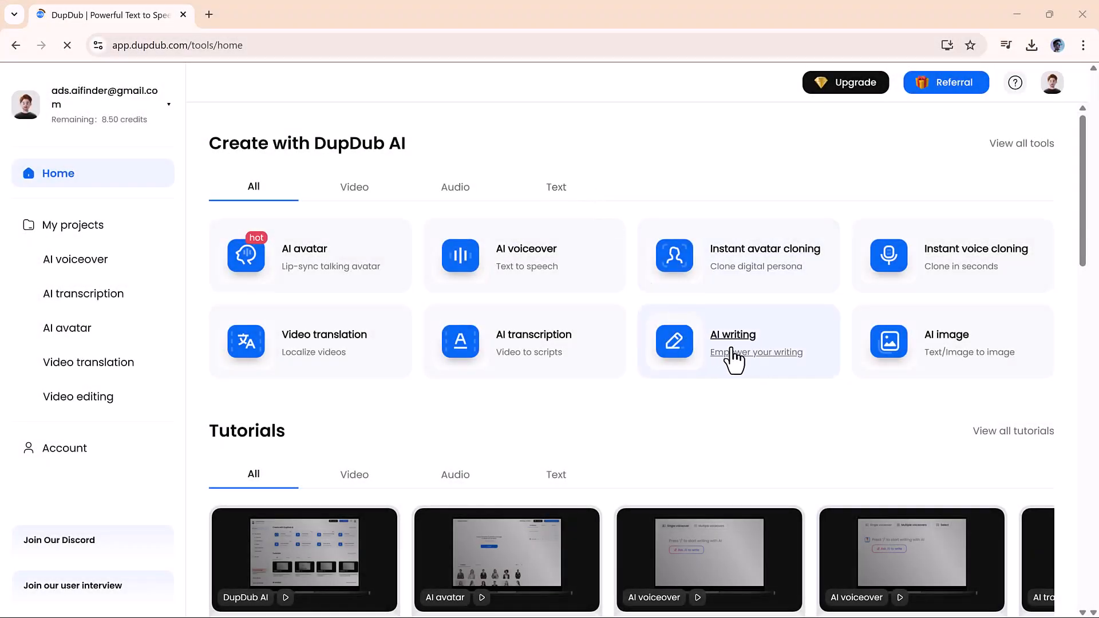
click(733, 341)
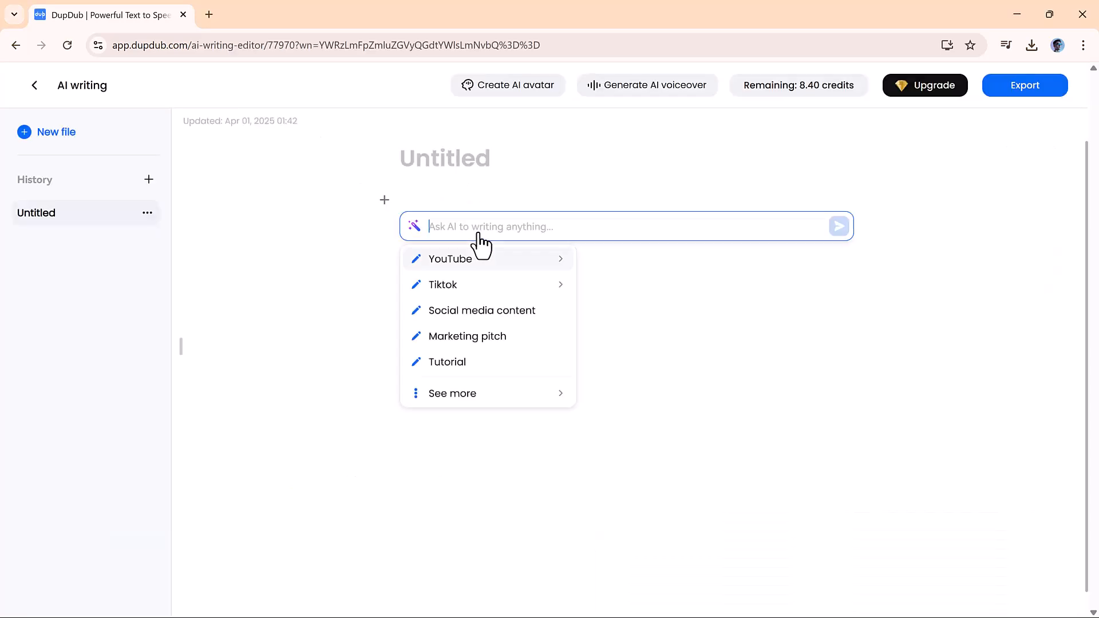
click(482, 311)
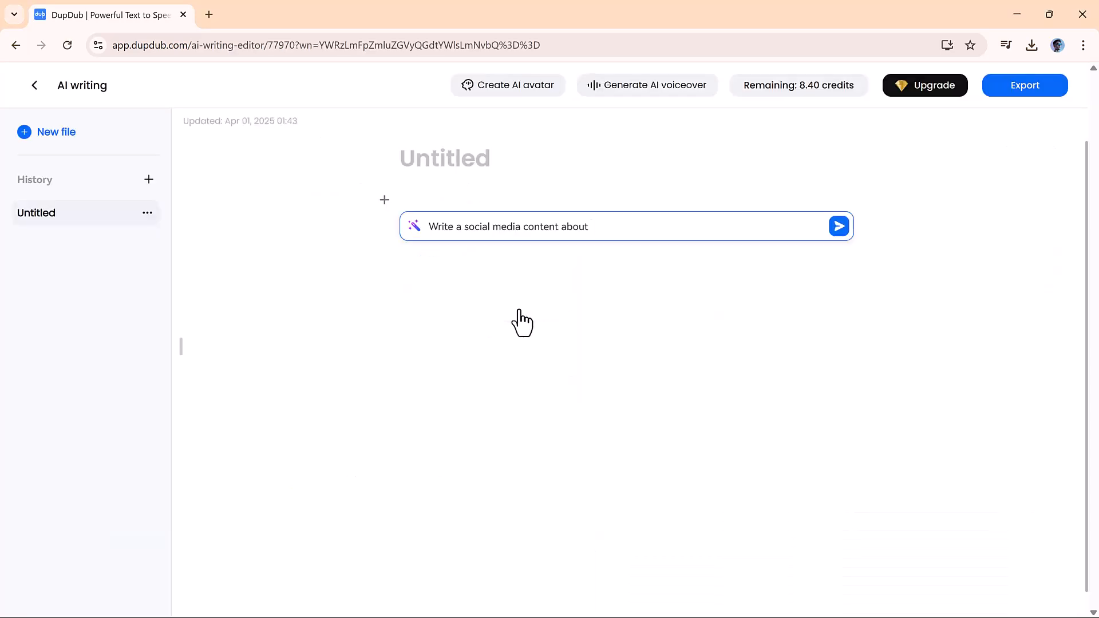
text(social media)
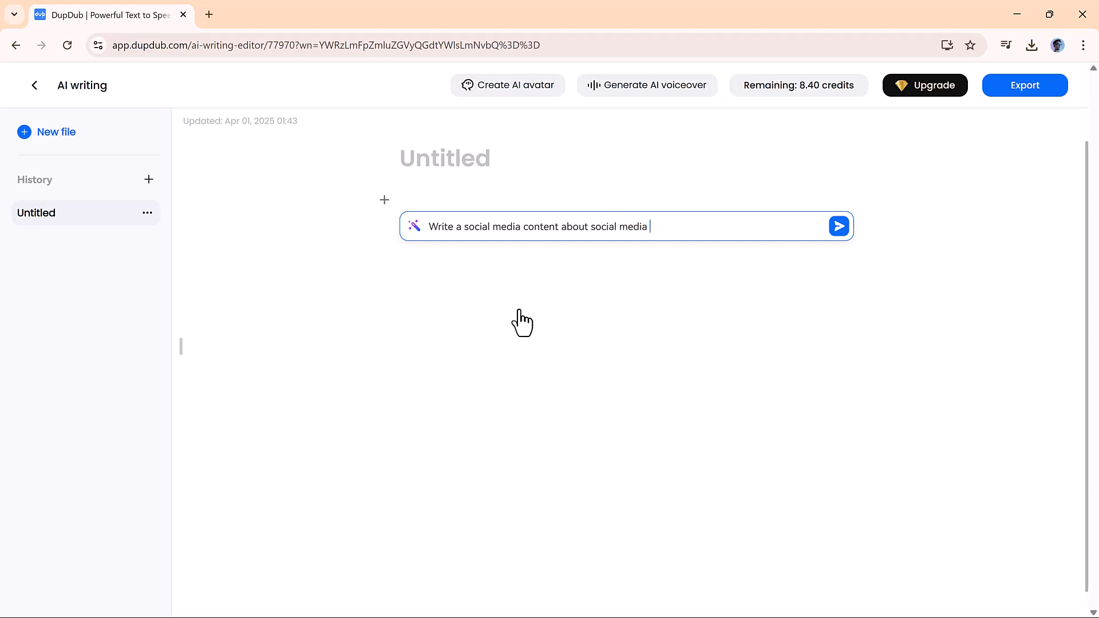
click(838, 225)
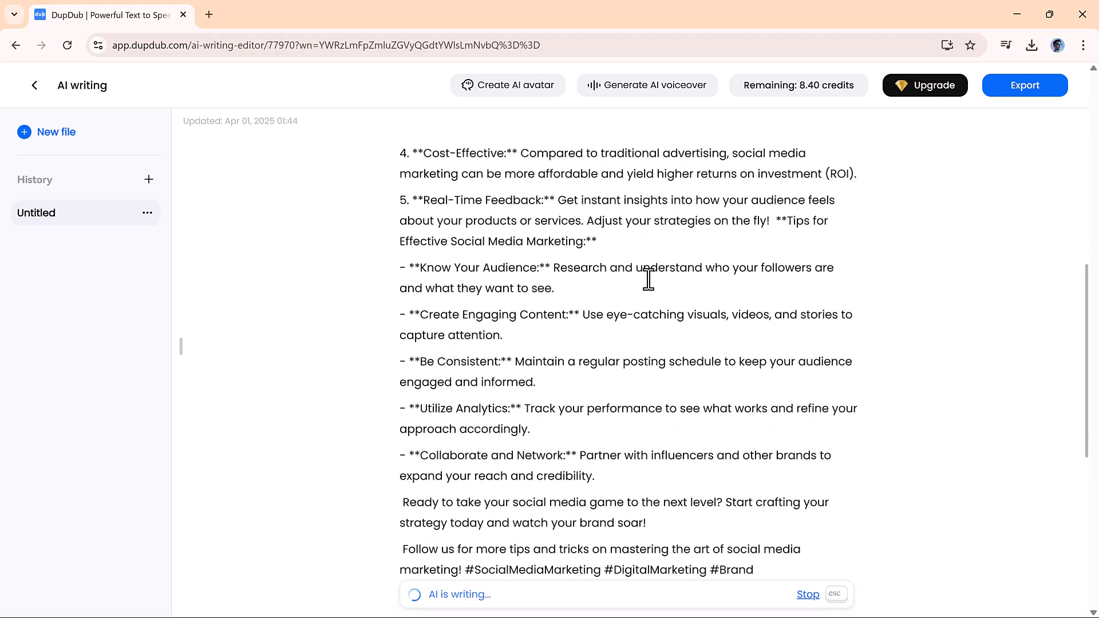
Retitle the generated article 'Social media marketing' and return to the home page
scroll(up, 3)
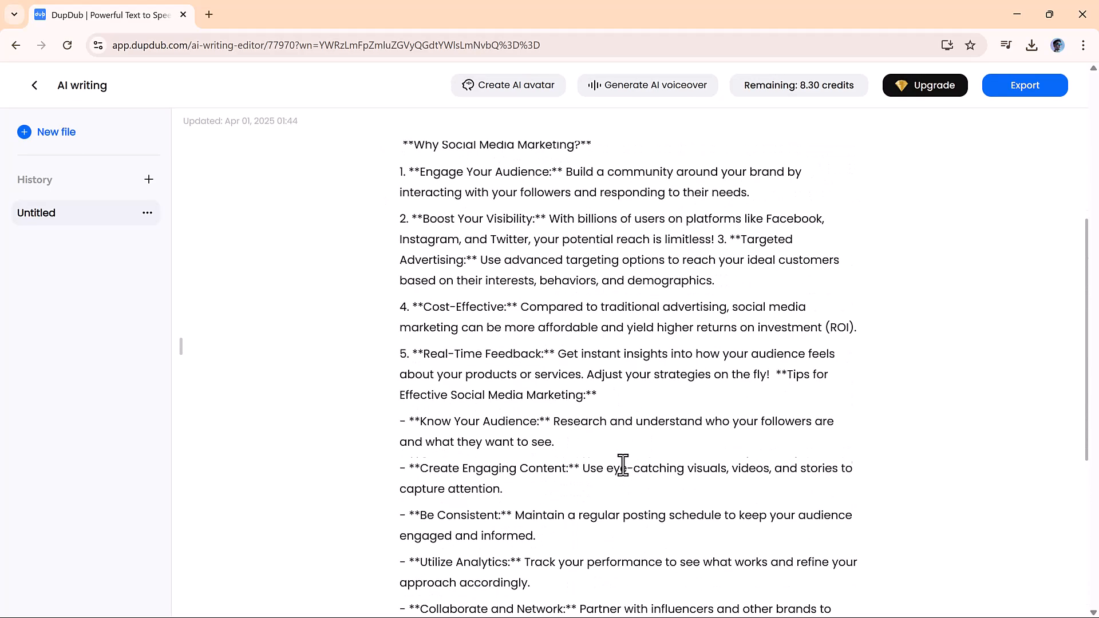
scroll(up, 3)
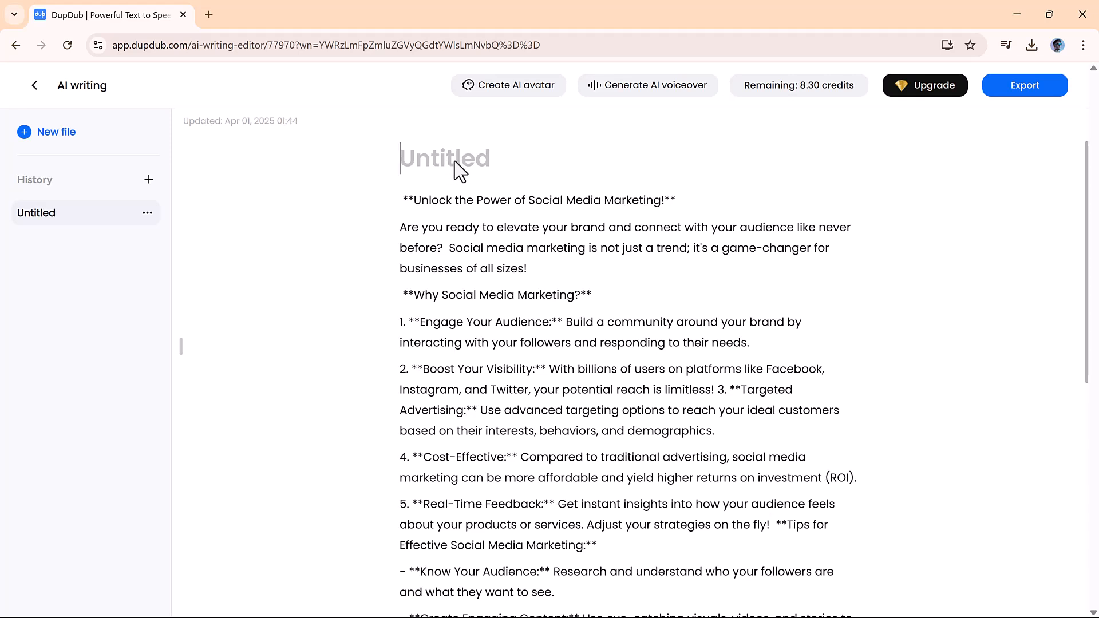
text(Social media mare)
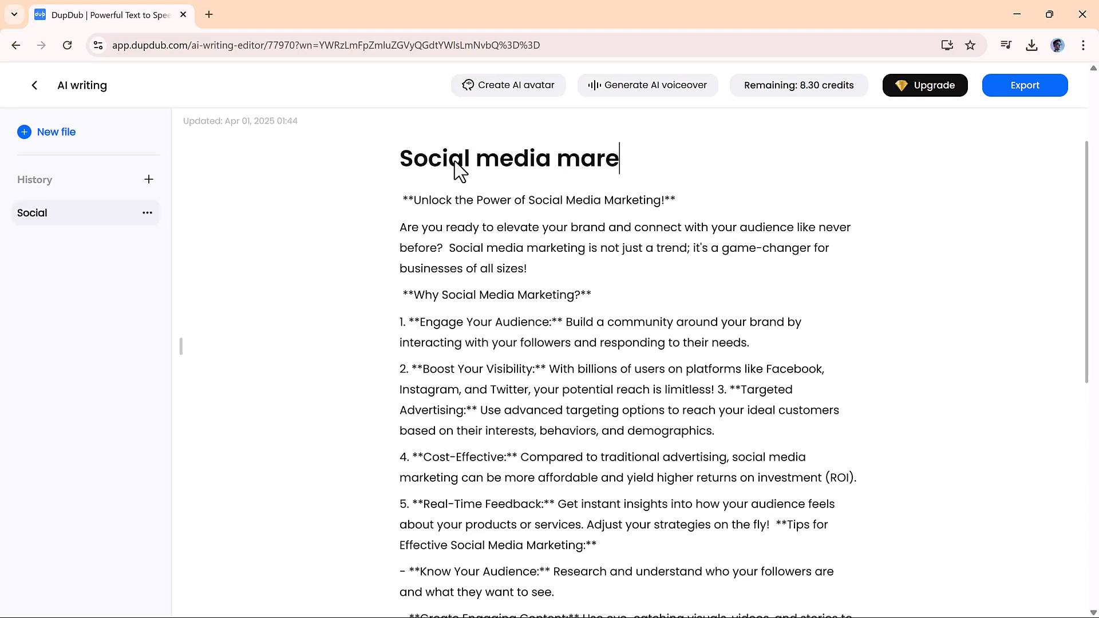
text(keting)
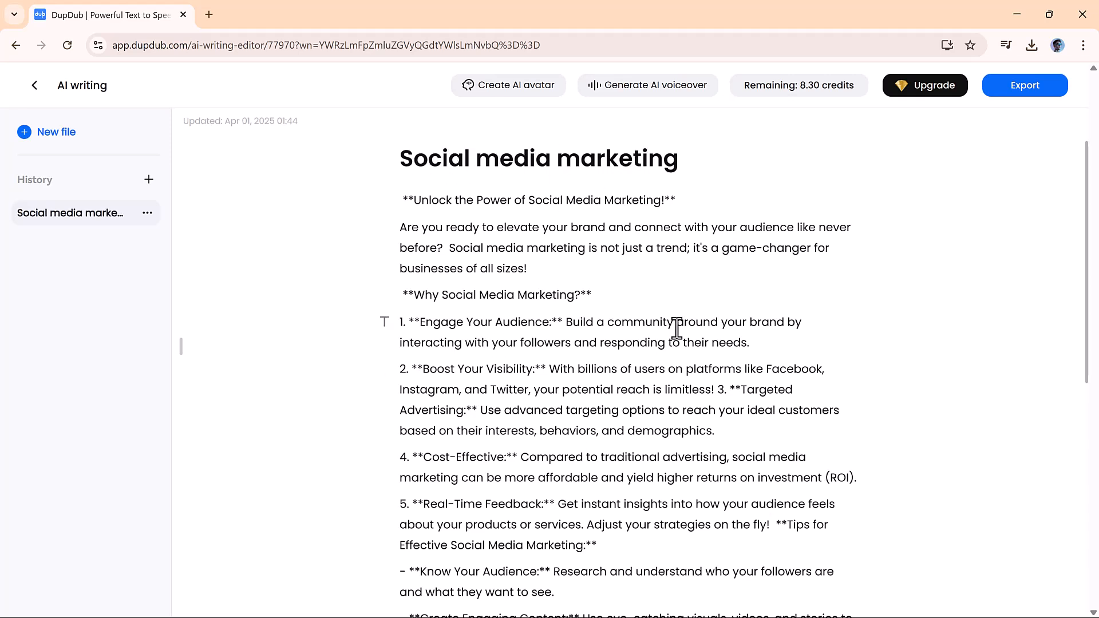
click(34, 86)
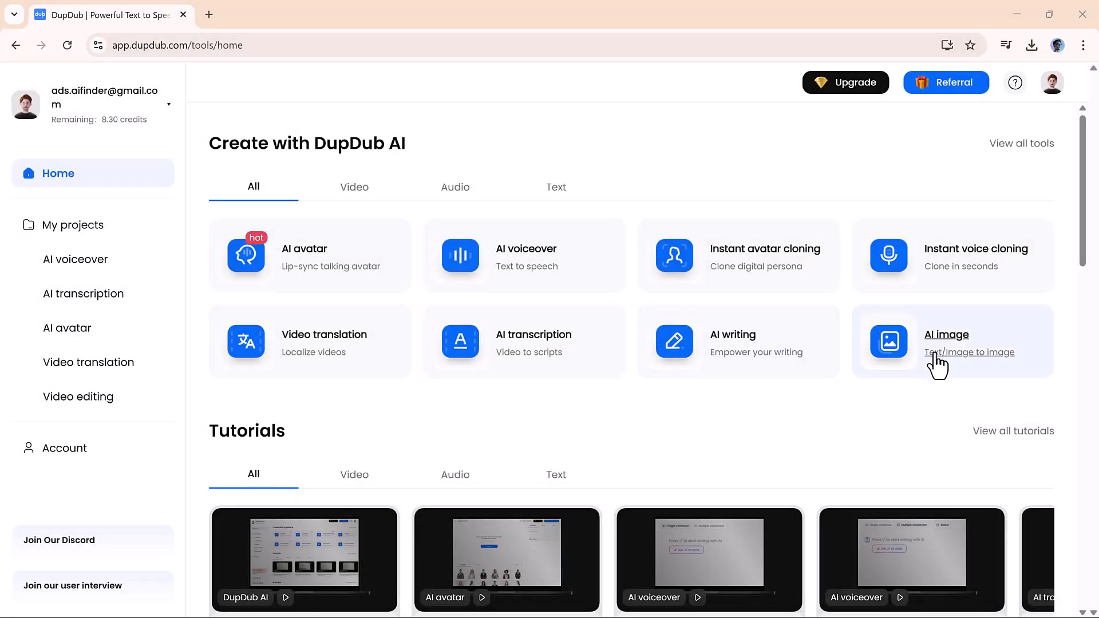
Generate 16:9 AI images from the crystal-clear lake with shooting stars description
click(947, 343)
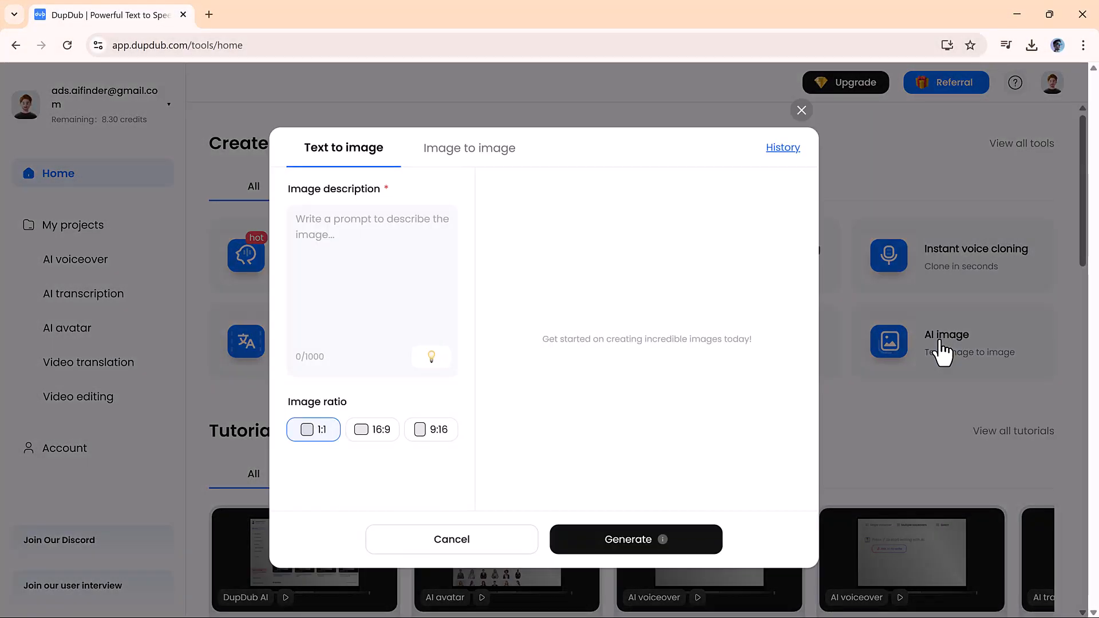
click(371, 280)
text(A crystal-clear lake reflecting a sky full of shooting stars)
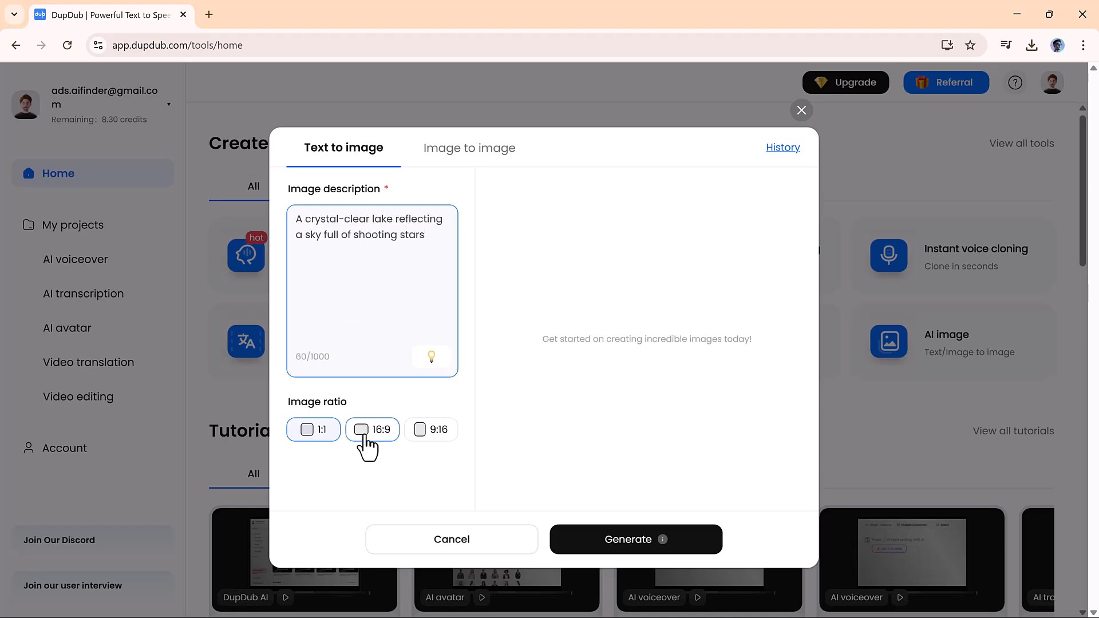
click(372, 429)
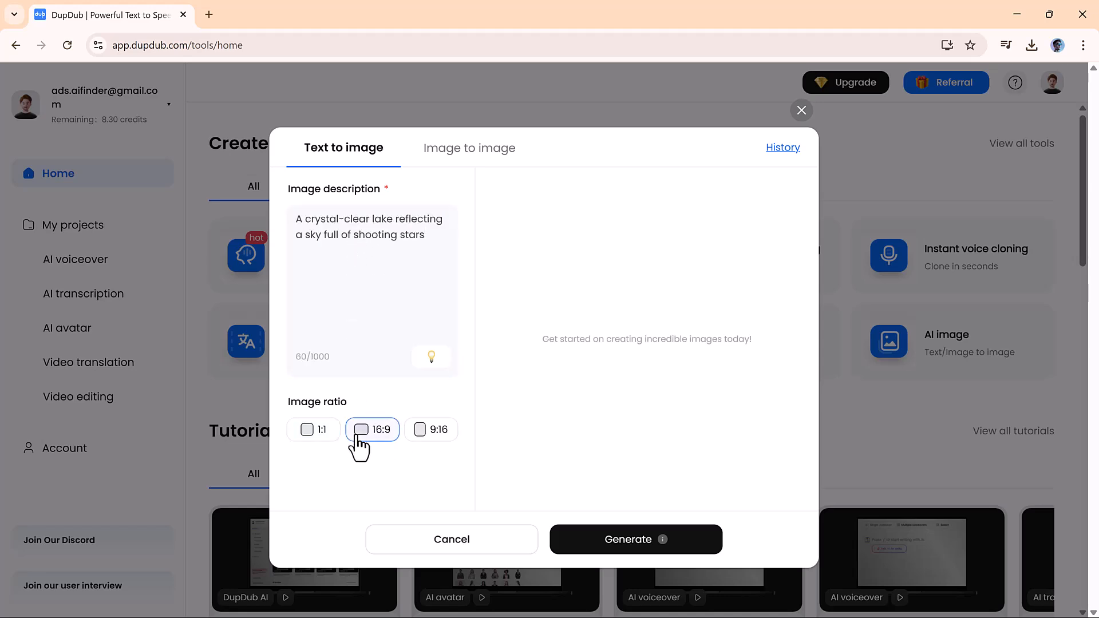
mouse_move(635, 539)
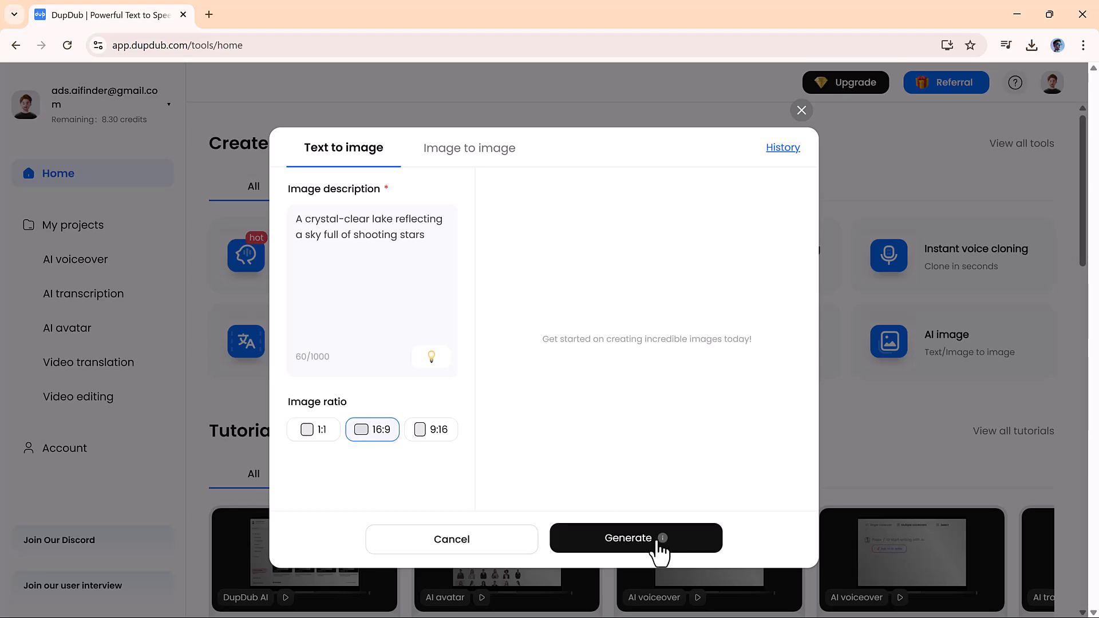
click(635, 539)
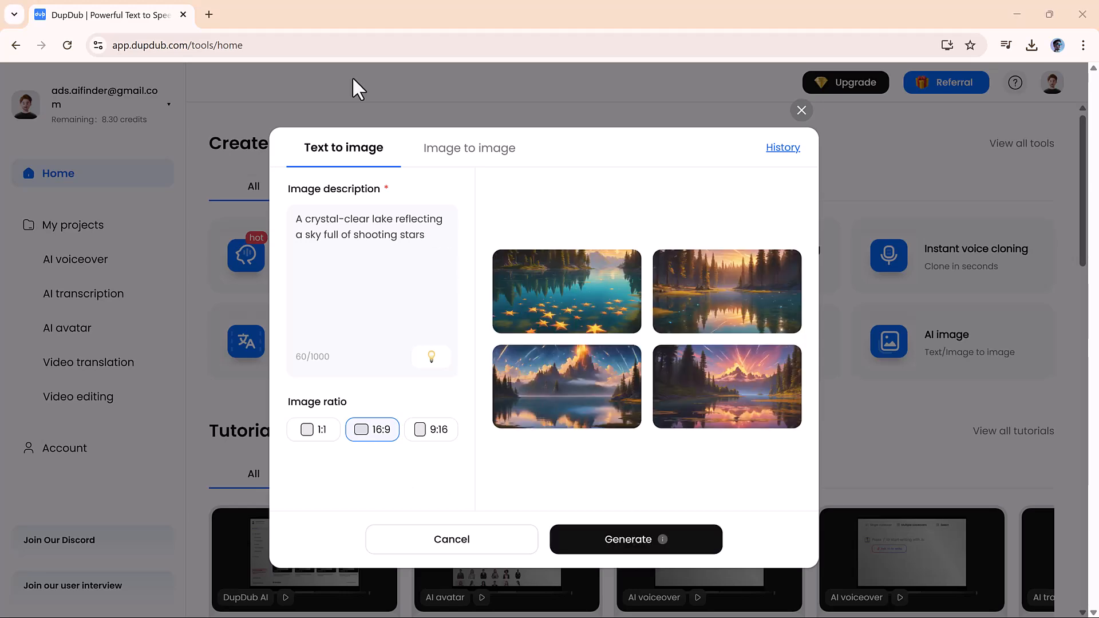
mouse_move(587, 290)
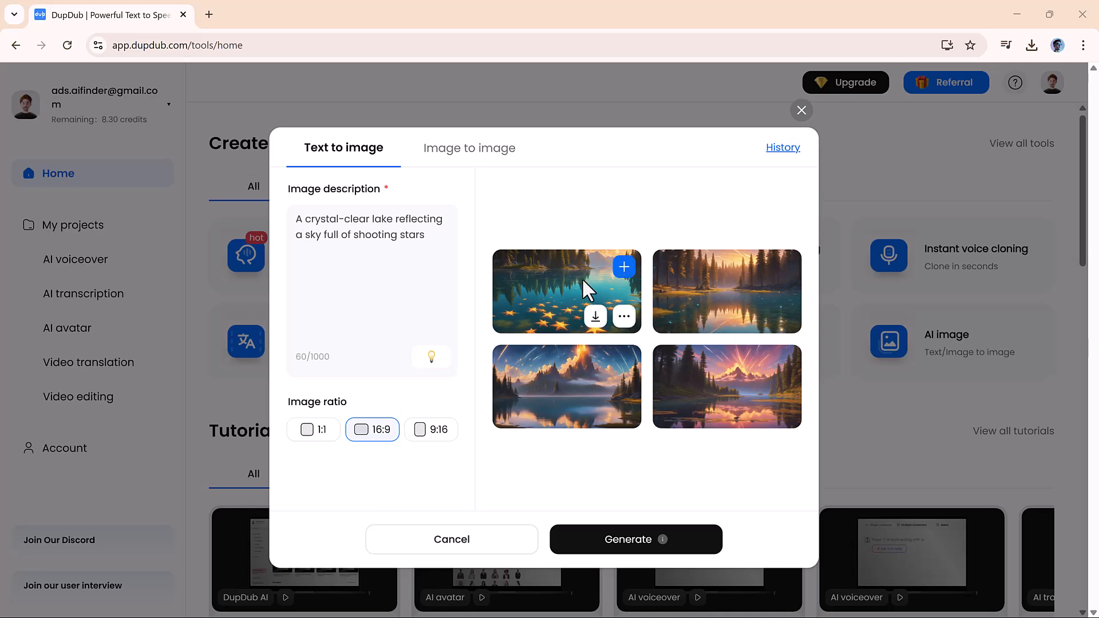
mouse_move(634, 500)
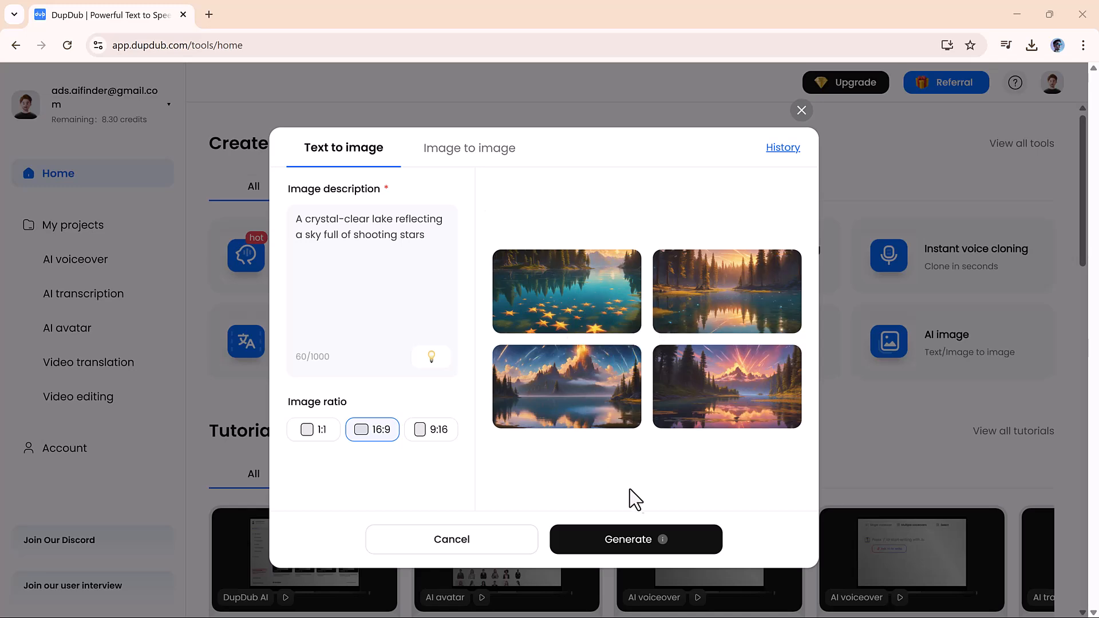
mouse_move(654, 469)
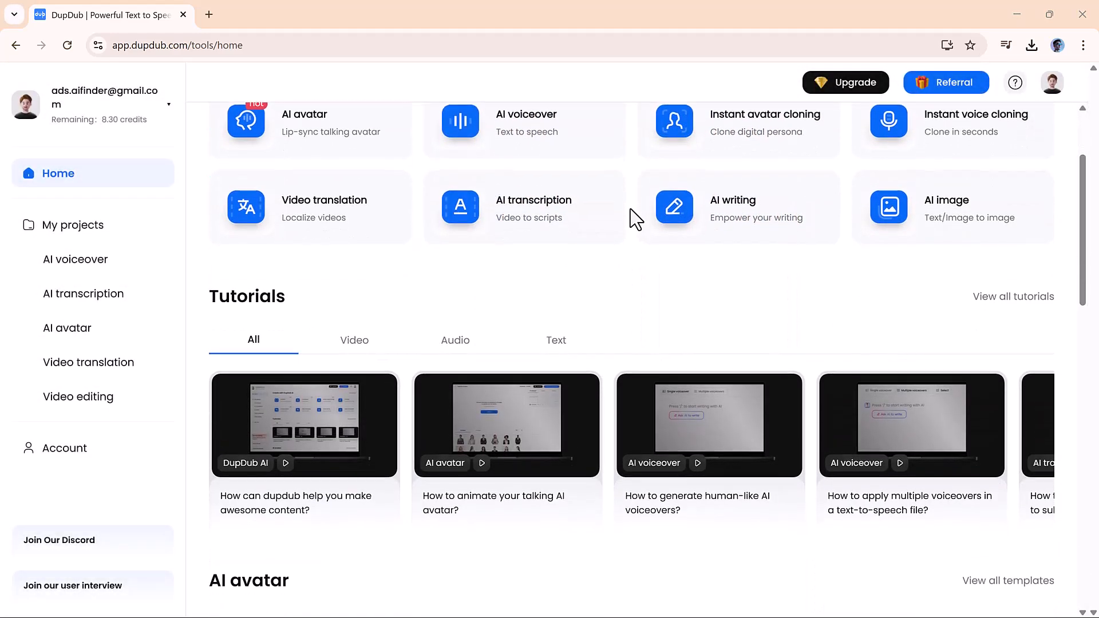
scroll(down, 3)
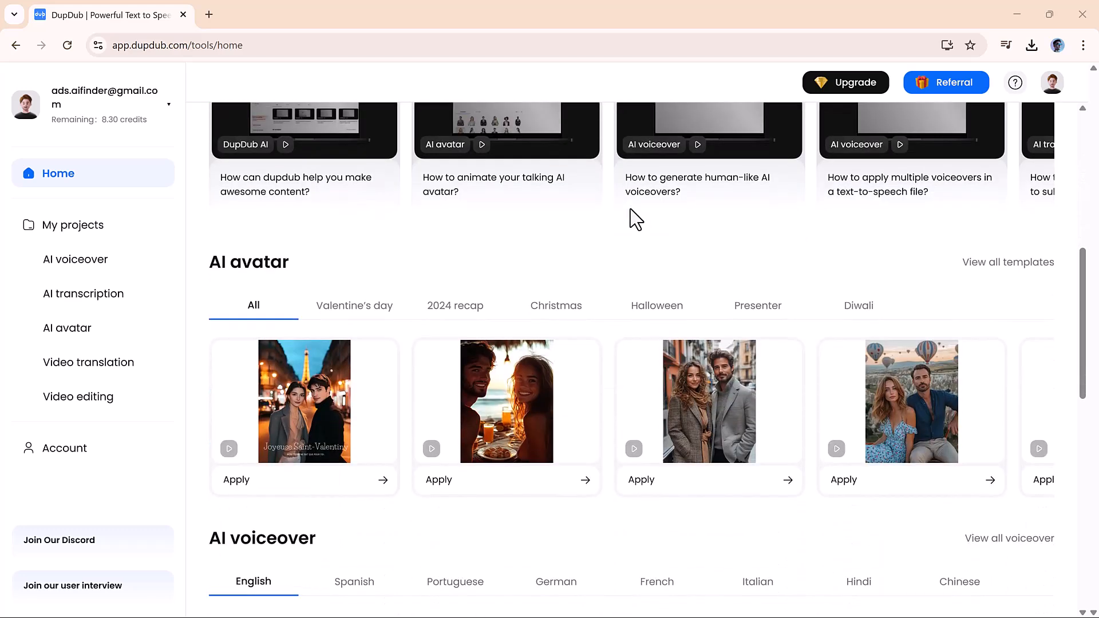
scroll(down, 3)
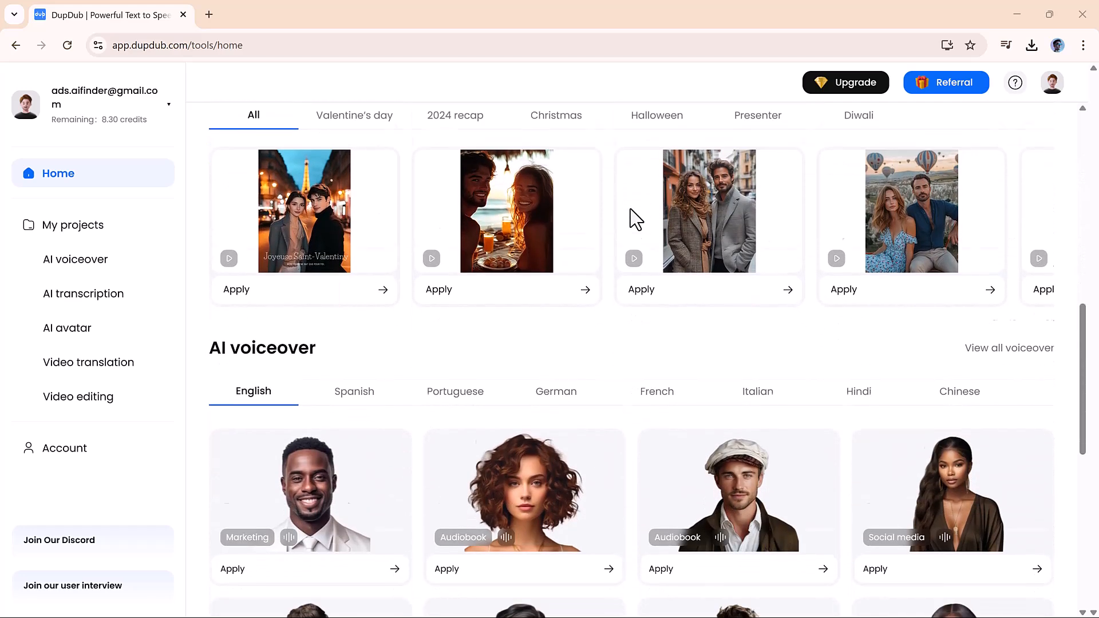
scroll(down, 3)
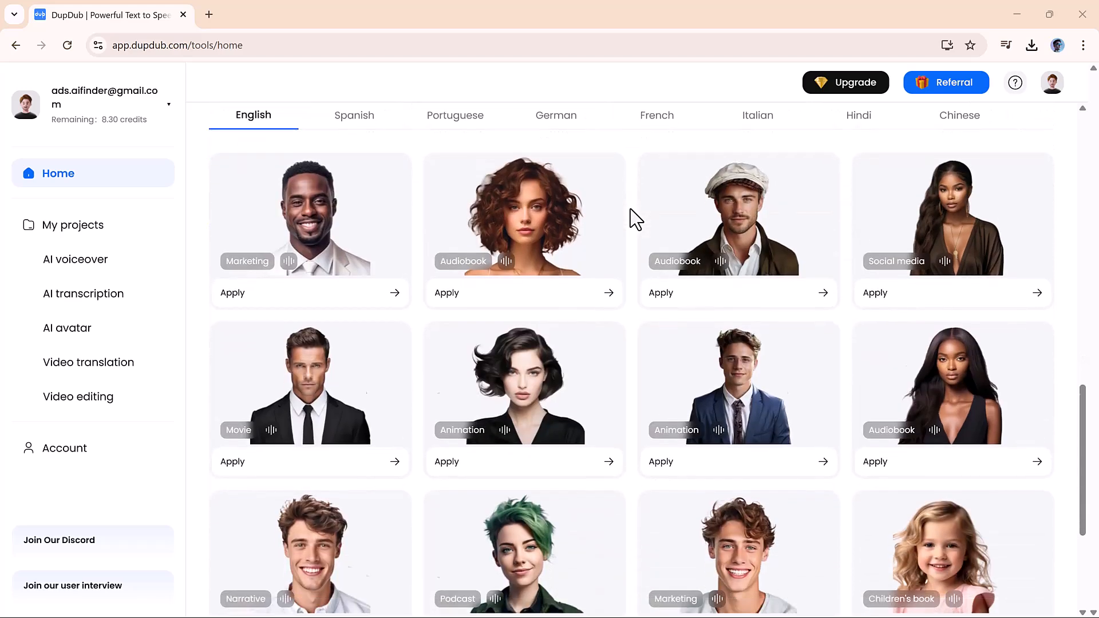
scroll(down, 3)
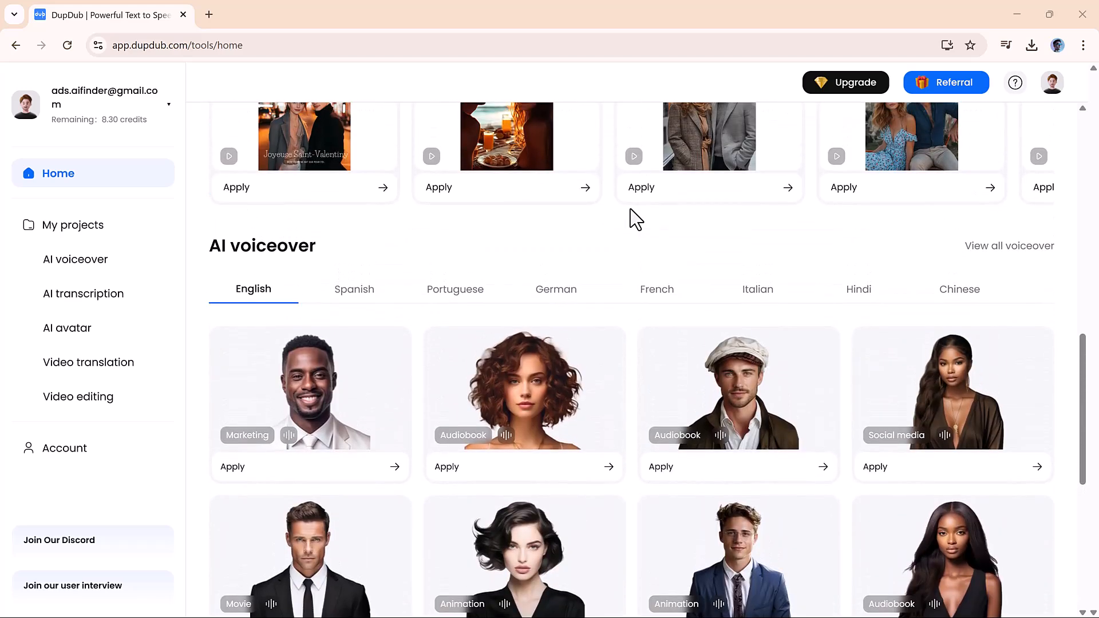
scroll(up, 3)
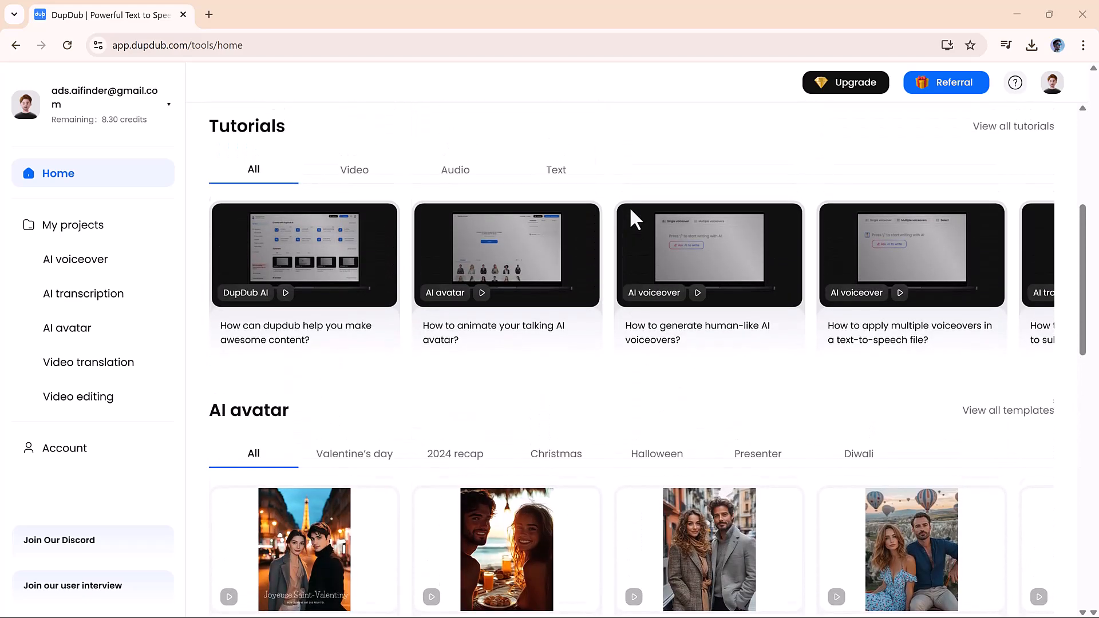
scroll(up, 3)
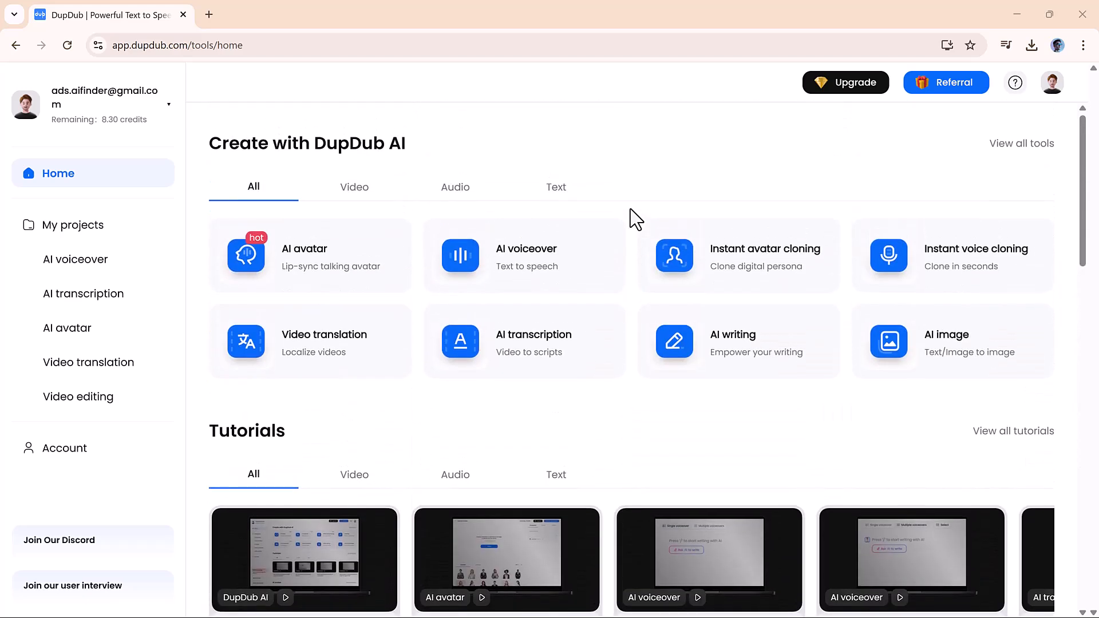
mouse_move(568, 188)
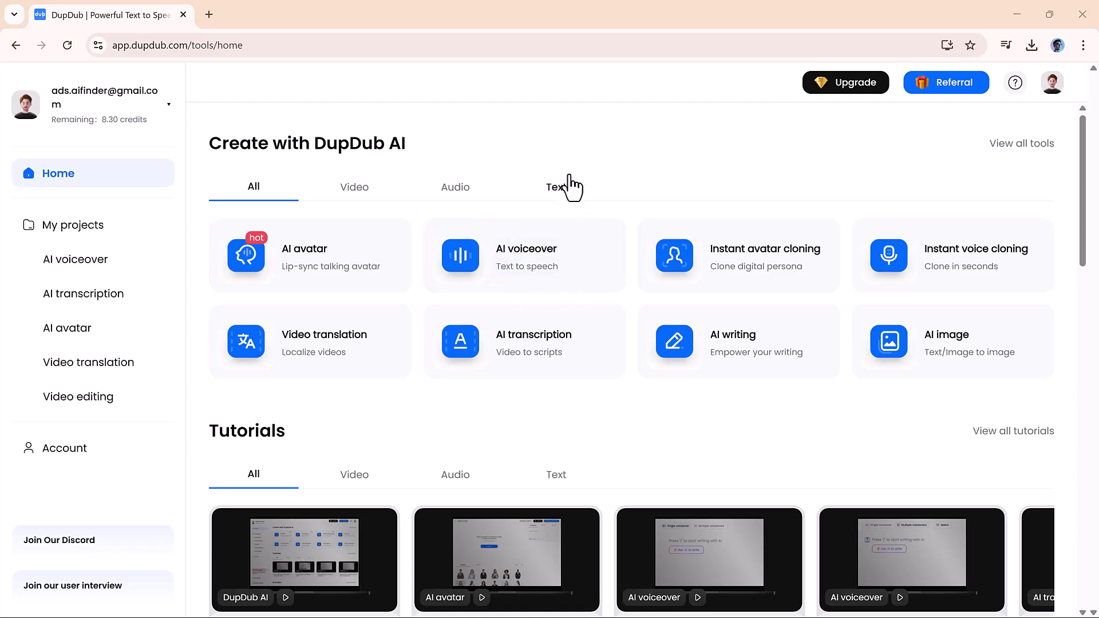